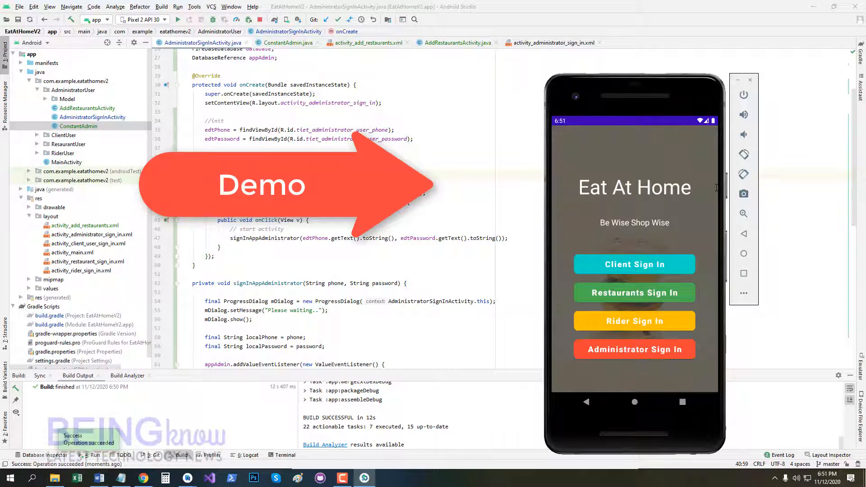
mouse_move(716, 193)
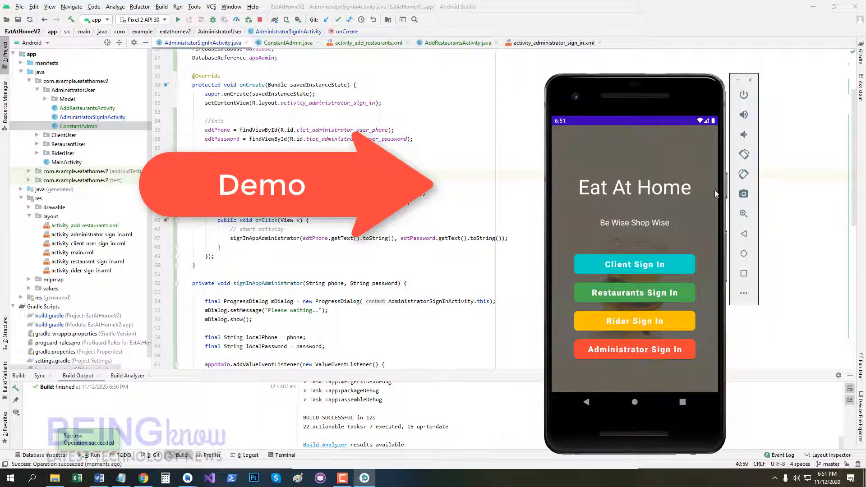
click(634, 349)
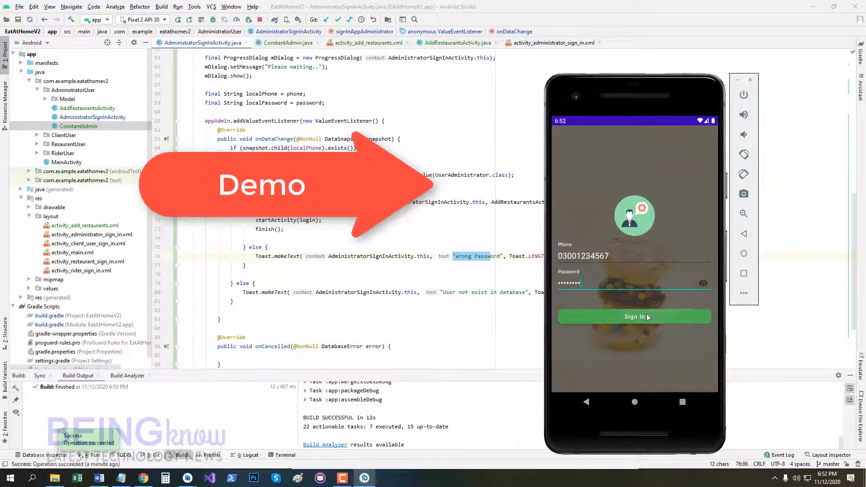
click(634, 317)
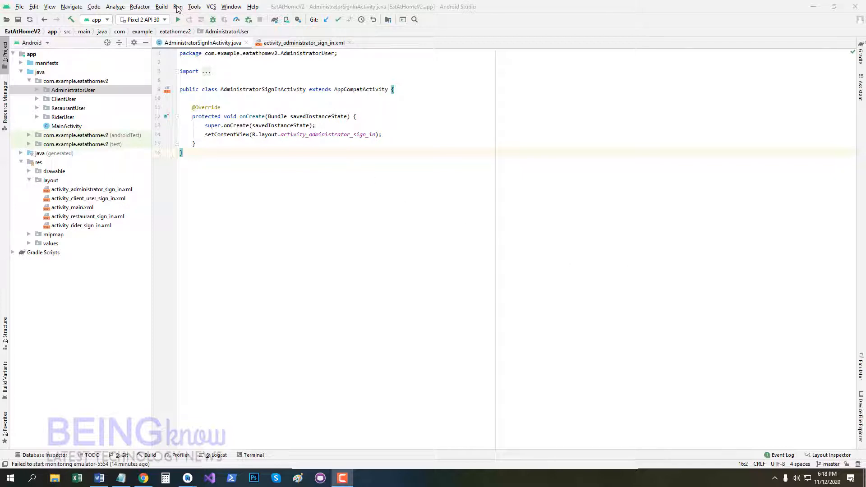
- Open the Firebase assistant's Realtime Database 'Save and retrieve data' guide and start Connect to Firebase
click(194, 7)
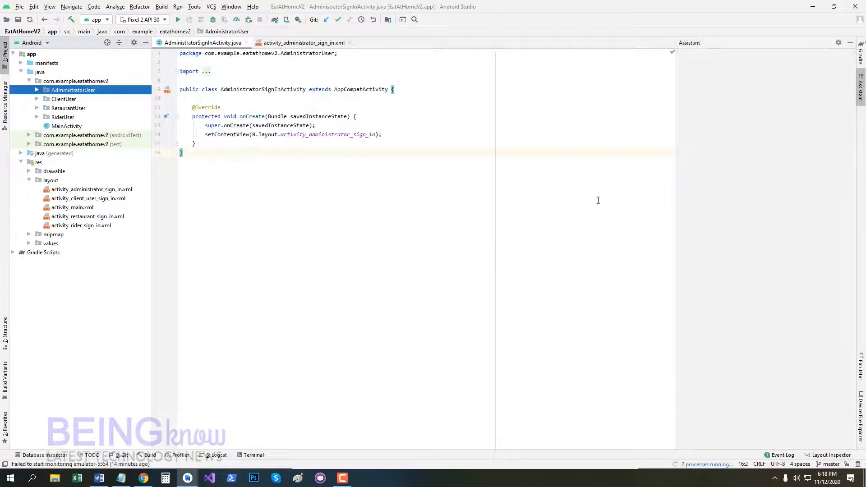
click(718, 43)
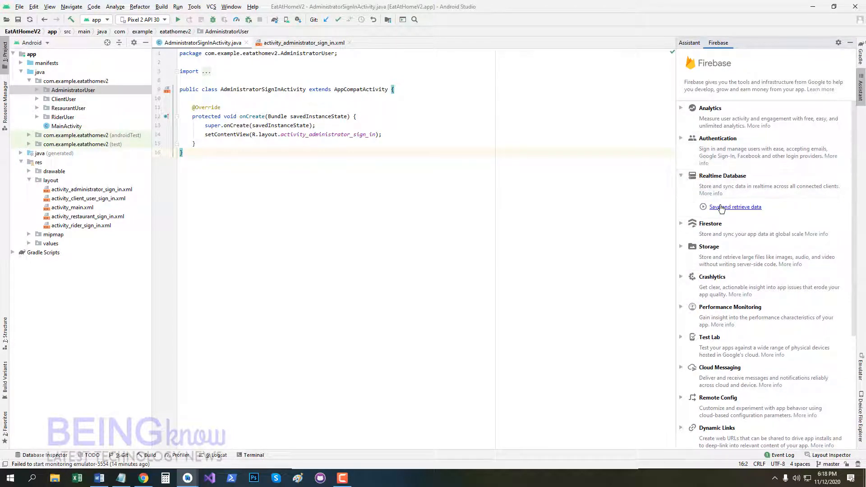
click(735, 207)
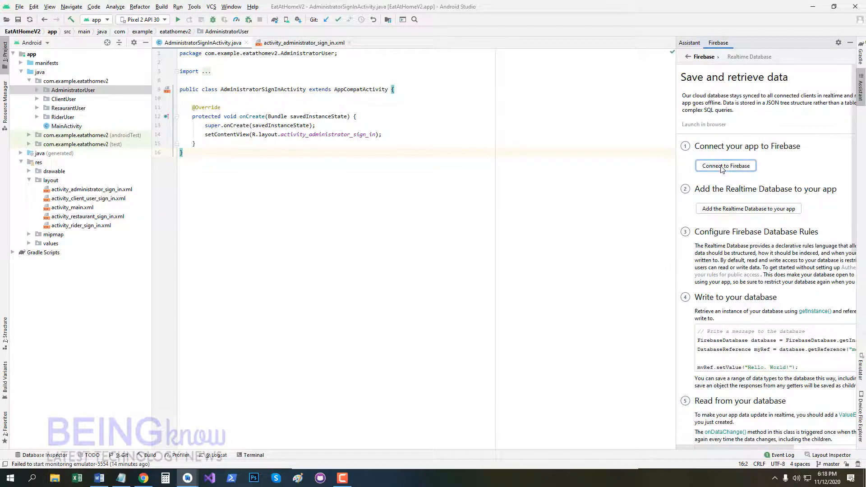
click(725, 166)
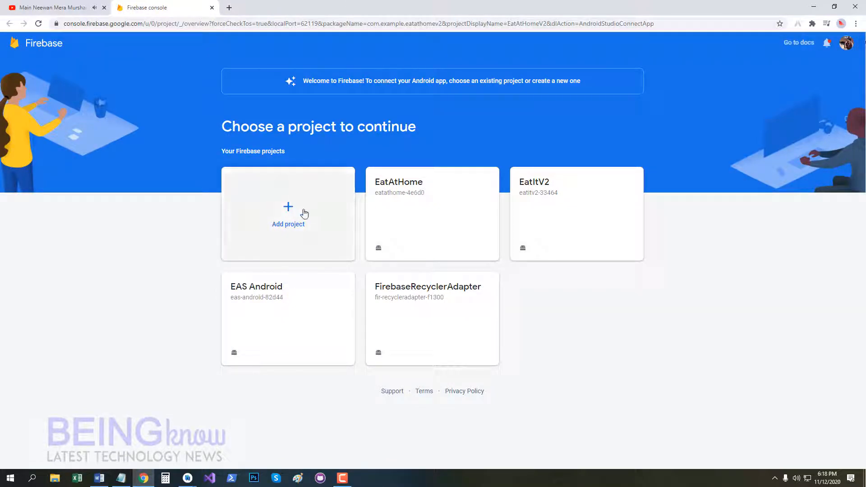
- Create the Firebase project EatAtHomeV2 with Google Analytics switched off
click(287, 214)
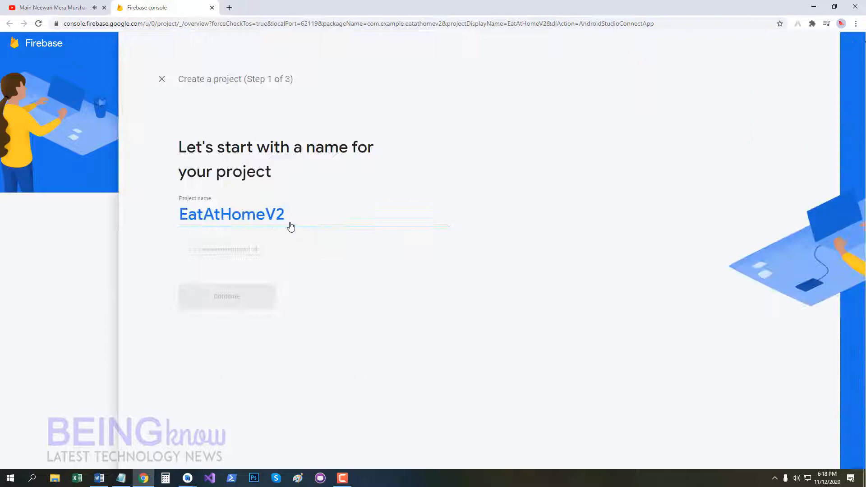
click(231, 214)
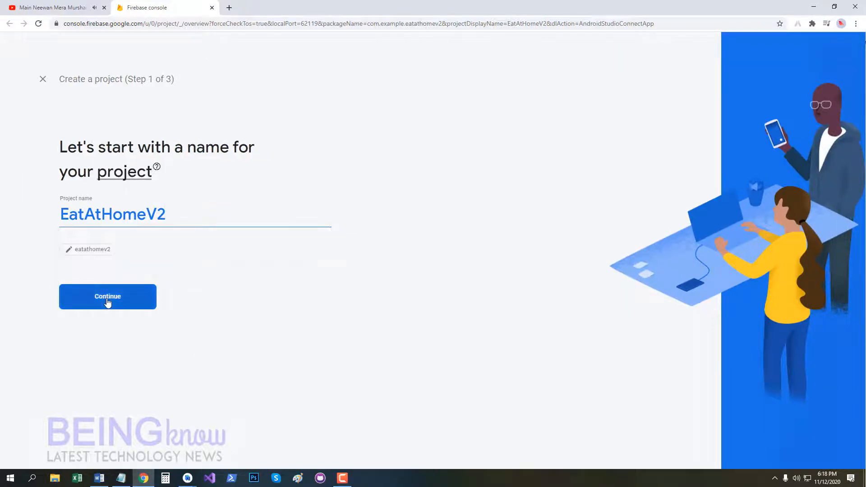
click(107, 297)
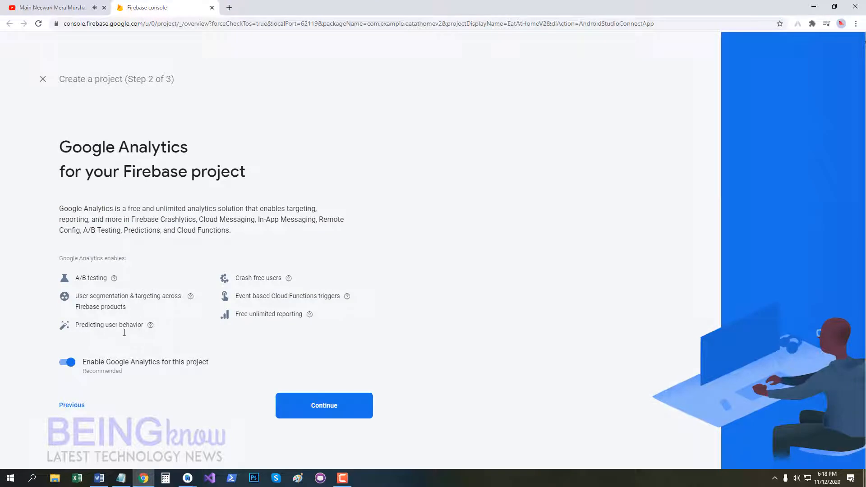
click(67, 362)
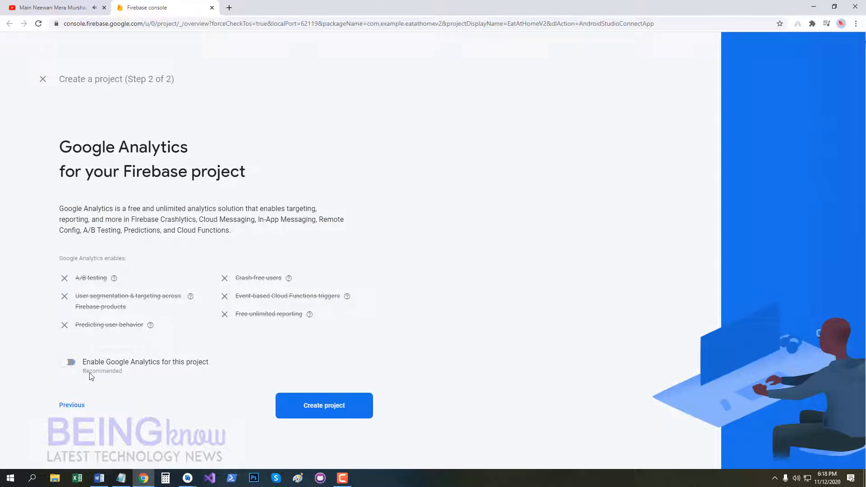
click(324, 406)
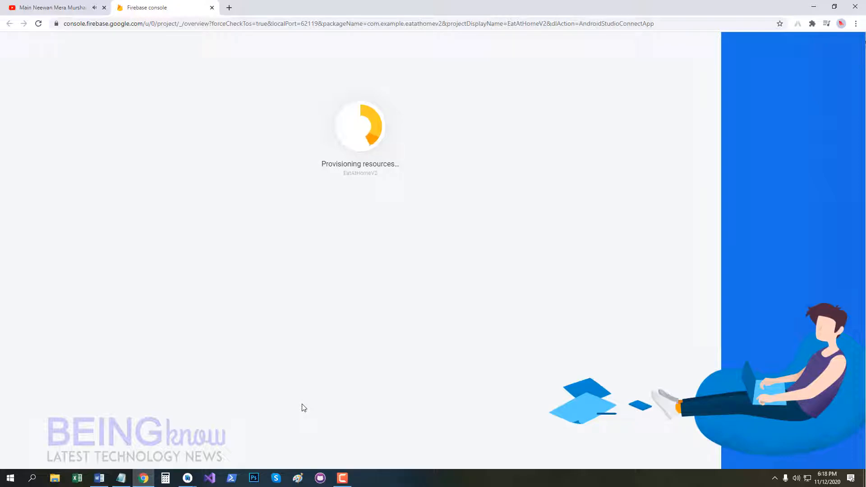
mouse_move(300, 396)
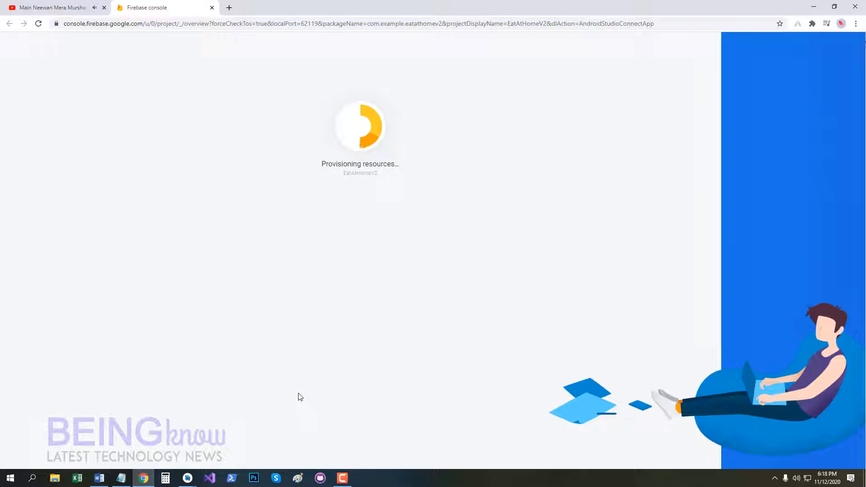
mouse_move(306, 368)
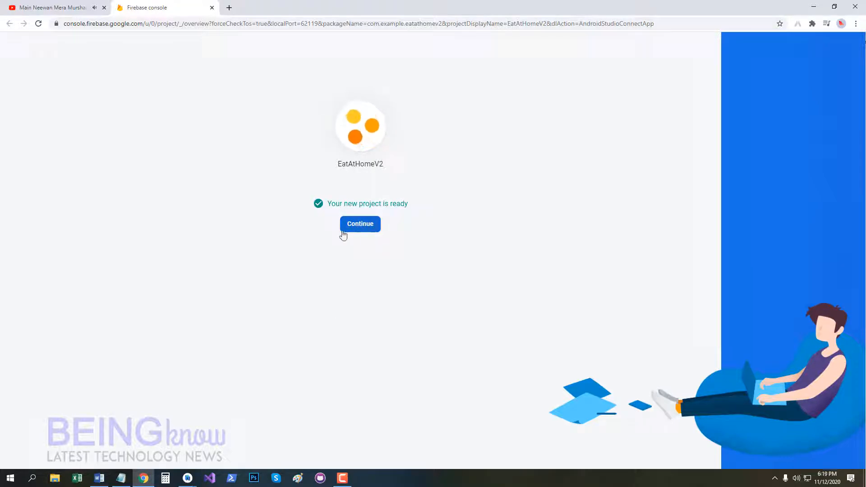
- Continue into EatAtHomeV2 and connect its created Android app to the Android Studio project
click(360, 224)
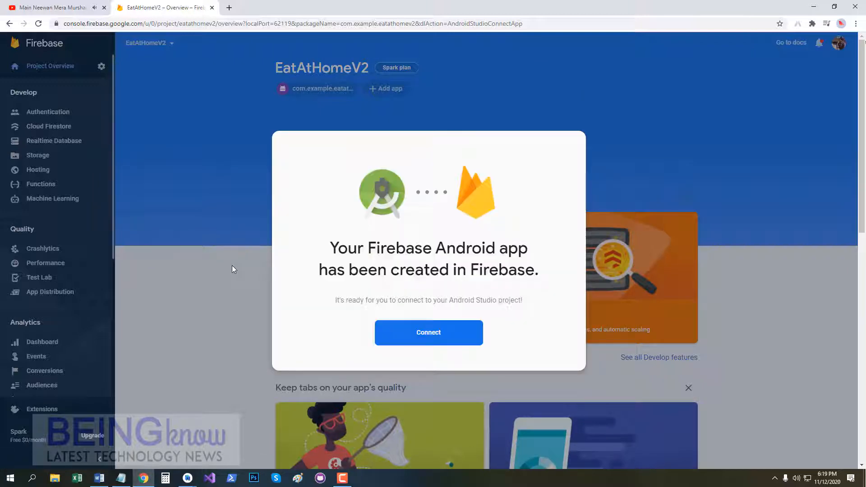
mouse_move(400, 290)
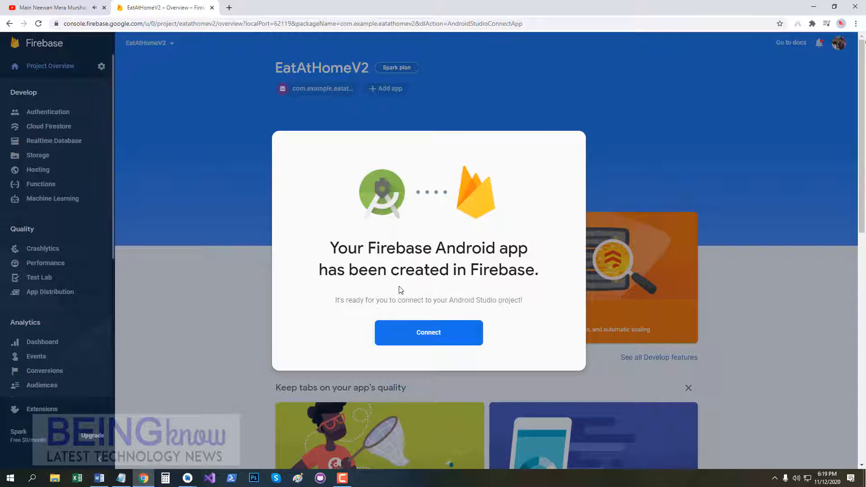
drag(329, 248, 526, 248)
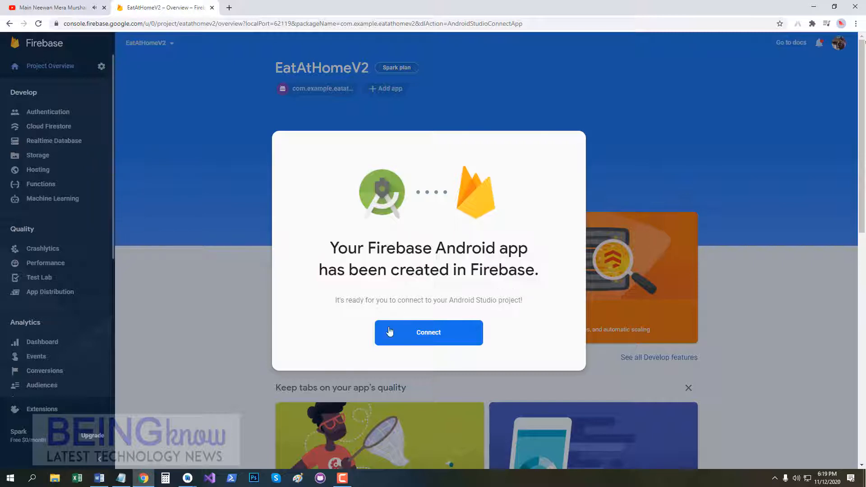
click(428, 332)
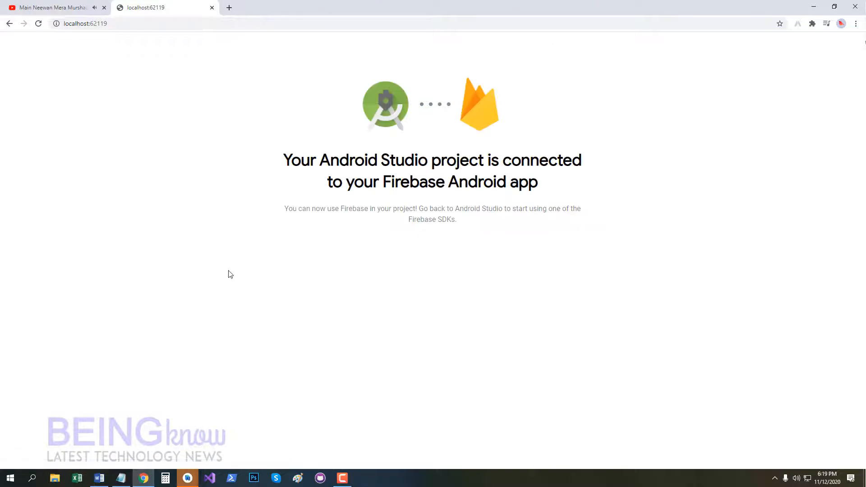
drag(283, 160, 390, 161)
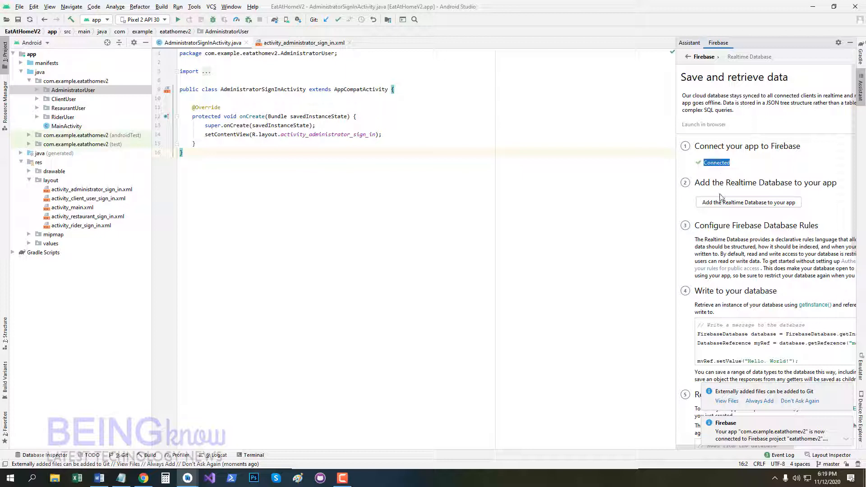
mouse_move(735, 208)
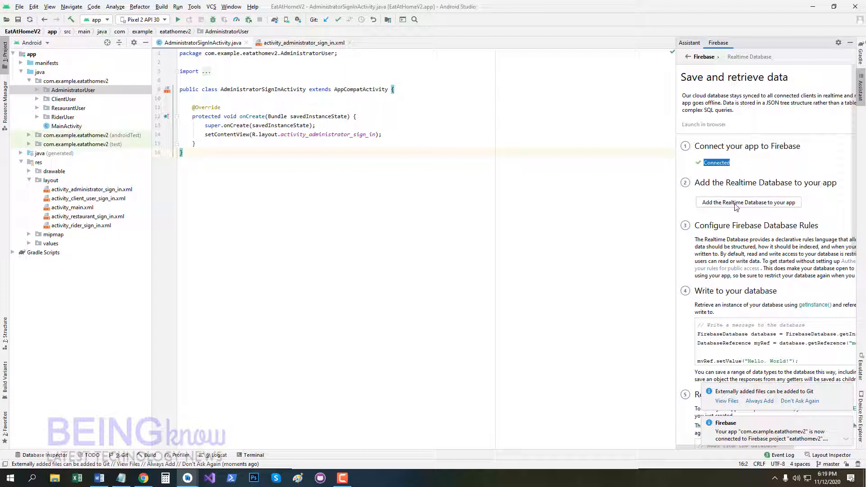
- Add firebase-database and the google-services plugin to Gradle by accepting the assistant's changes
click(748, 202)
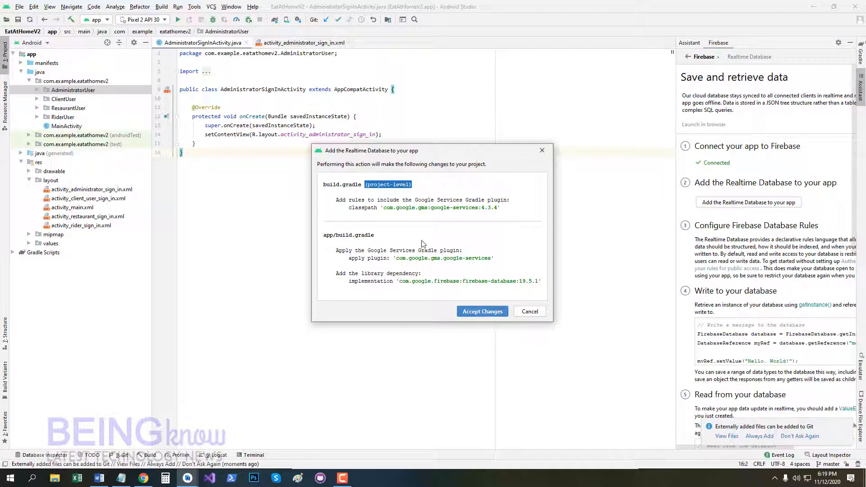
double_click(346, 234)
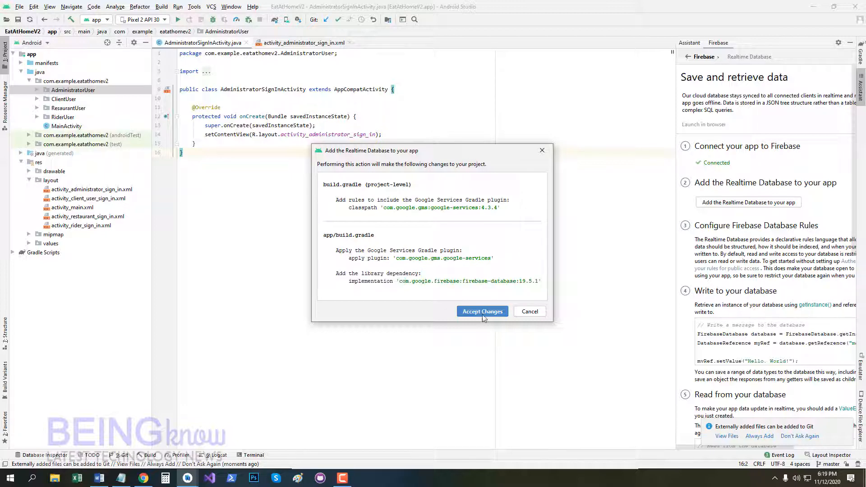
click(482, 310)
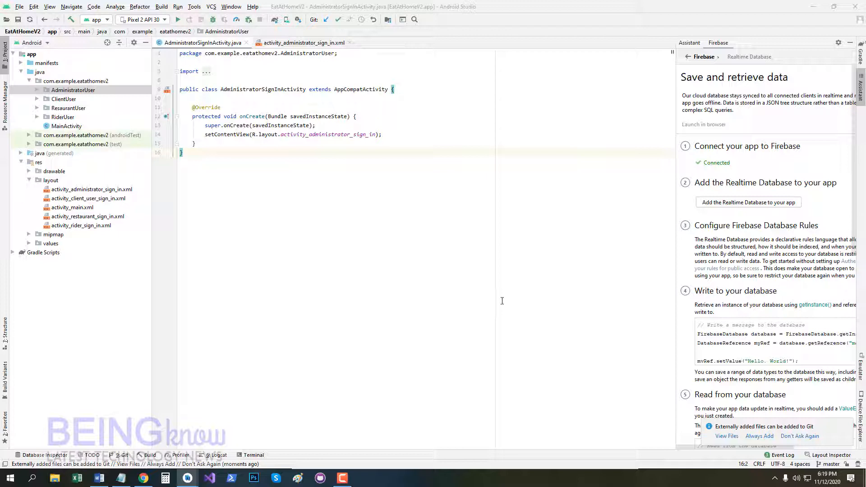
click(748, 202)
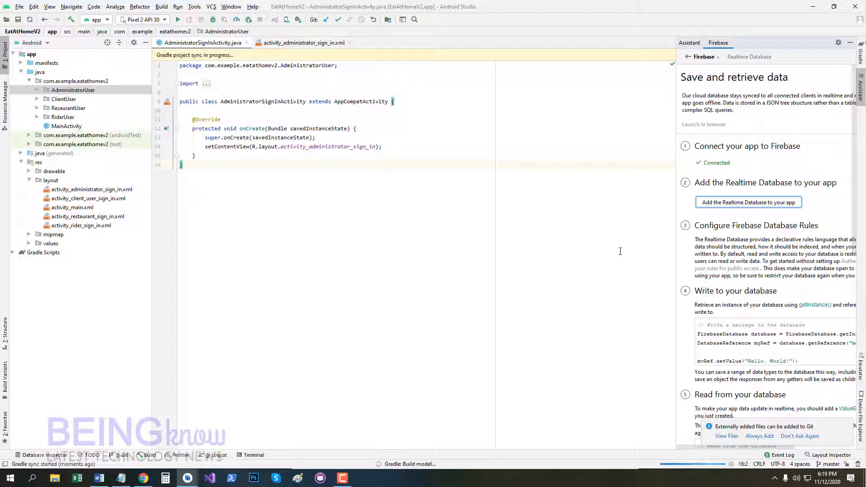
mouse_move(591, 251)
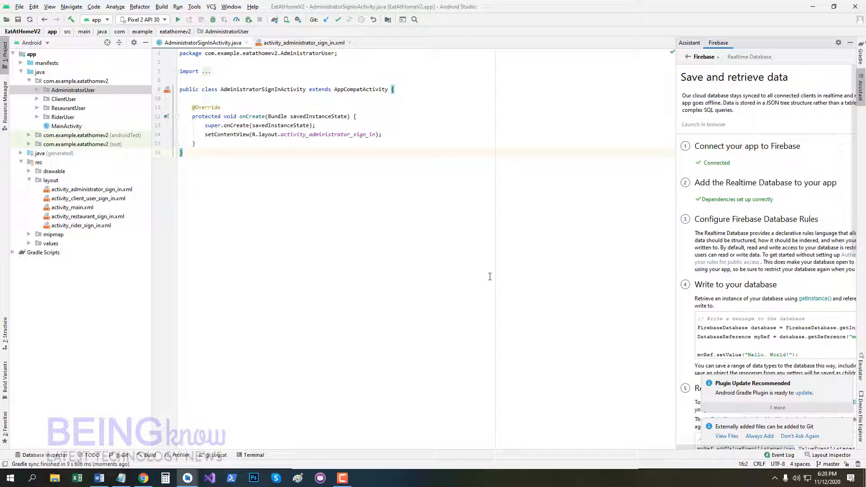
click(22, 252)
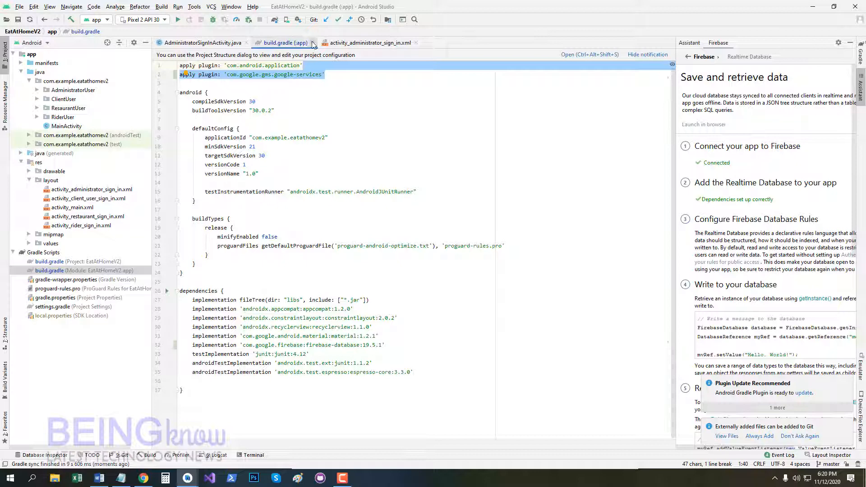
- Close the build.gradle (Module: app) tab, returning to AdministratorSignInActivity
click(202, 43)
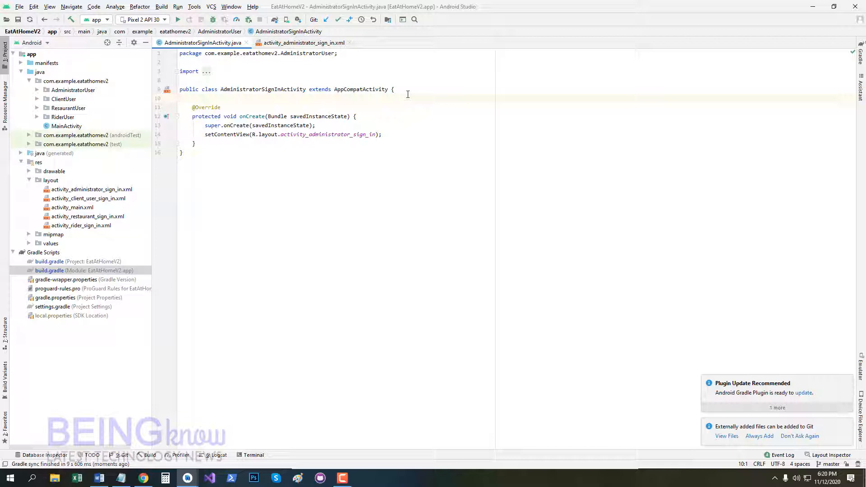
- Declare TextInputEditText fields edtPhone and edtPassword in AdministratorSignInActivity
key(Enter)
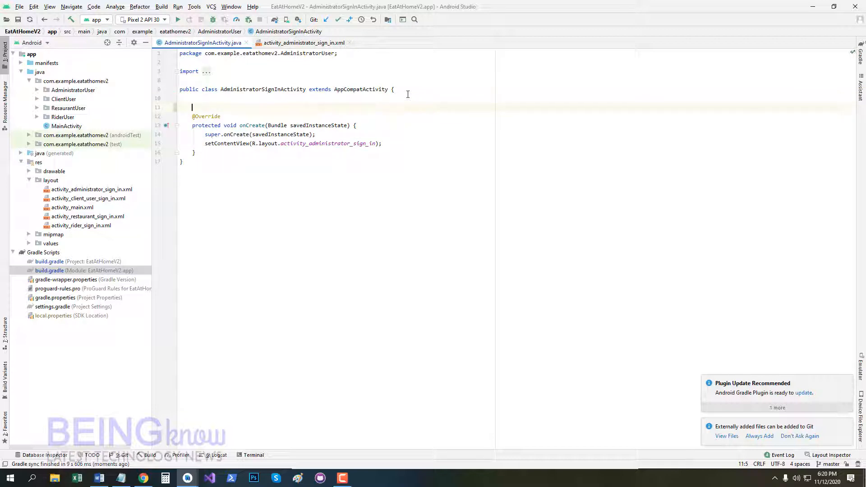
text(TextInputEditText)
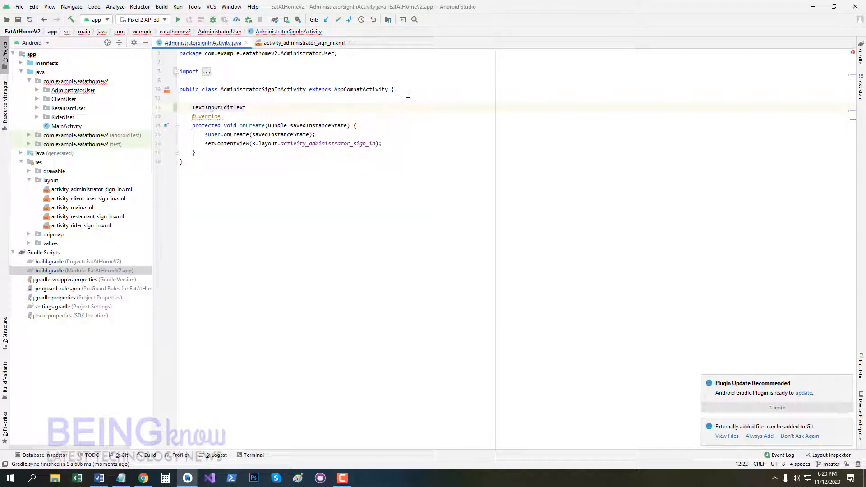
text(ed)
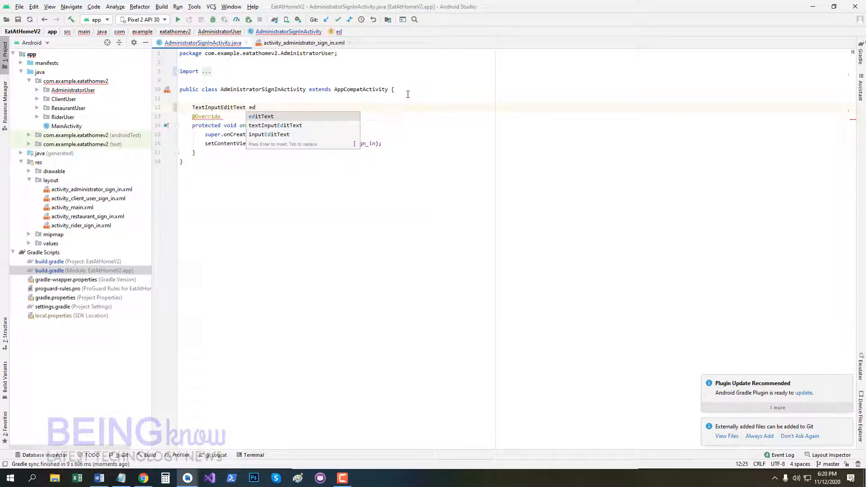
text(t)
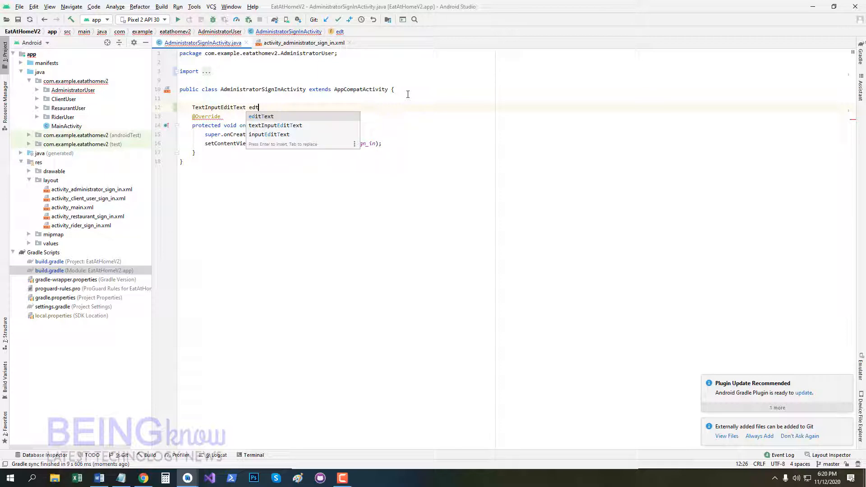
text(Phonr)
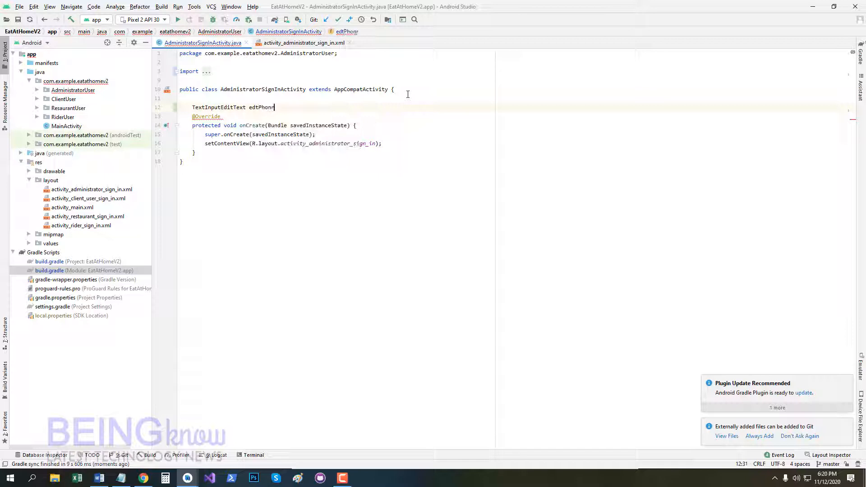
text(e,)
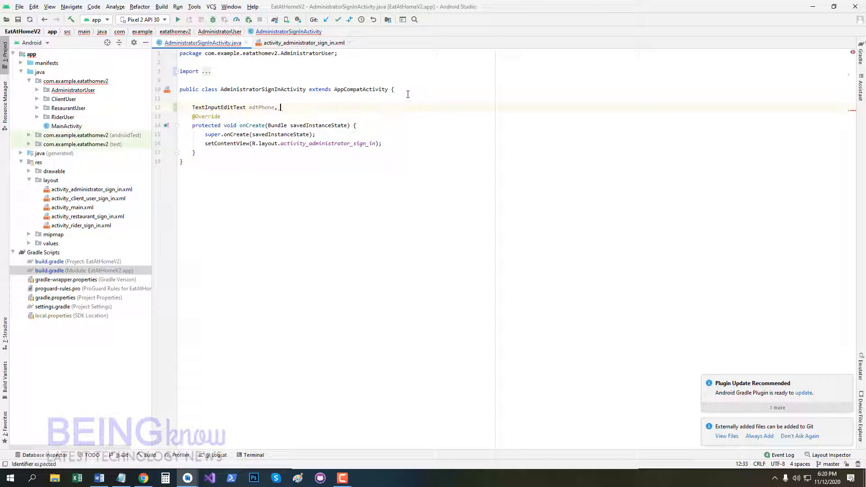
text(_edt)
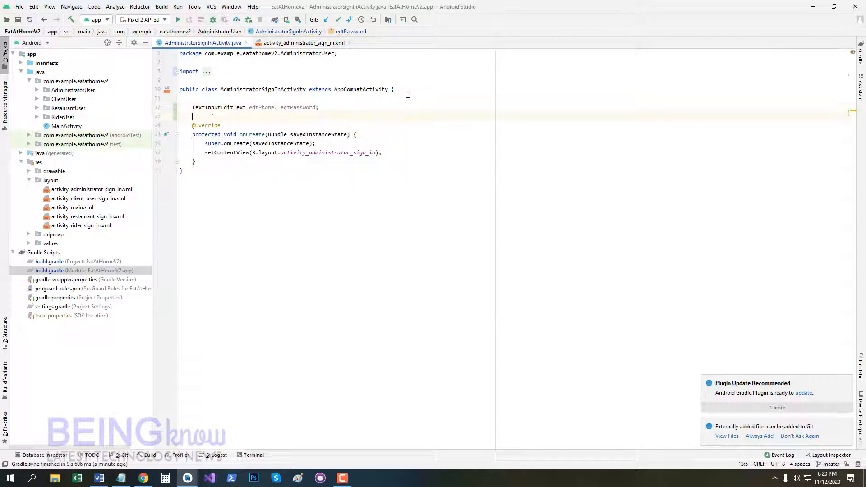
- Declare the MaterialButton field btnSignInAppAdmin
text(Mater)
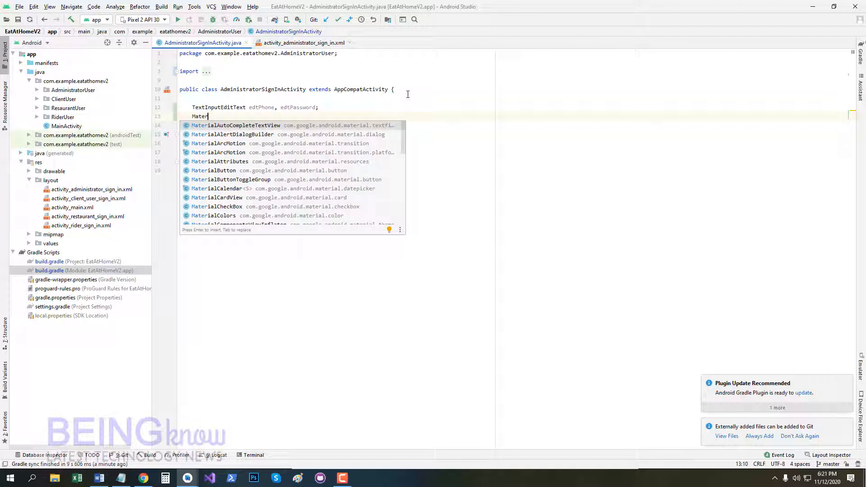
text(ia)
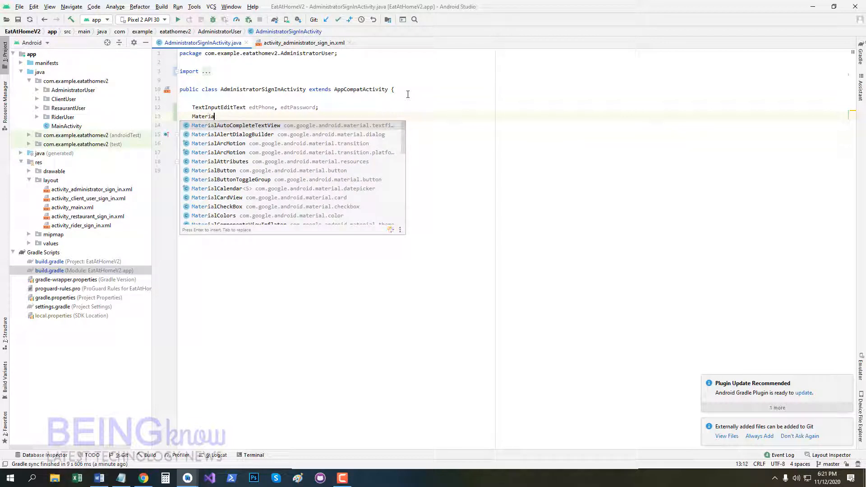
text(Button)
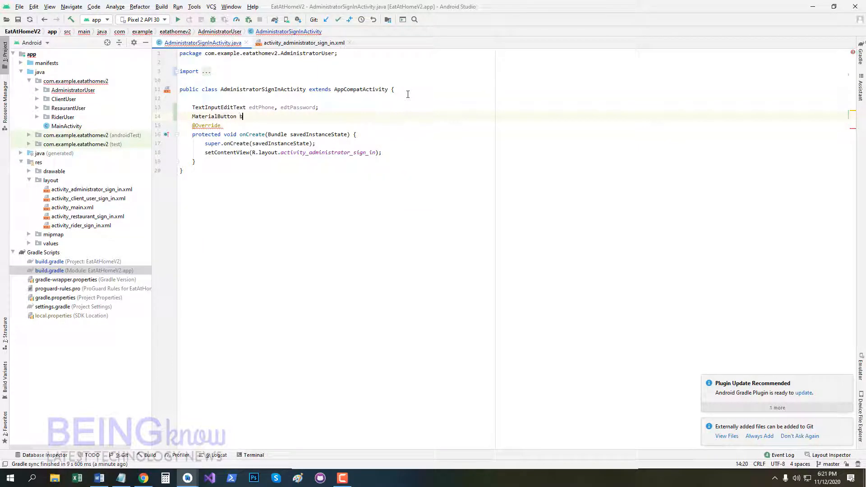
text(btn)
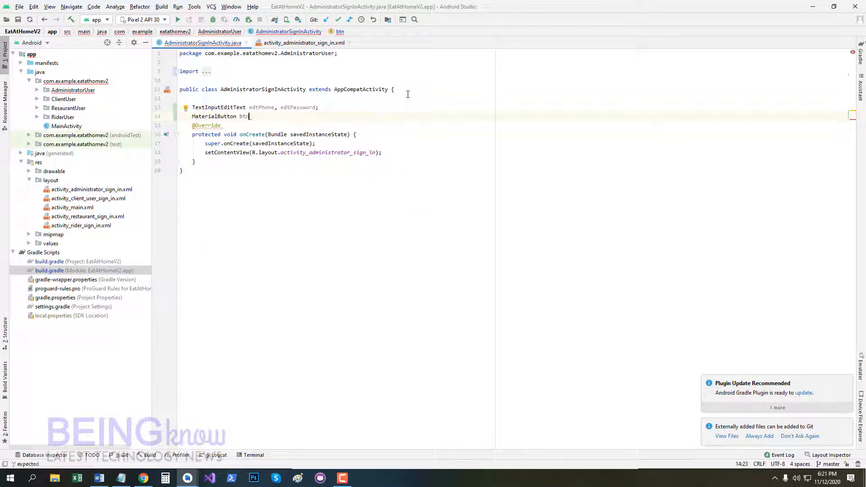
text(Sign)
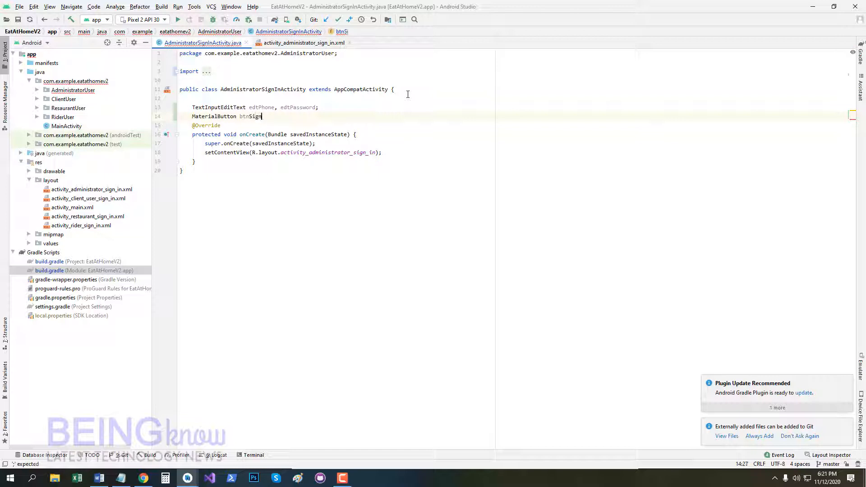
text(In)
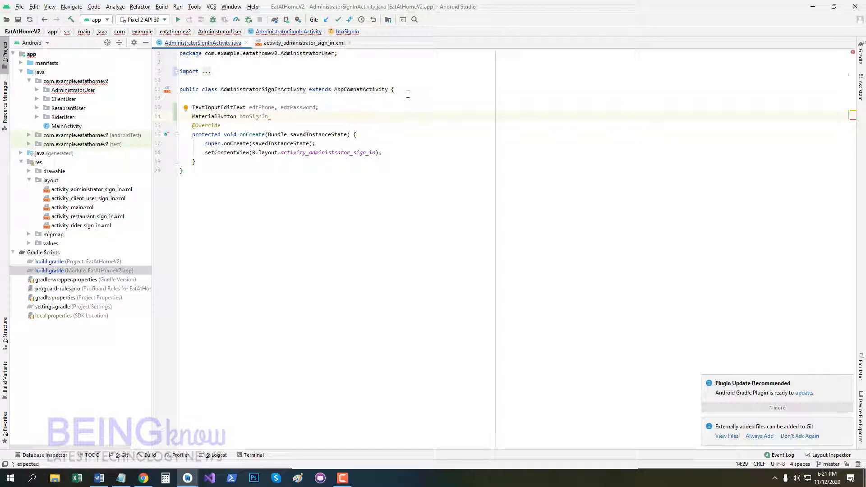
text(App)
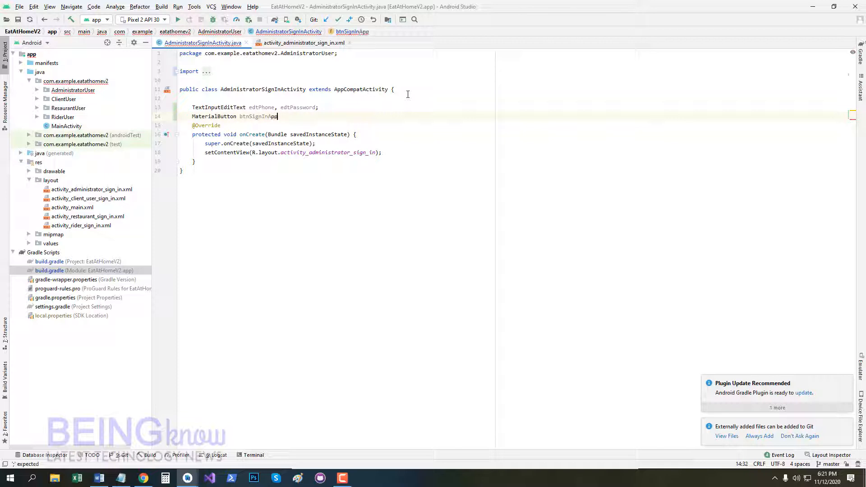
text(Admin)
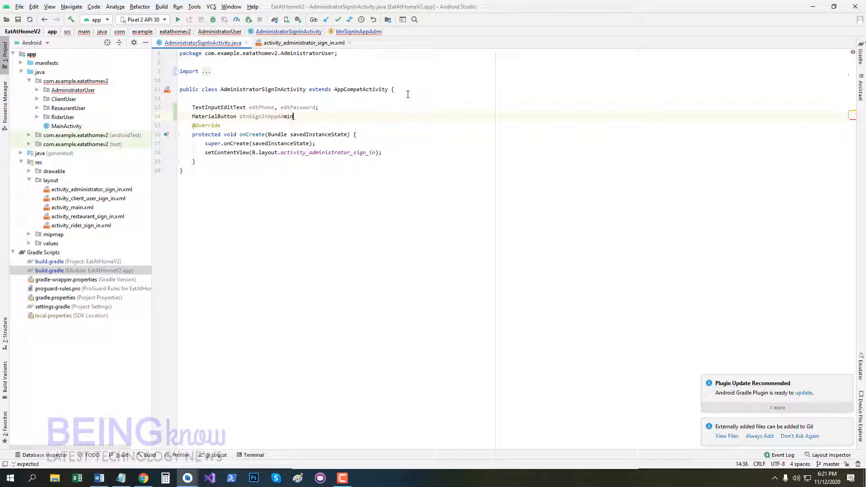
text(;)
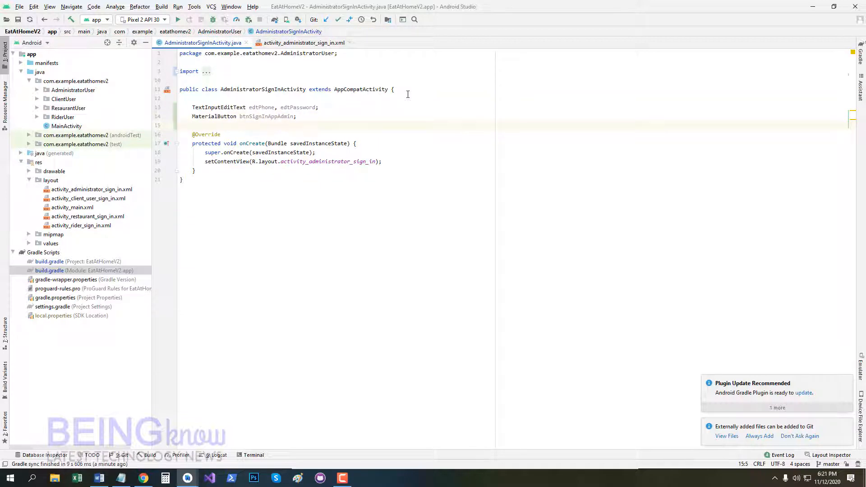
- Declare FirebaseDatabase database and DatabaseReference appAdmin, then add a line after setContentView
text(FirebaseDatabase)
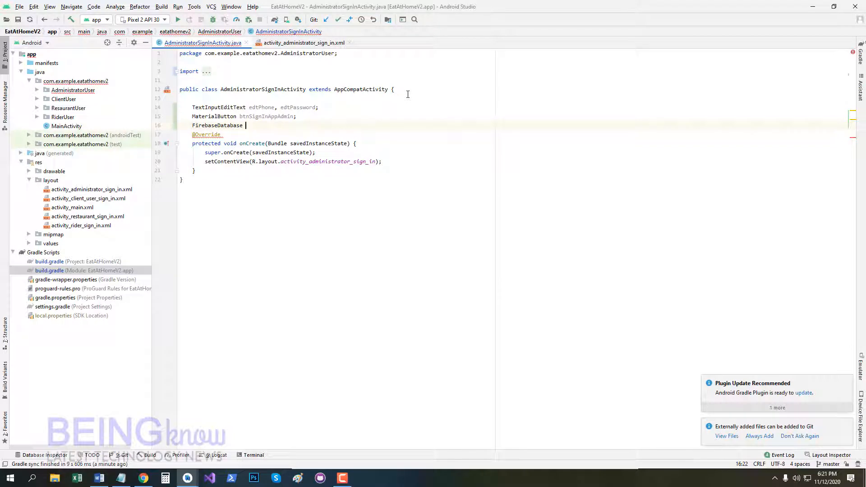
text(database;)
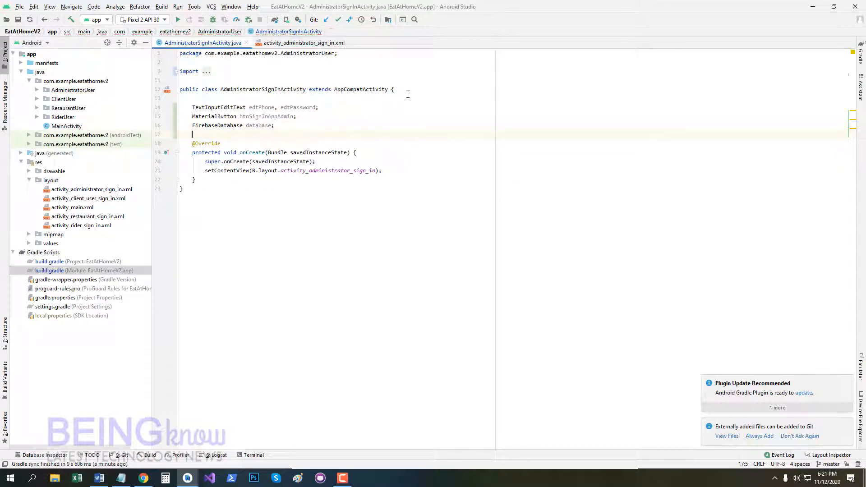
text(DatabaseReference)
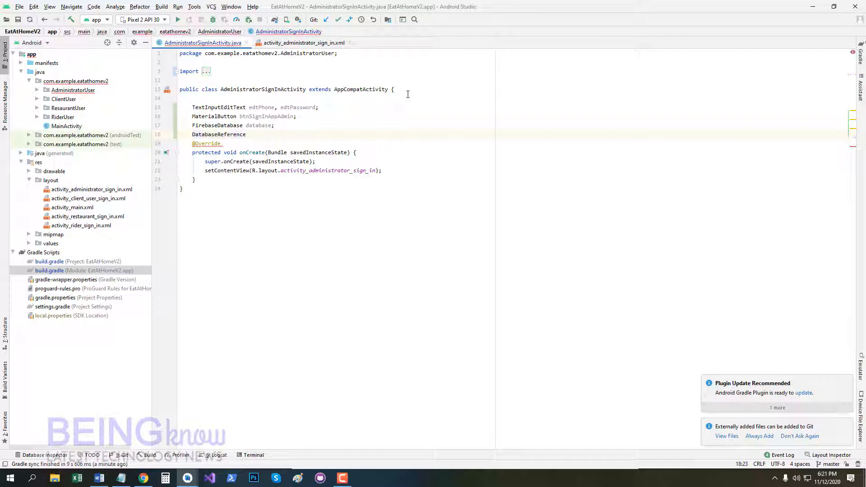
text(appadmin)
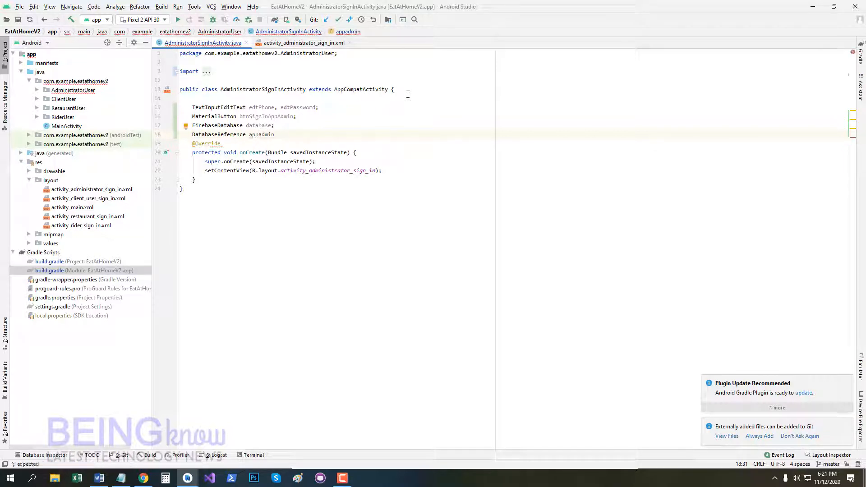
click(260, 134)
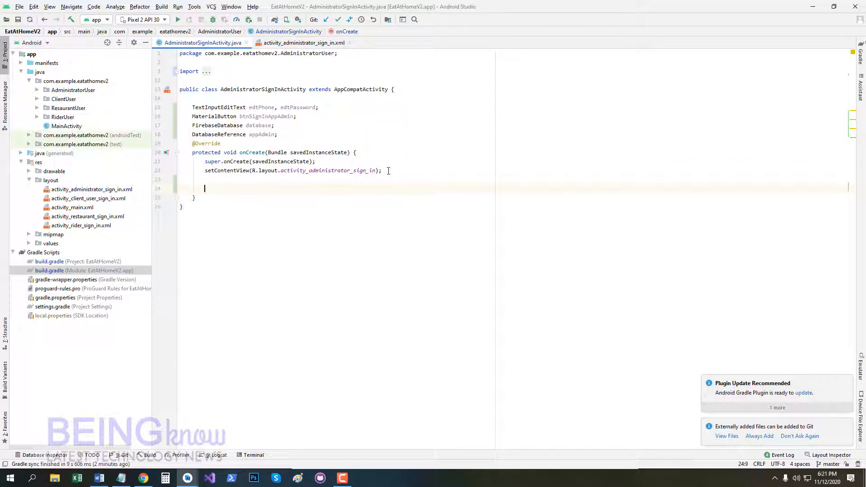
- Under an //init comment, assign edtPhone and edtPassword via findViewById to the phone and password inputs
text(//init)
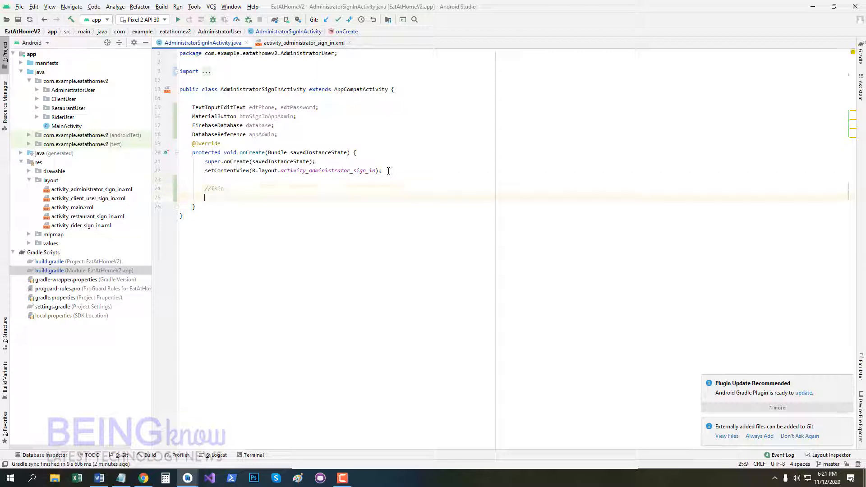
text(edtPhone =)
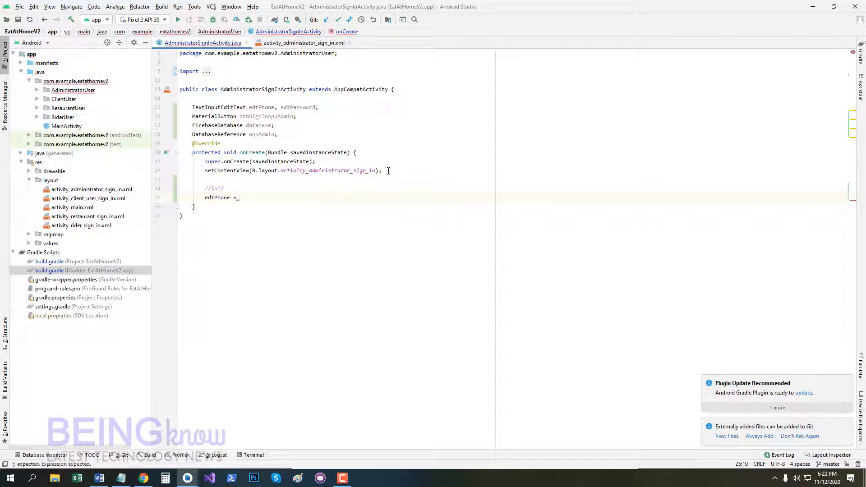
text(findViewById())
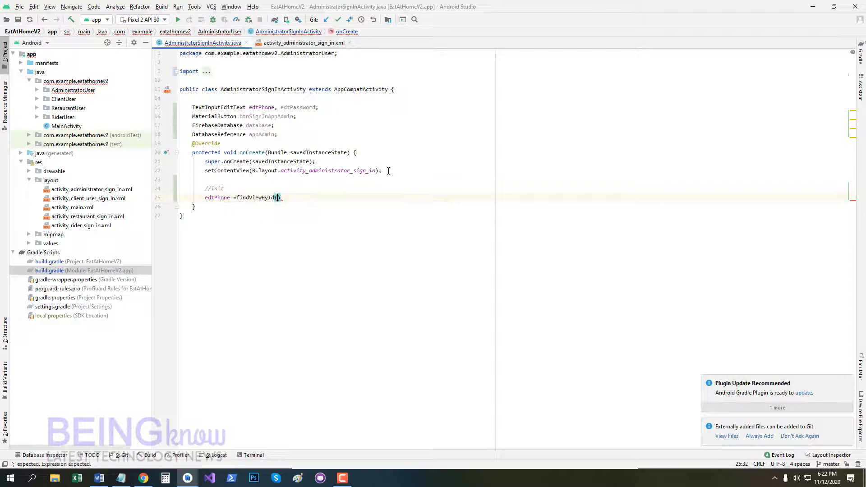
text(R.id)
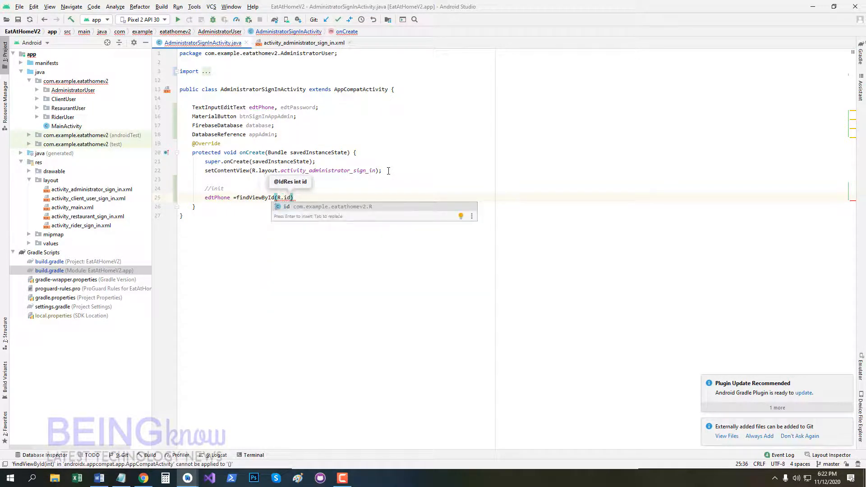
text(.et)
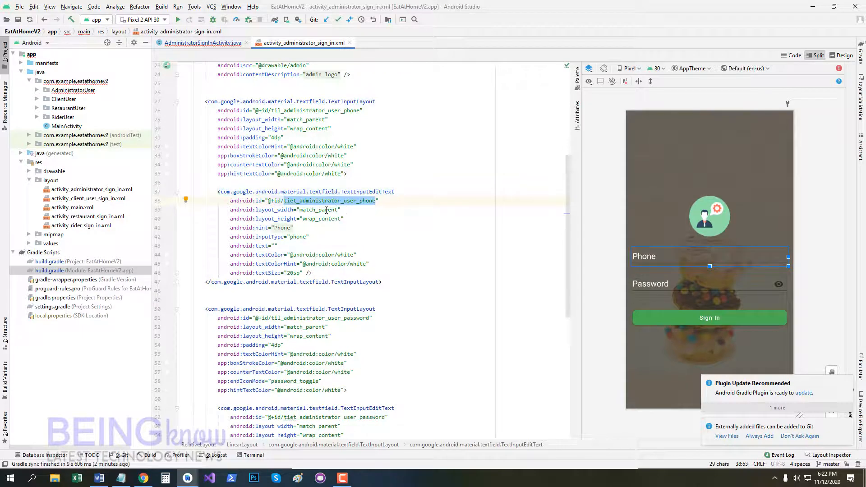
click(202, 43)
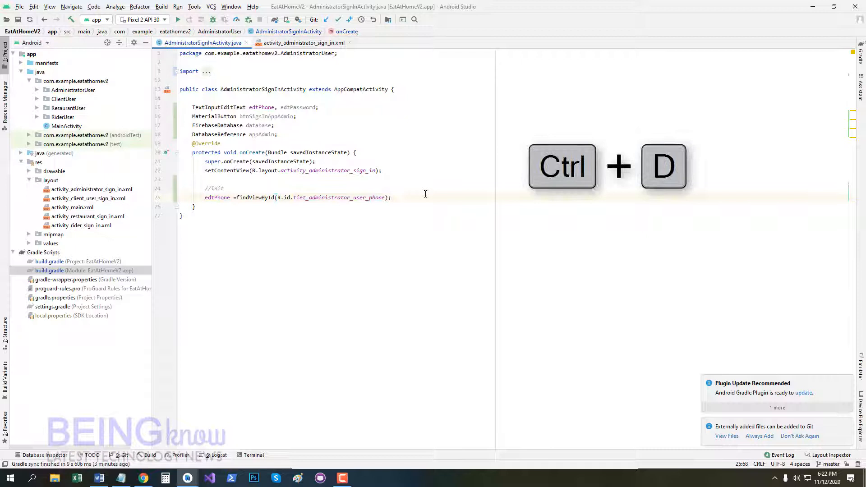
key(ctrl+d)
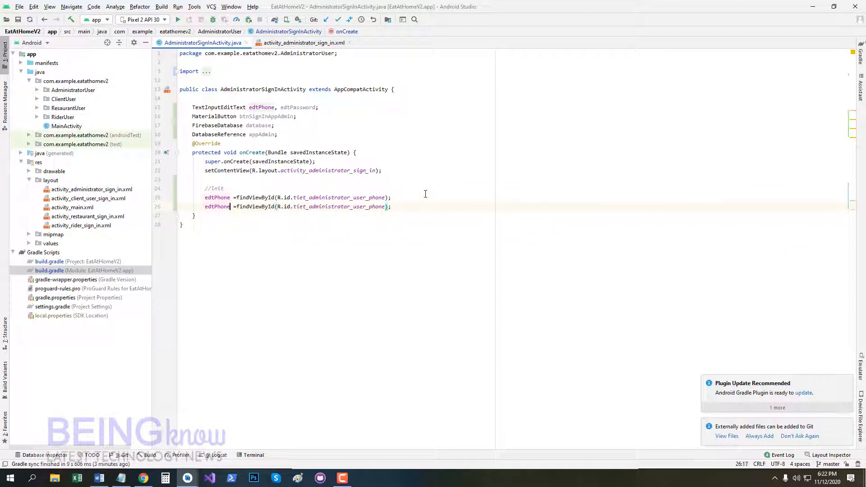
text(edtPassword)
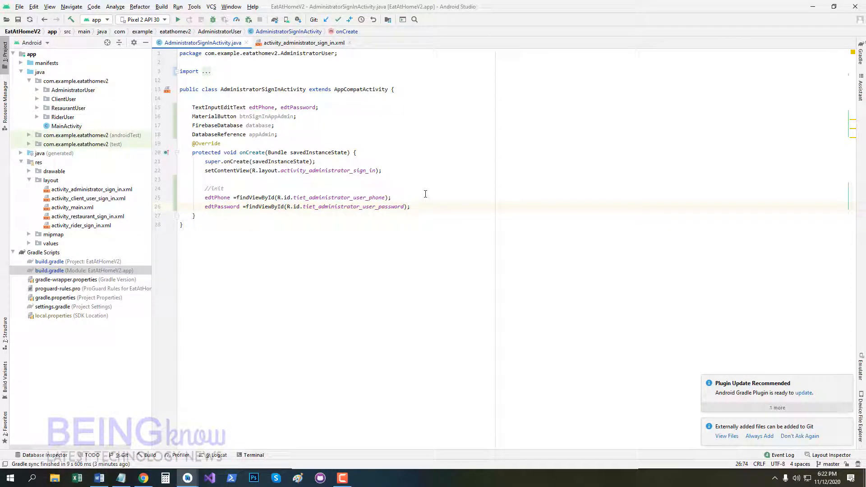
- Assign btnSignInAppAdmin via findViewById to btn_administrator_user_Sign_in, checking the id in the layout XML
text(btnSignInAppAdmin)
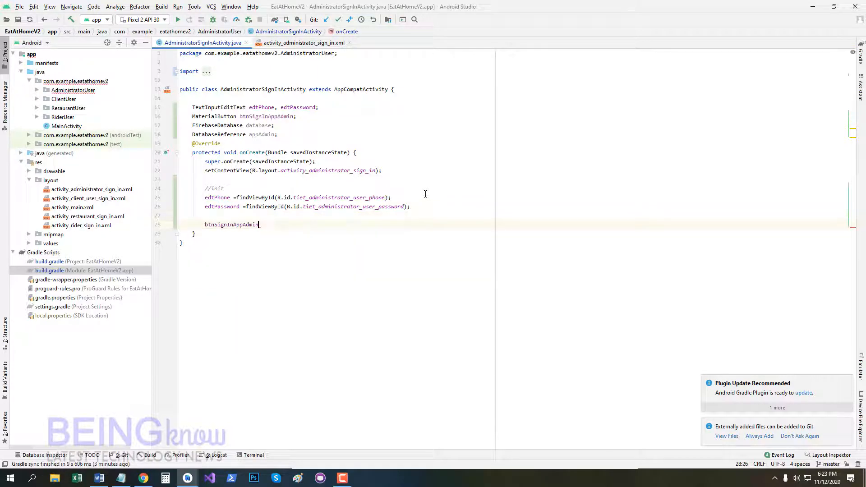
text(=findViewById())
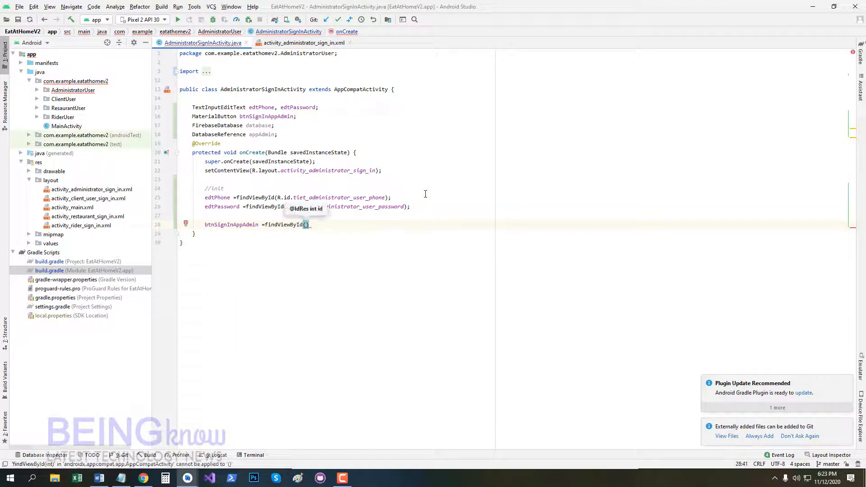
text(R.id.)
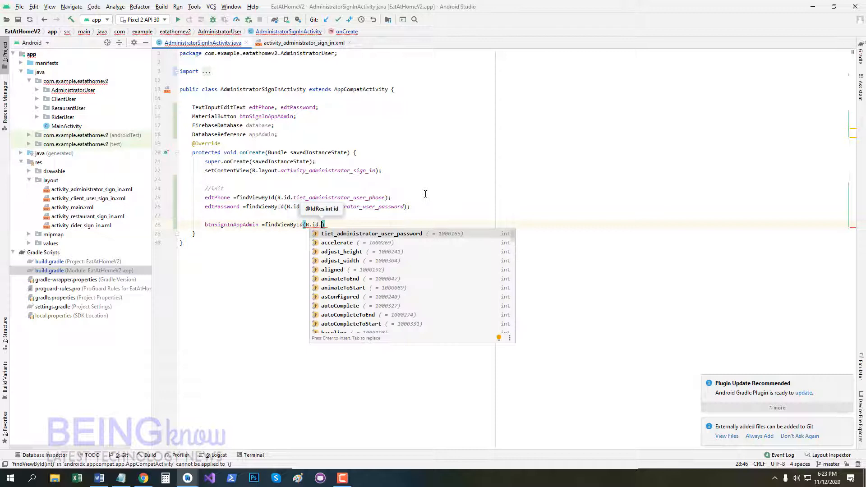
text(btn_administrator_user_Sign_in")
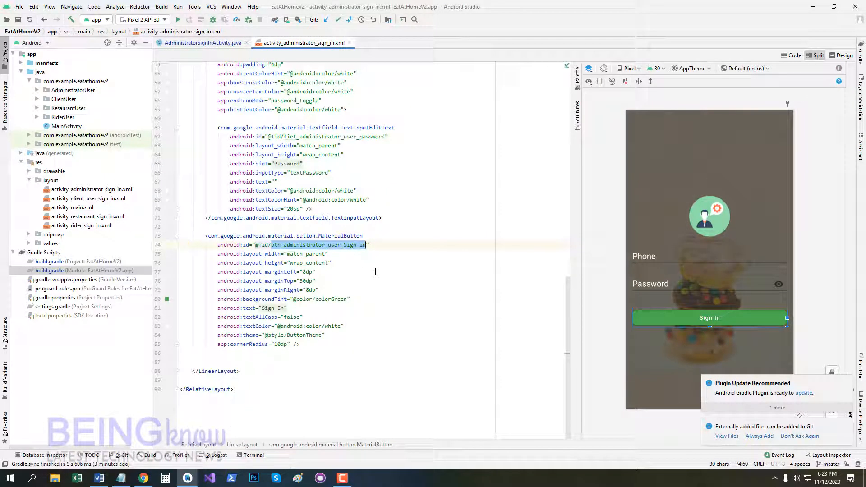
click(202, 42)
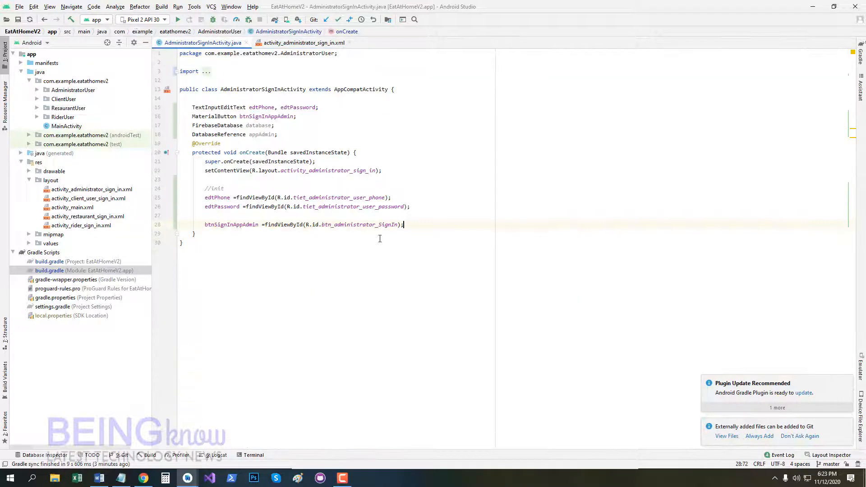
click(303, 43)
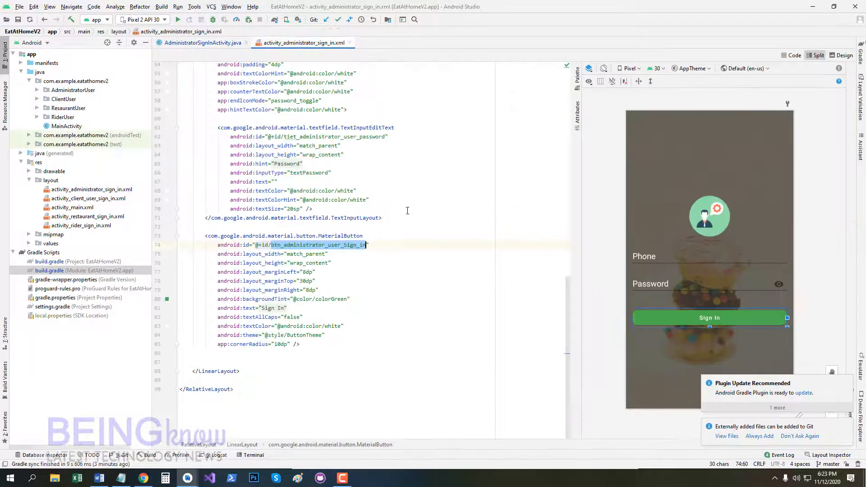
click(203, 42)
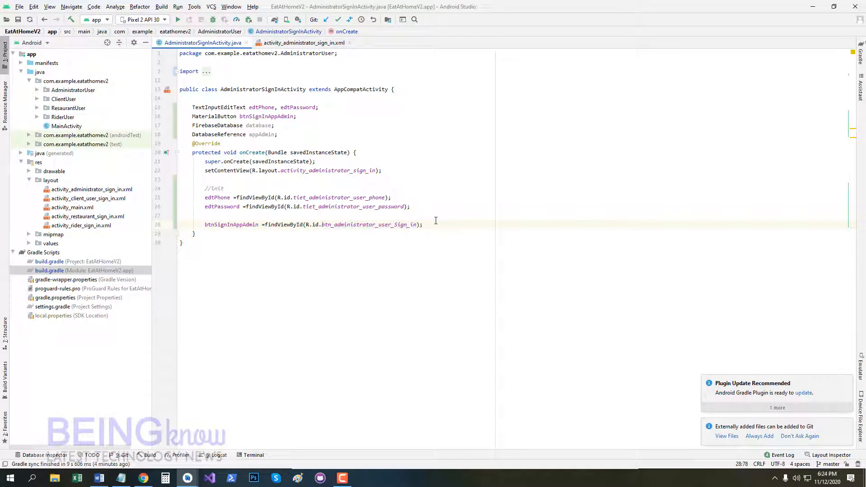
- Give btnSignInAppAdmin a setOnClickListener containing a '// start activity' comment, then begin an //init comment
text(b)
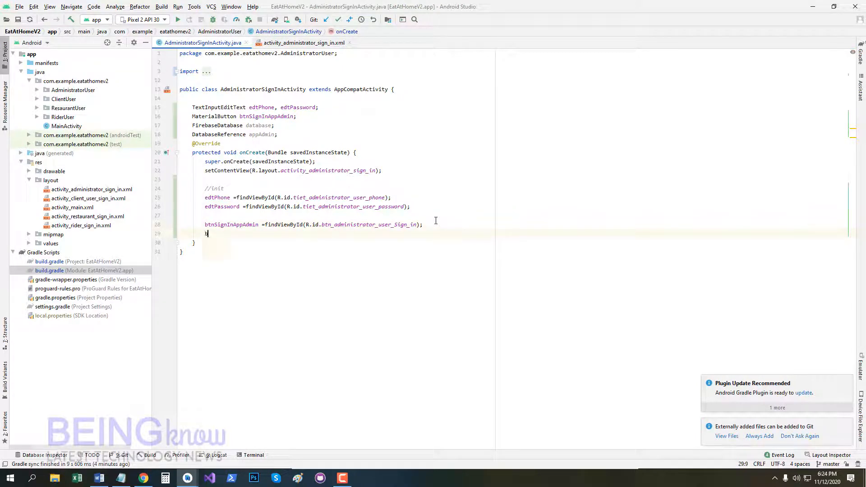
text(btnSignInAppAdmin.seton)
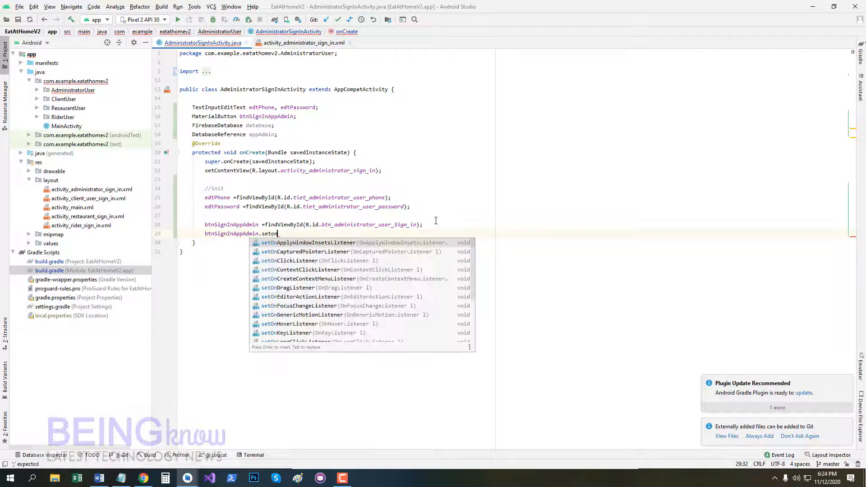
click(288, 260)
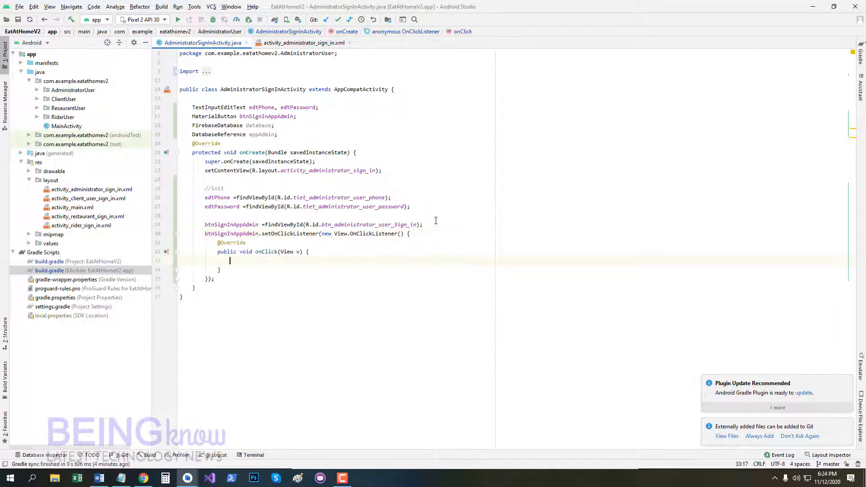
text(// start ac)
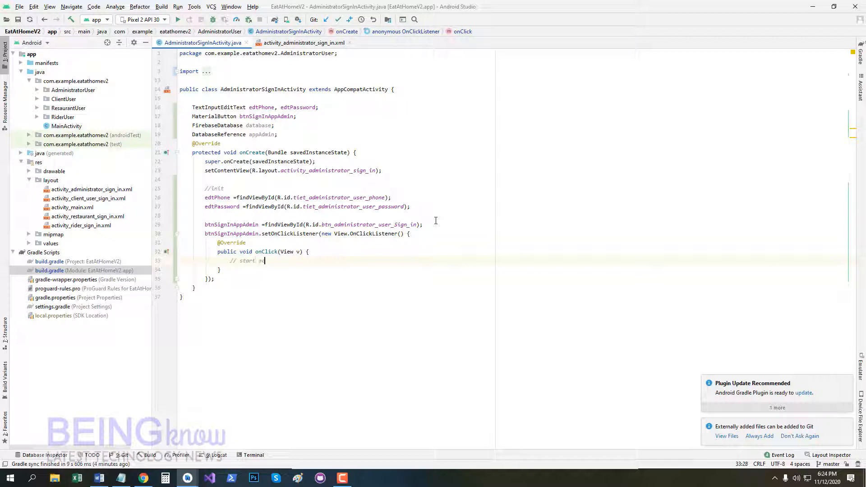
text(ctivity)
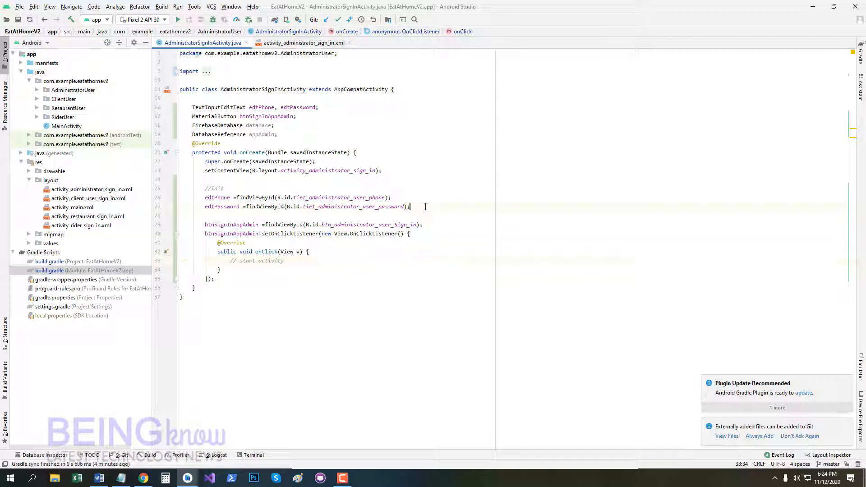
text(//init firebase)
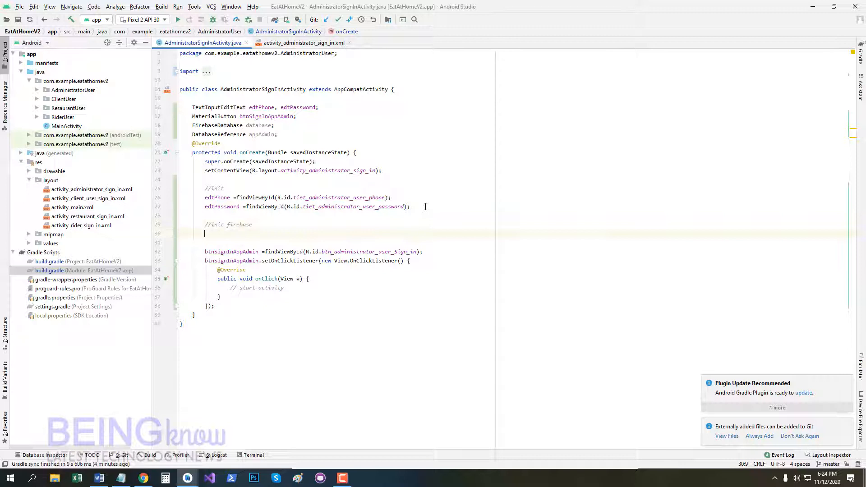
- In onCreate, assign database = FirebaseDatabase.getInstance() and appAdmin = database.getReference("Administrator")
text(database =)
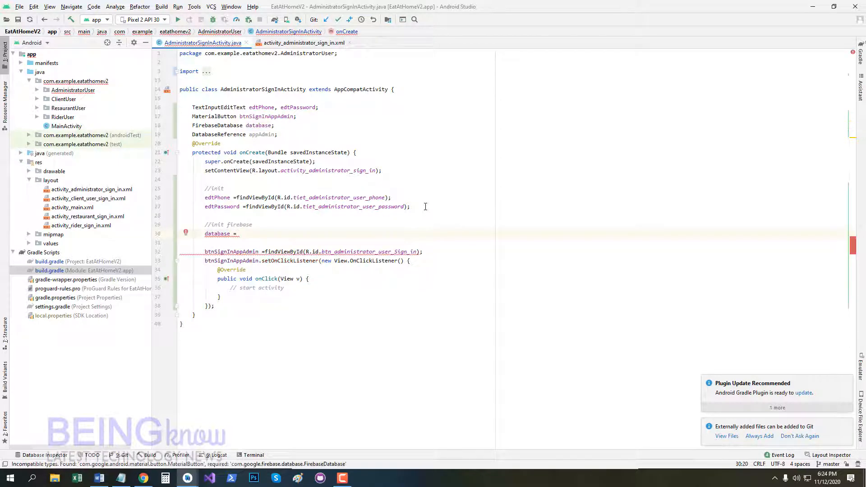
text(FirebaseDatabase.getInstance()
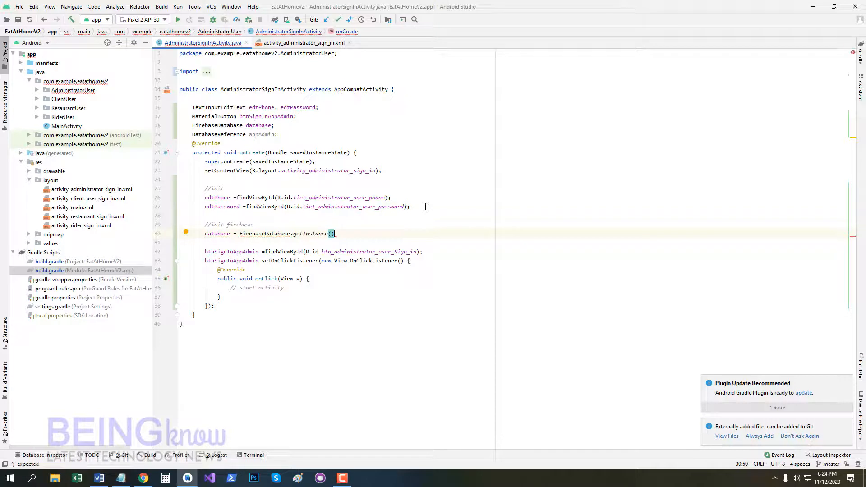
key(enter)
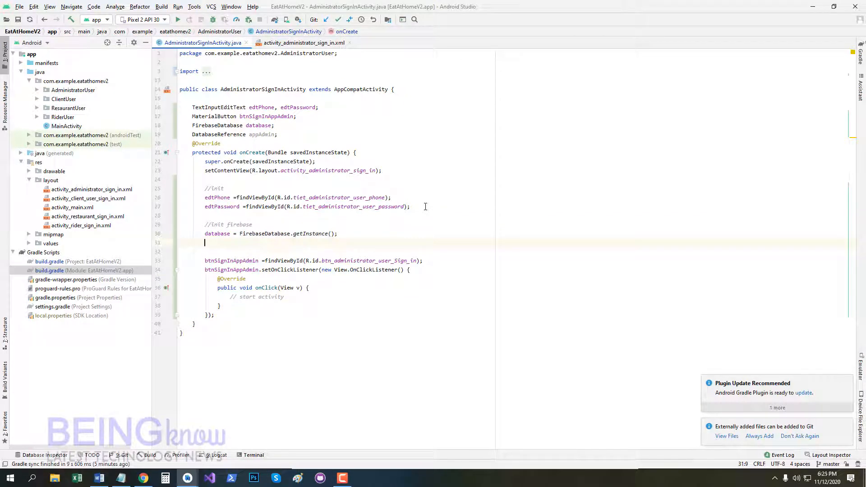
text(appAdmin =)
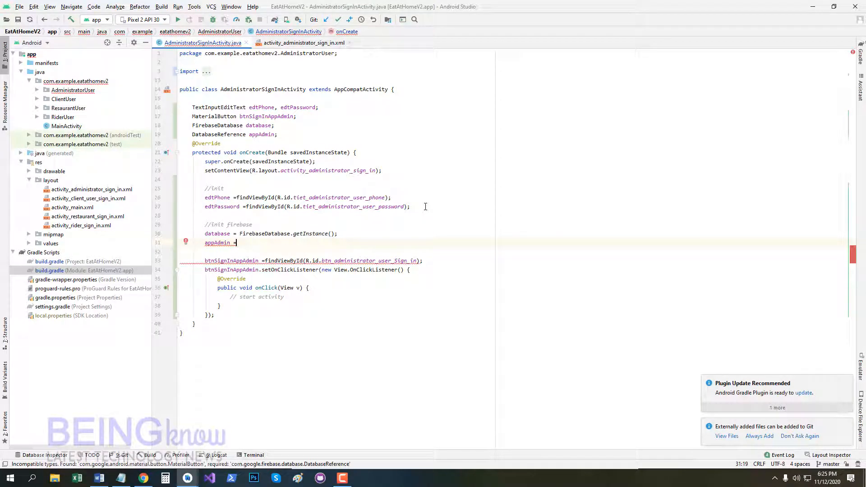
text(database)
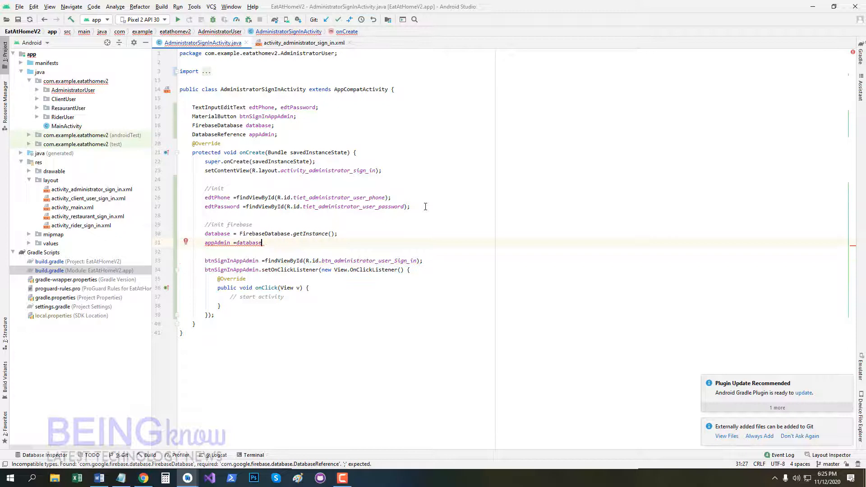
text(.getReference();)
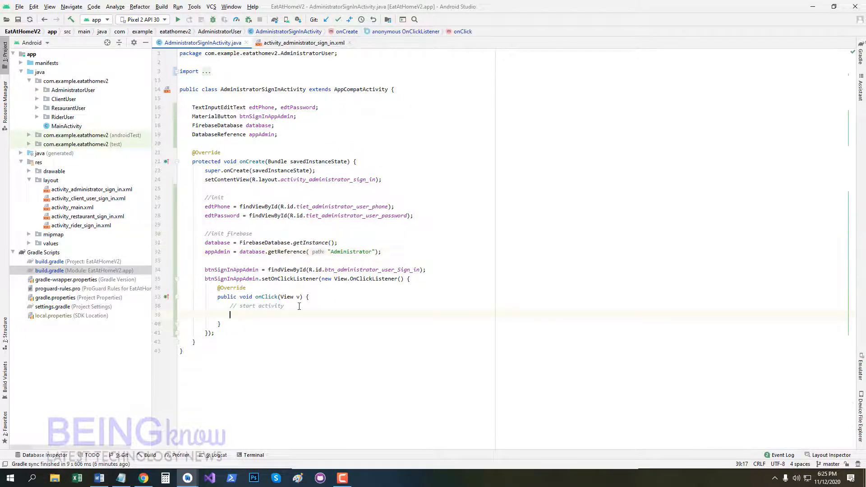
- Call signInAppAdministrator with the edtPhone and edtPassword text, creating the method with phone and password parameters
text(signInAppAdministrator()
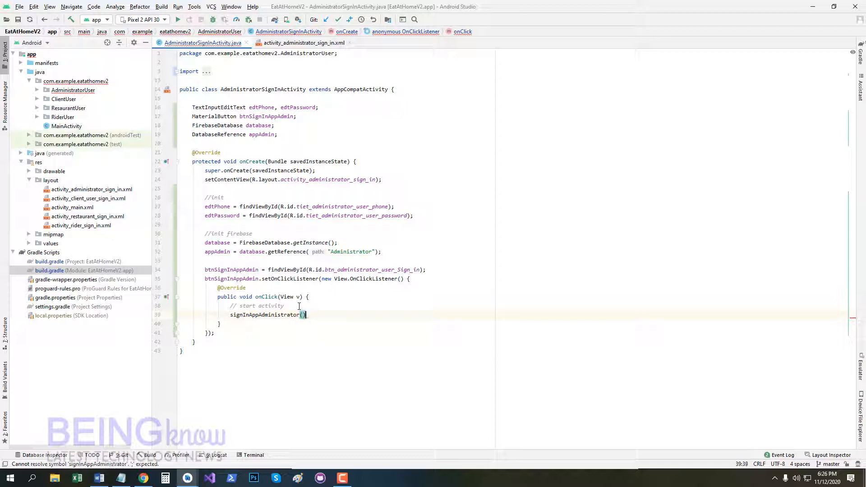
text(edtPhone)
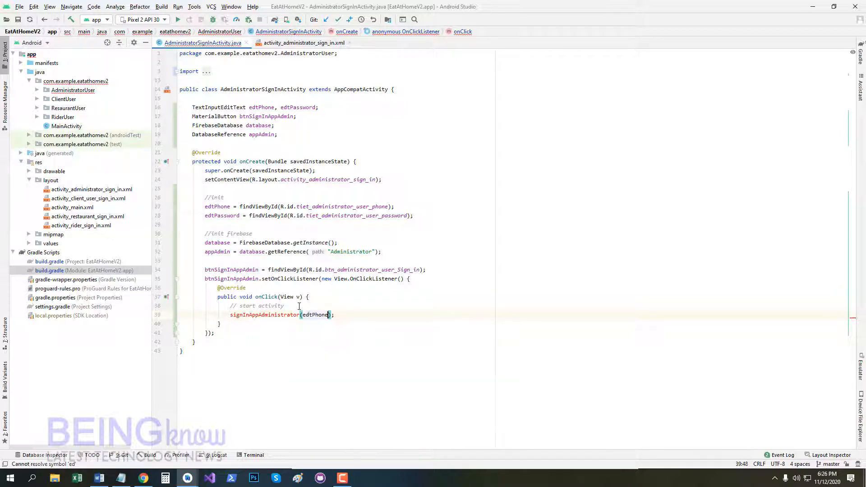
text(.gette)
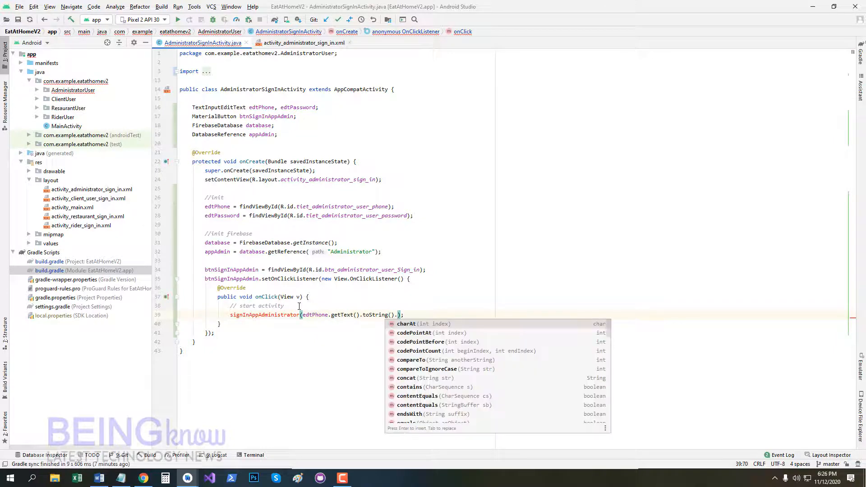
text(,edtPassword)
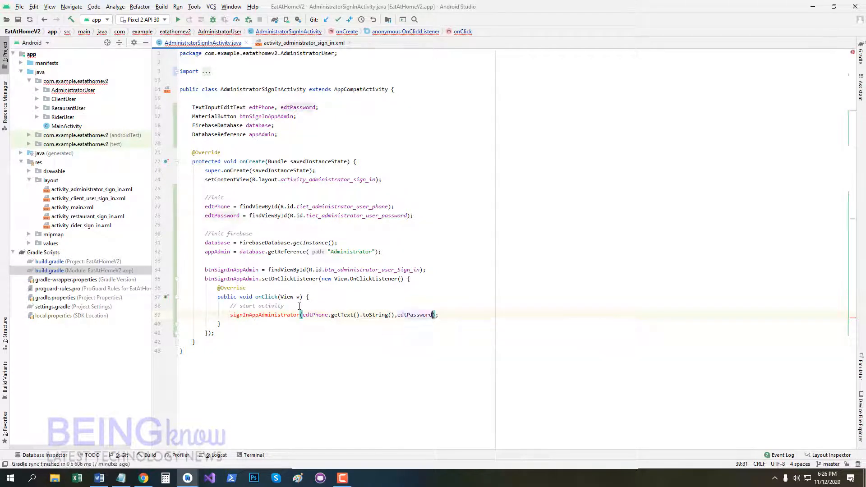
text(.getText().toString())
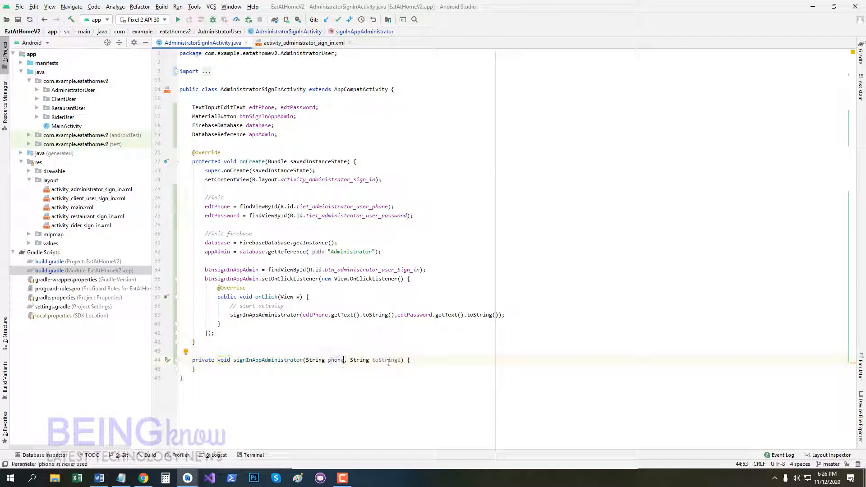
text(password)
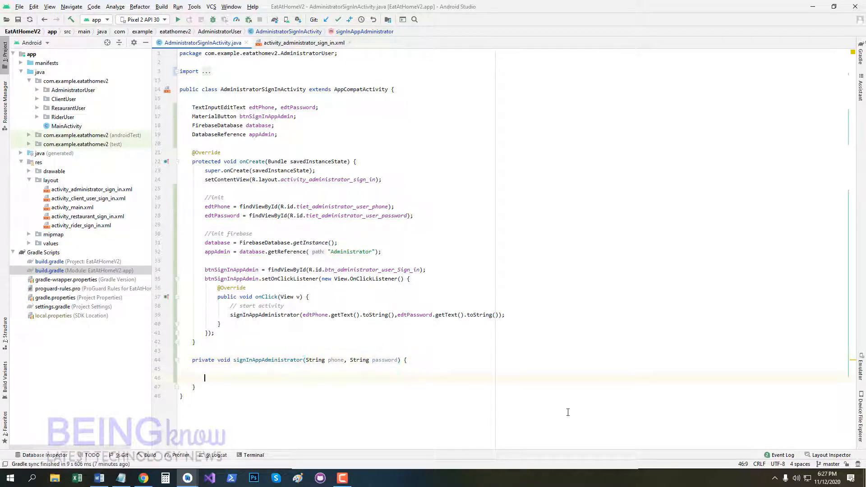
- Make the project and view the BUILD SUCCESSFUL output in the Build window
click(162, 7)
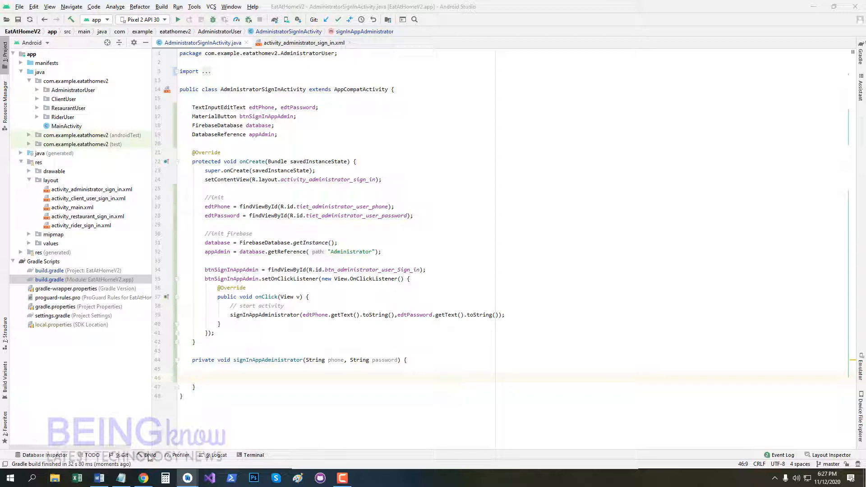
click(150, 455)
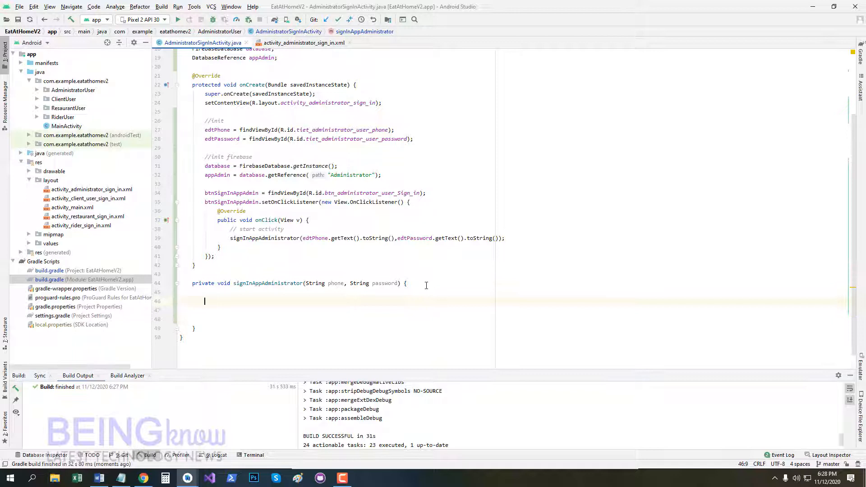
- Create mDialog as a ProgressDialog with message "Please waiting.." and show it
text(ProgressD)
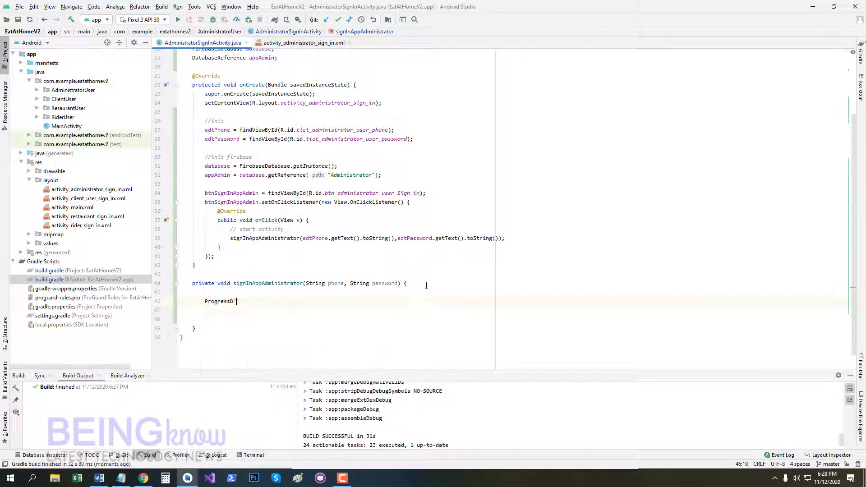
text(ialog)
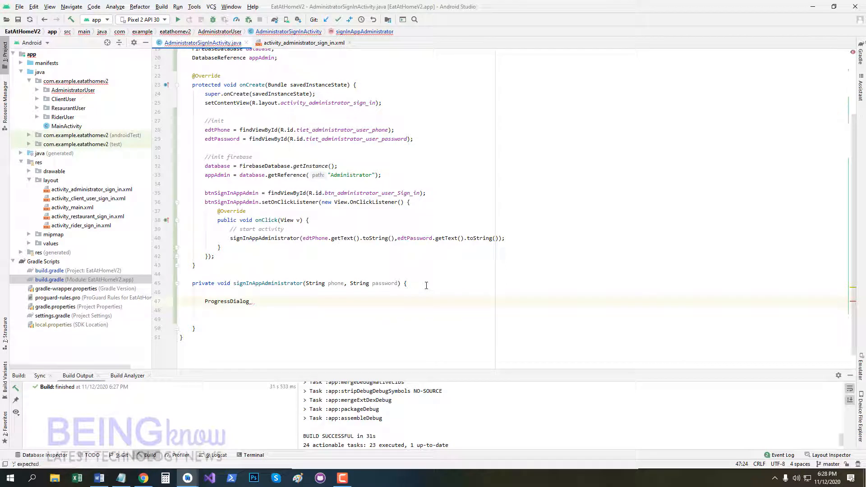
text(mDialog =)
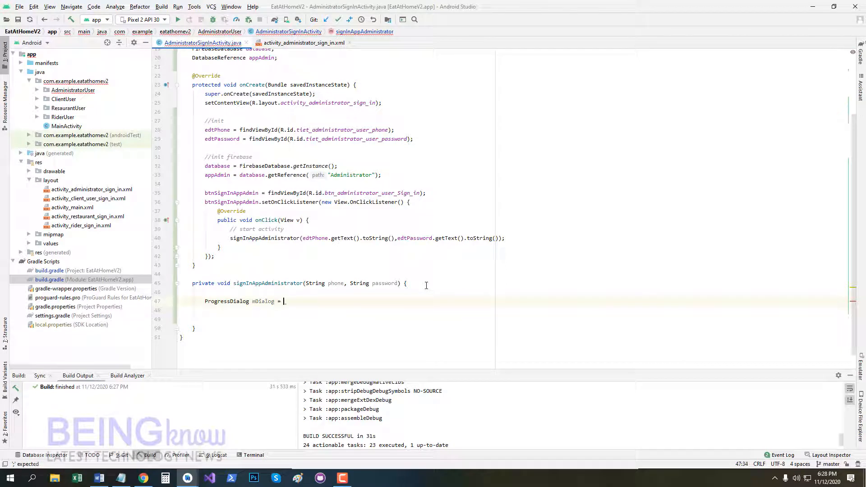
text(new ProgressDialog(Sign)
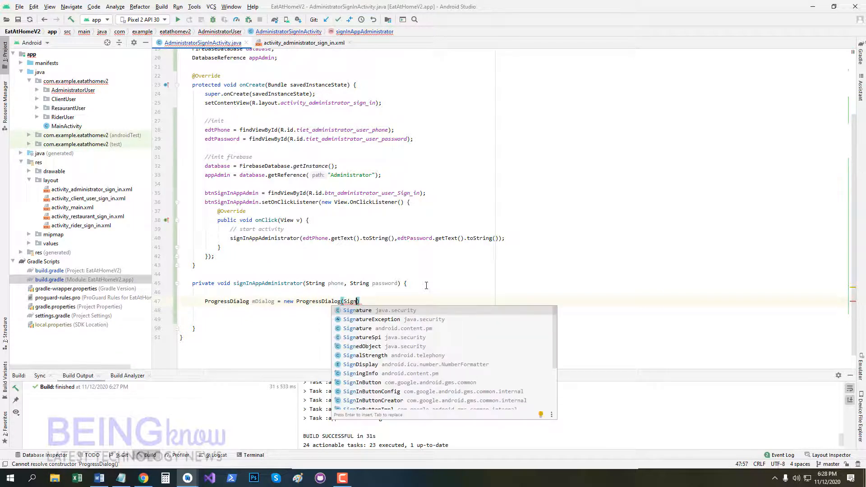
text(I)
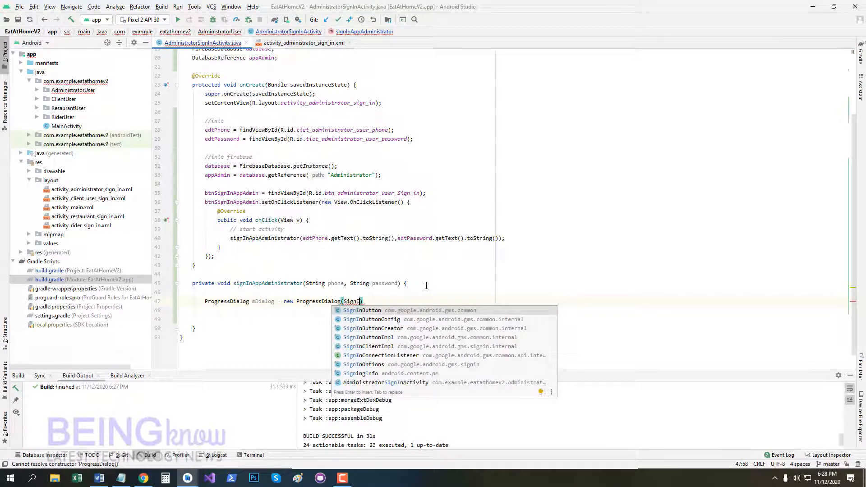
mouse_move(381, 355)
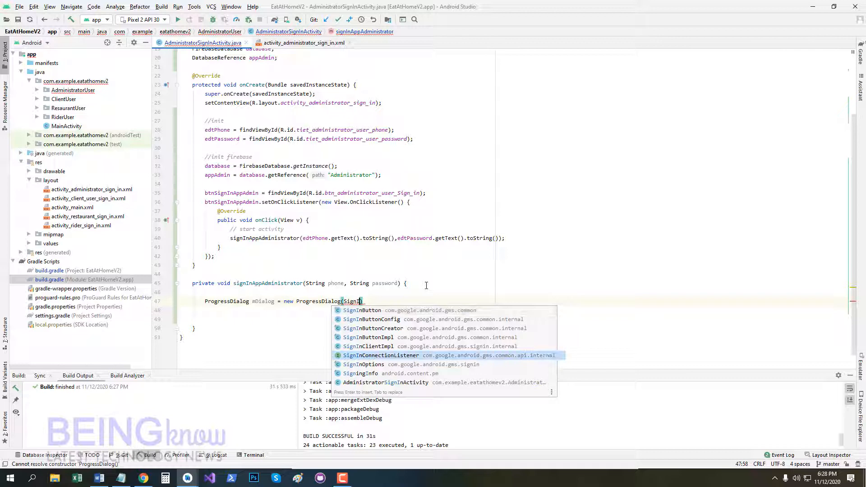
text(AdministratorSignInActivity.this)
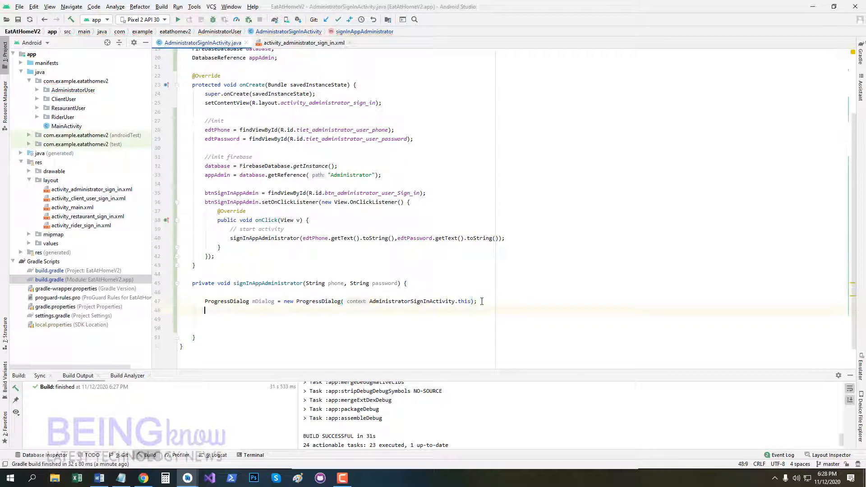
text(mDialog.)
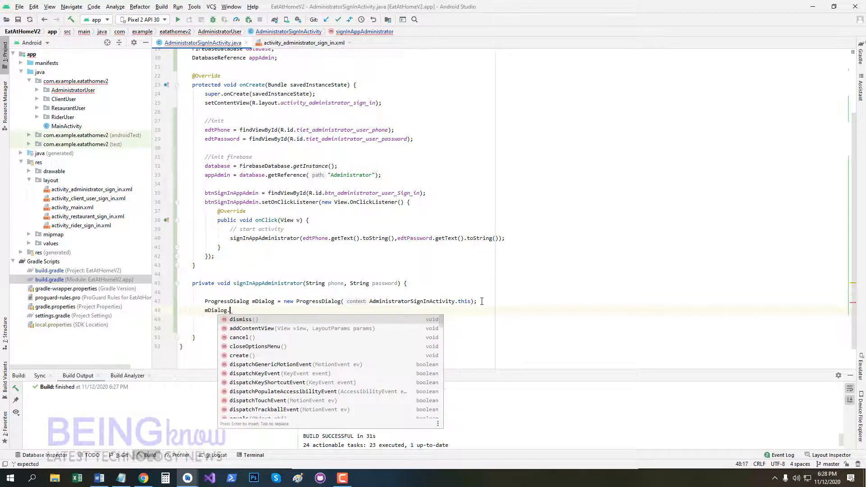
text(setMessage("Pl");)
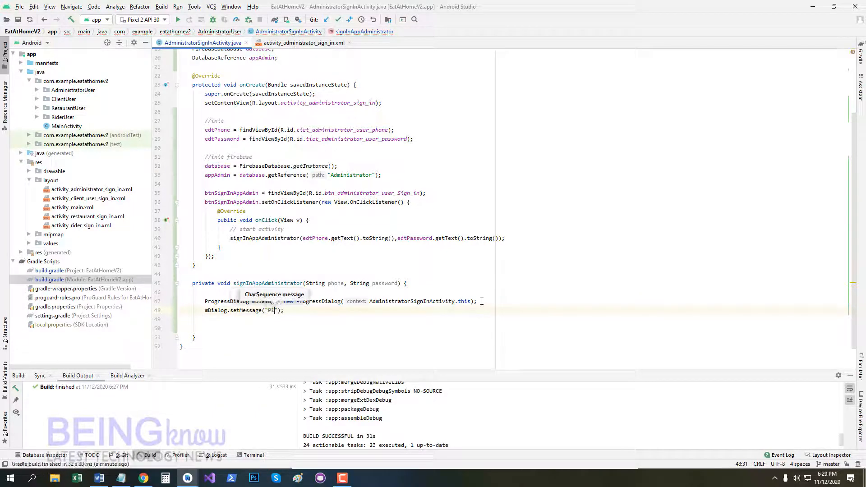
text(lease waiting)
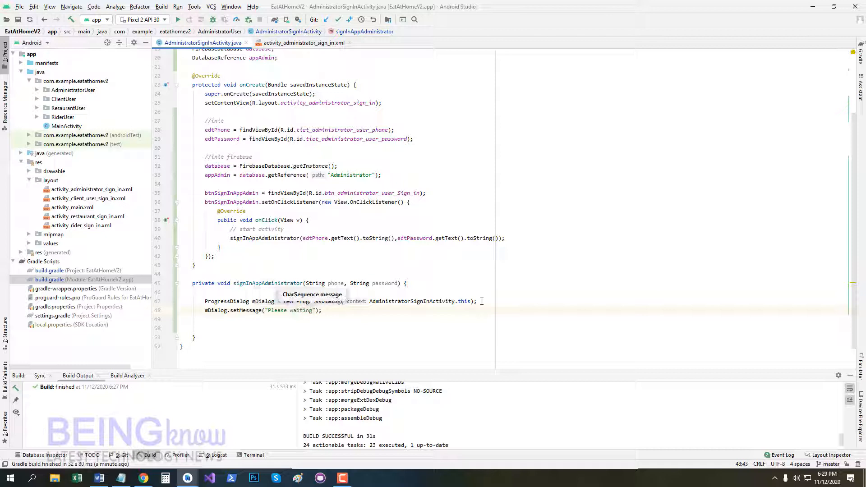
text(..)
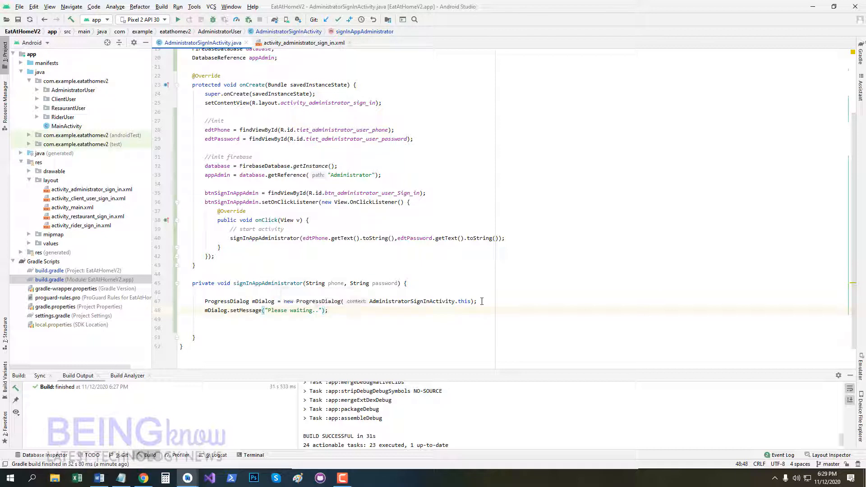
text(mDialog.s)
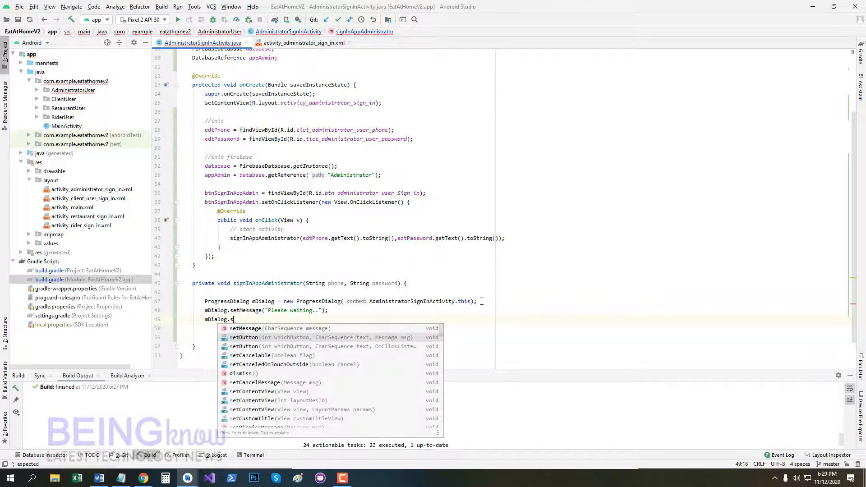
text(how();)
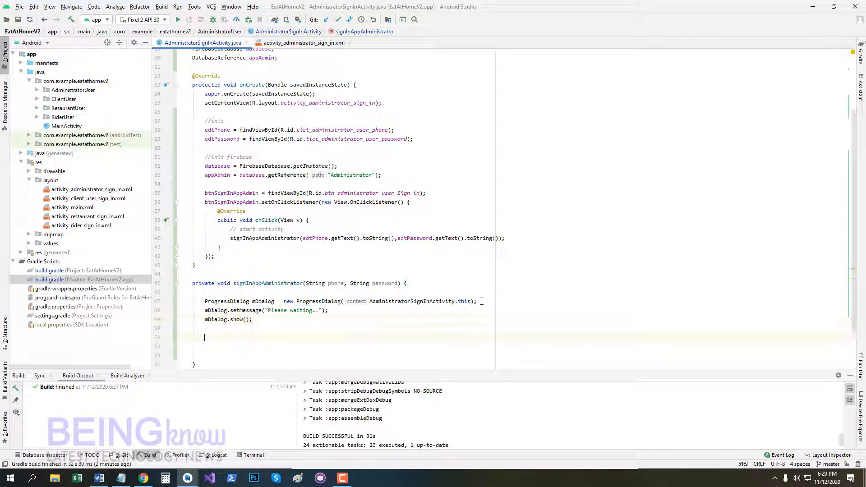
- Declare String localPhone and localPassword copied from the phone and password parameters
text(String)
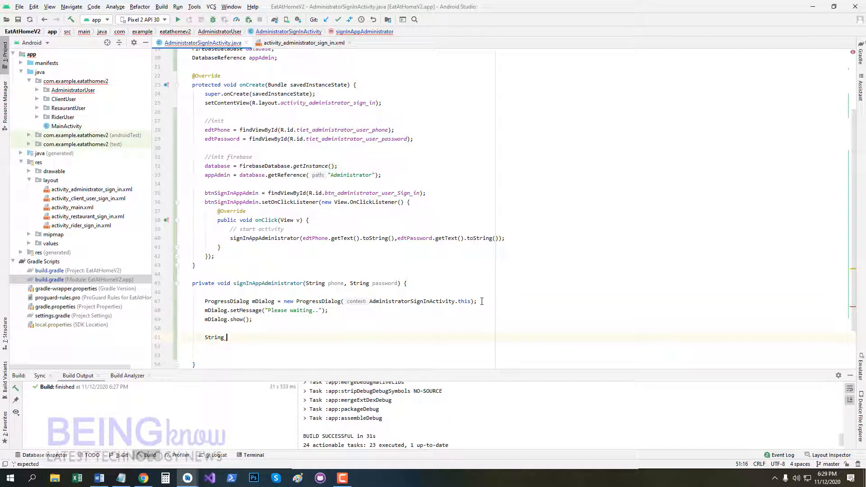
text(localPhone = phone;)
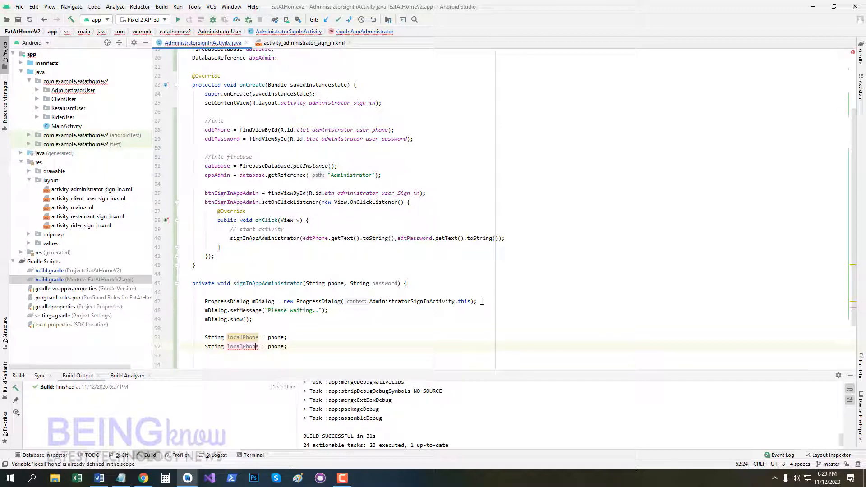
text(localPassword)
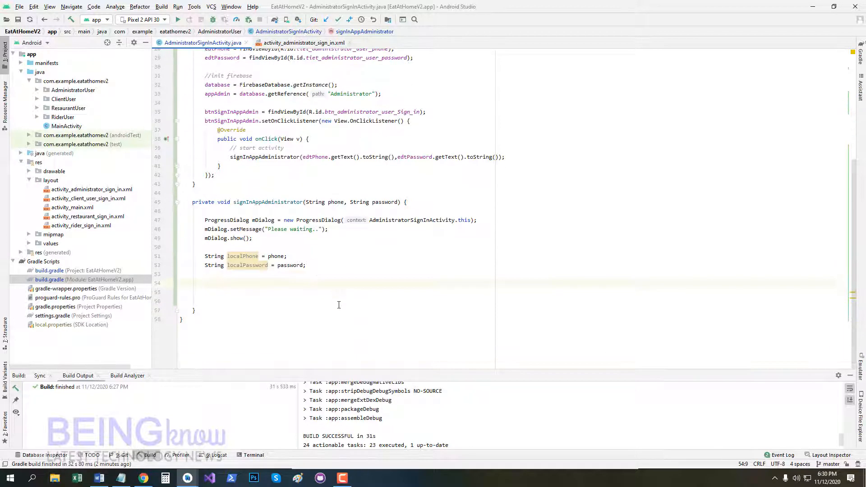
- Attach an addValueEventListener to appAdmin via autocomplete
text(appAdmin)
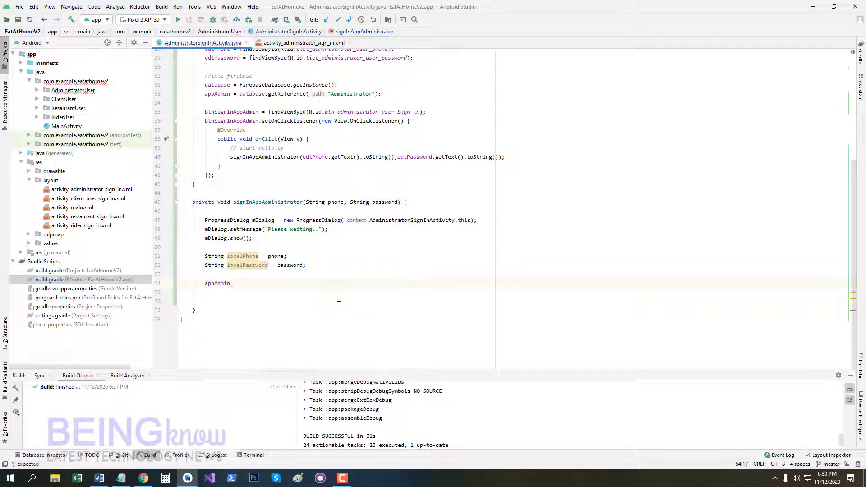
text(.add)
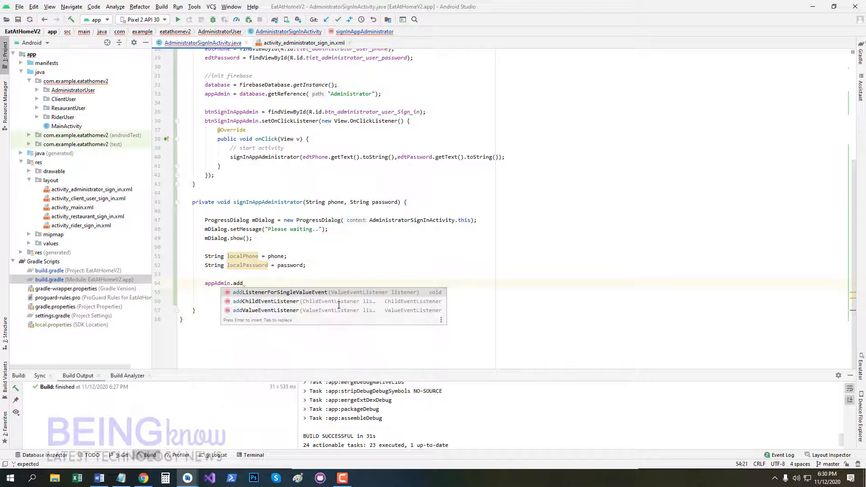
click(265, 310)
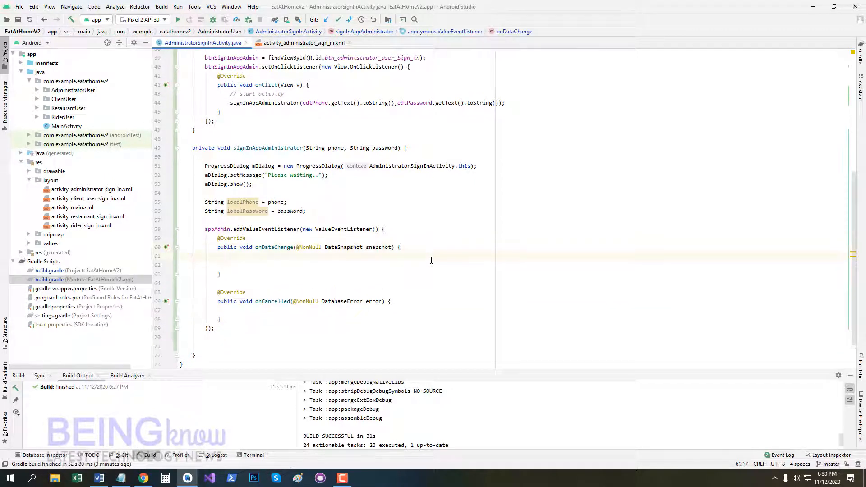
- In onDataChange, check snapshot.child(localPhone).exists(), else toast "User not exist in database"
text(if ()
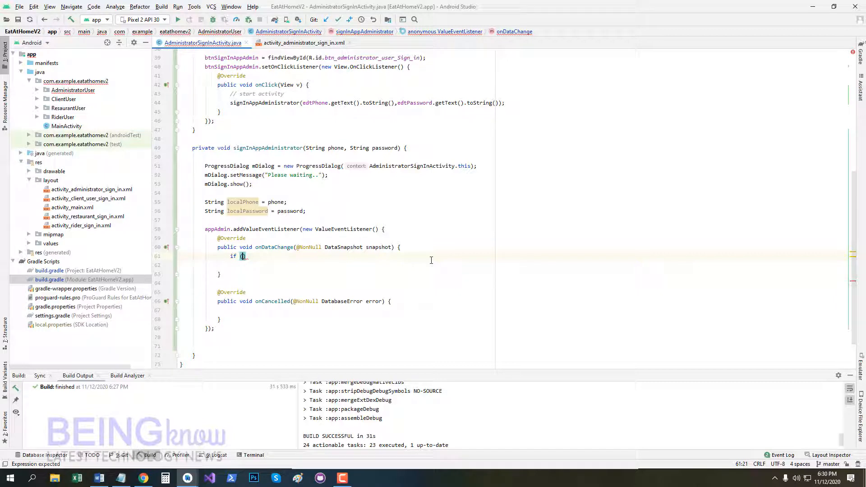
text(snapshot)
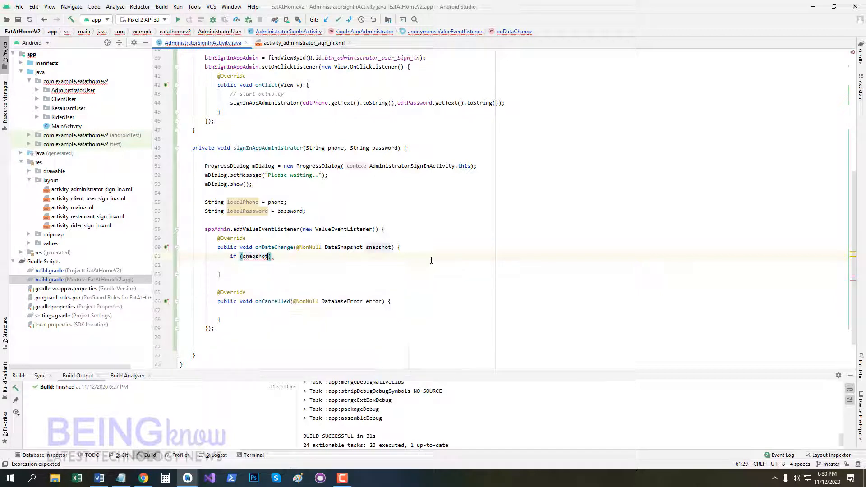
text(.child())
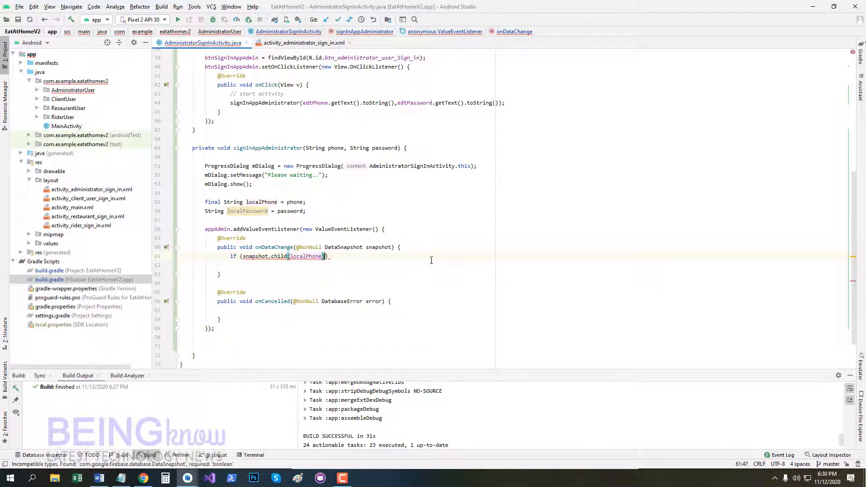
text(.exists())
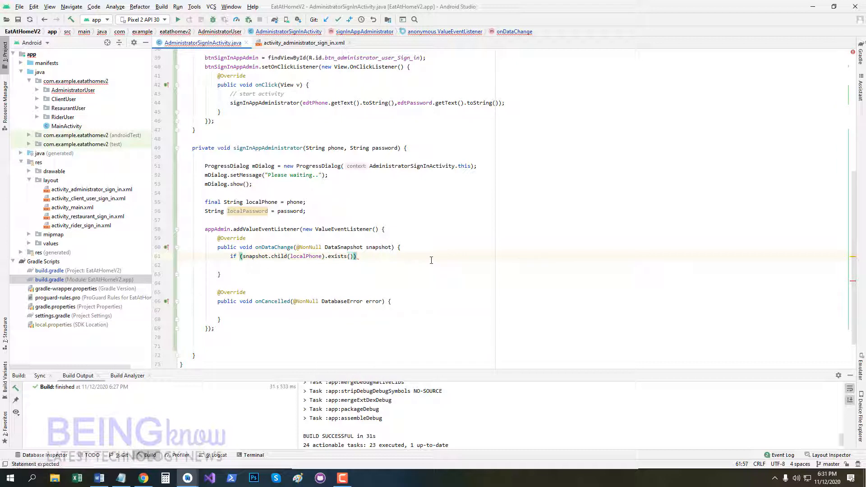
text({)
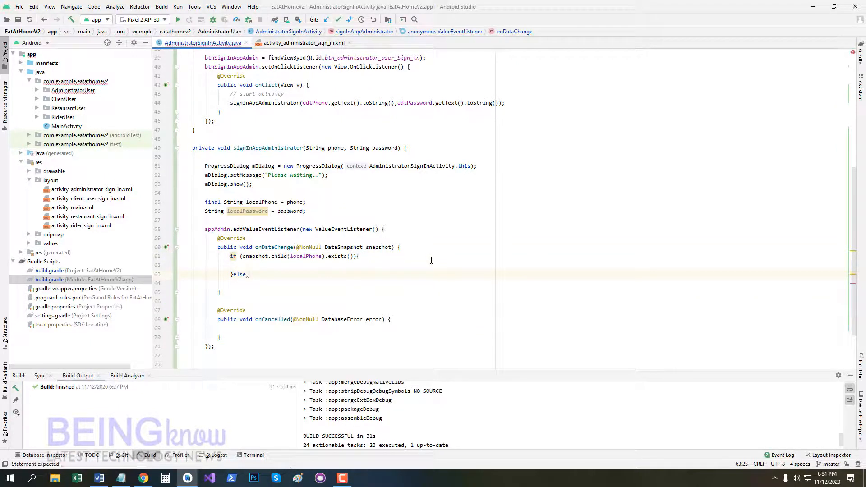
text({)
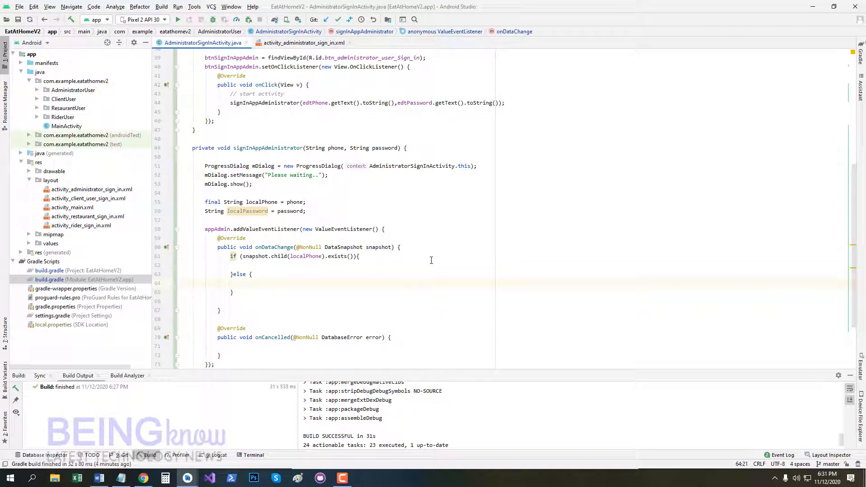
text(To)
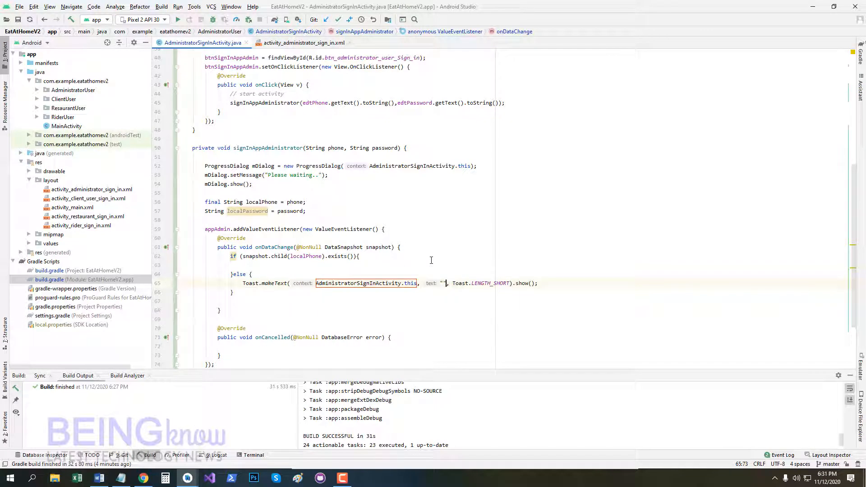
text(User not Ex)
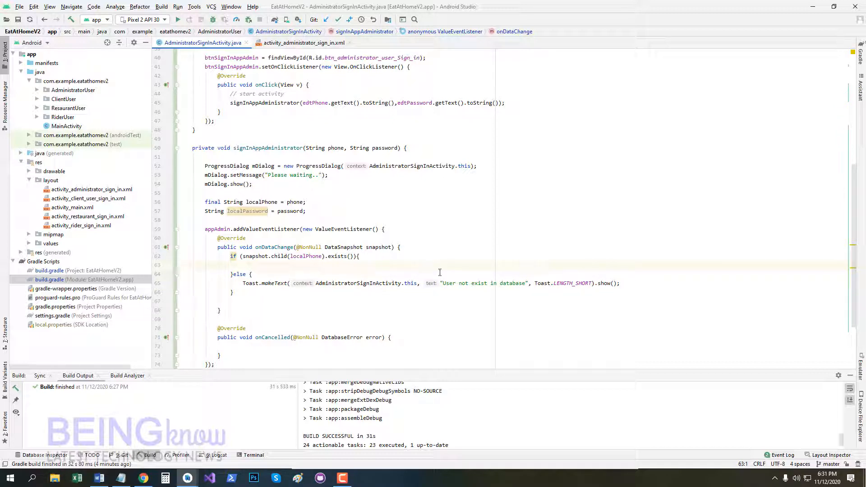
- Dismiss mDialog and read user = snapshot.child(localPhone).getValue(UserAdministrator.class)
text(md)
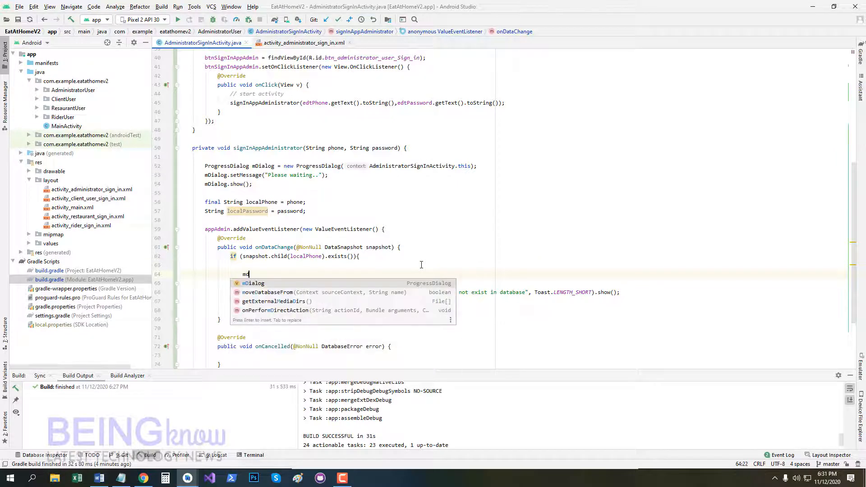
text(mDialog.dismiss();)
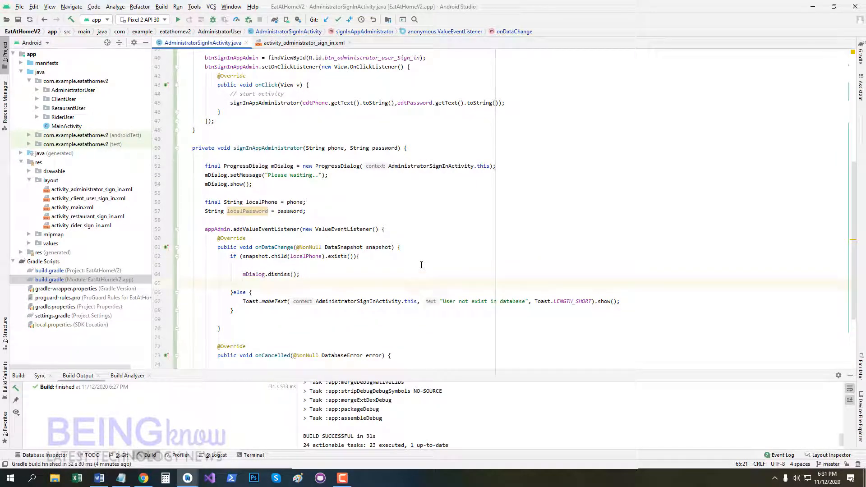
text(UserAdmin)
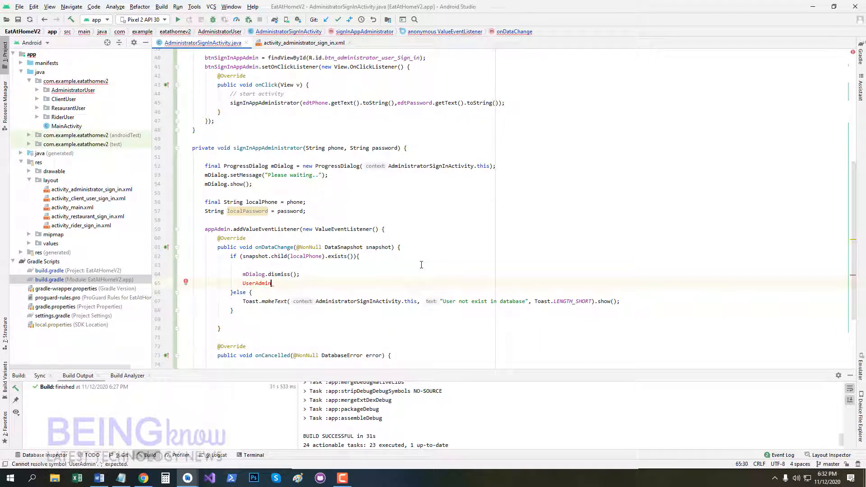
text(istrator)
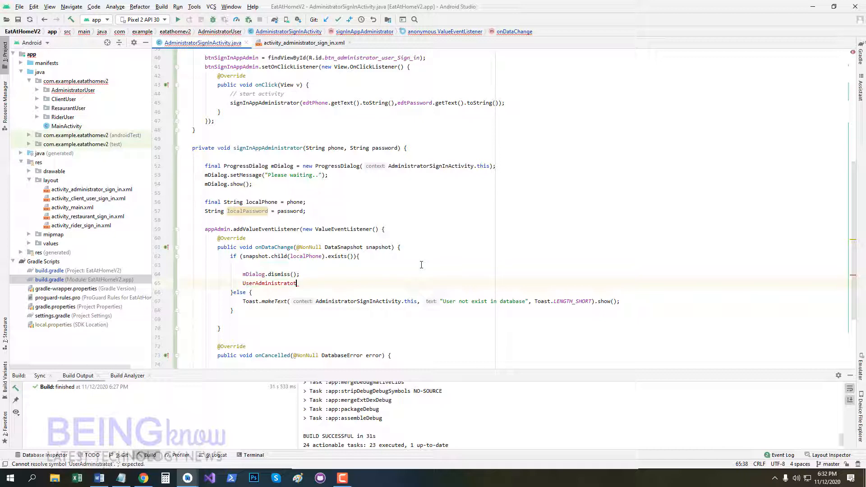
text(_user)
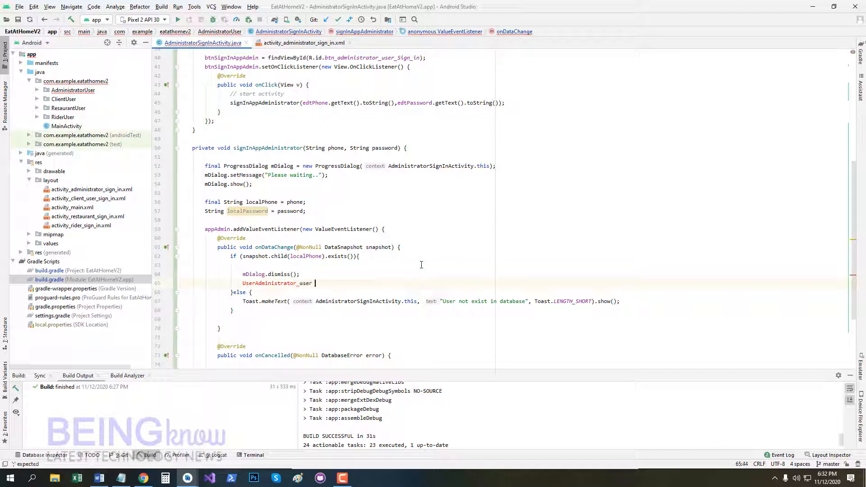
text(= d)
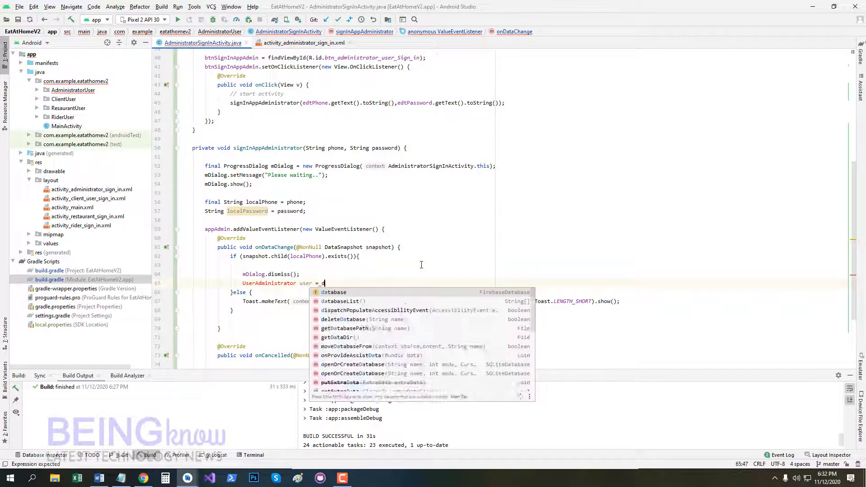
text(snapshot.child()
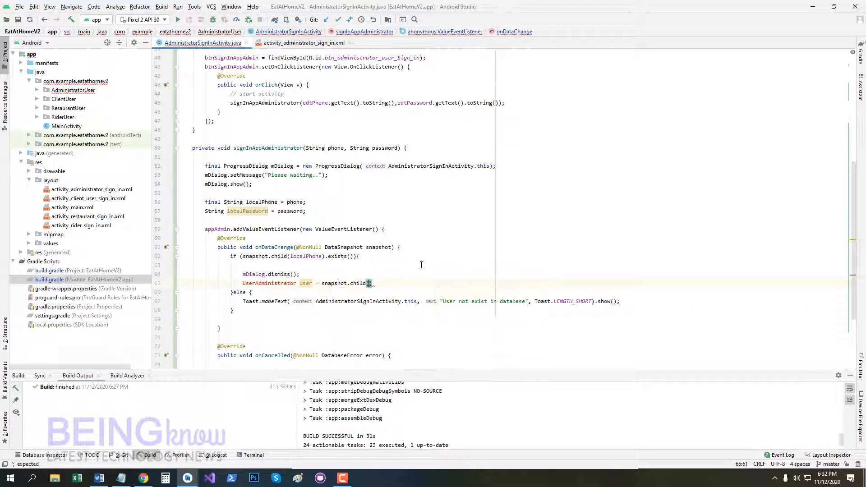
text(localPhone)
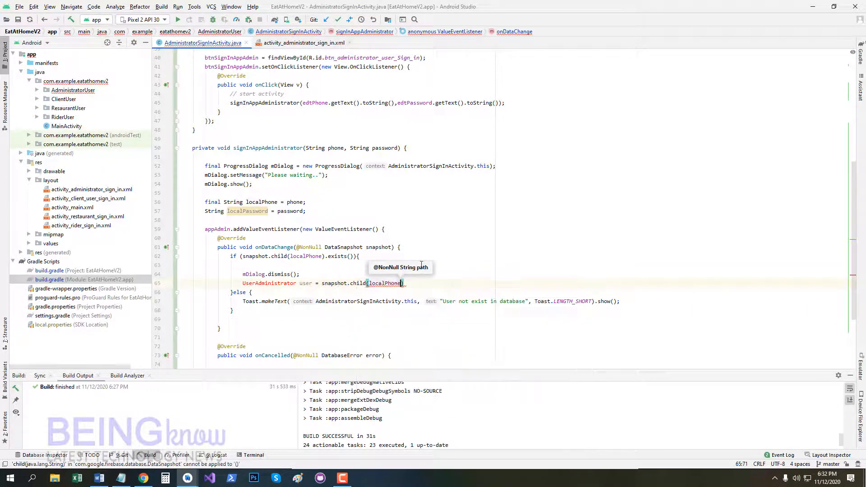
text(.getValue()
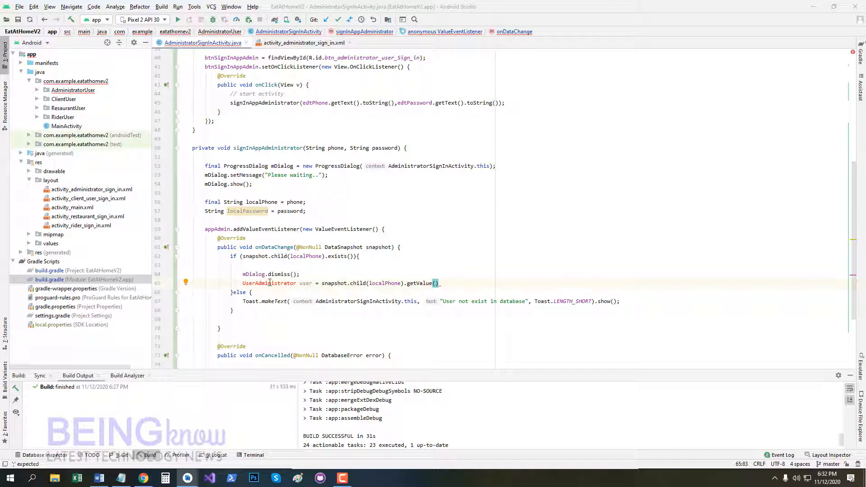
click(441, 283)
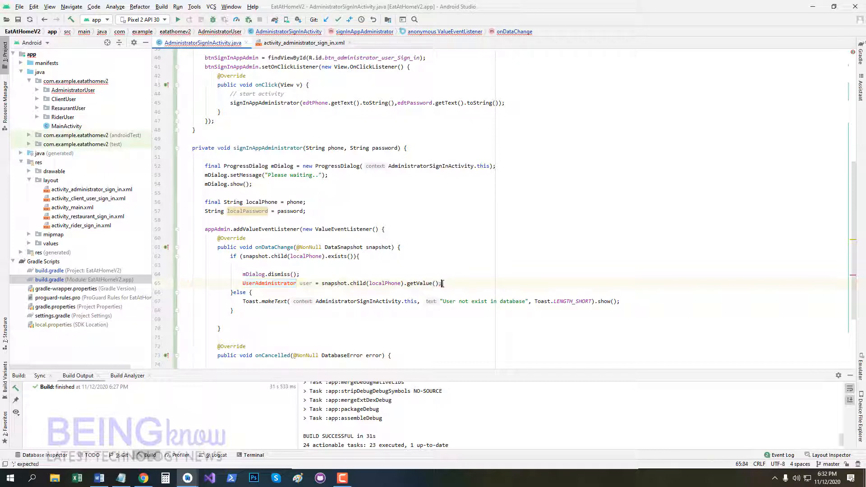
text(UserAdministrator.class)
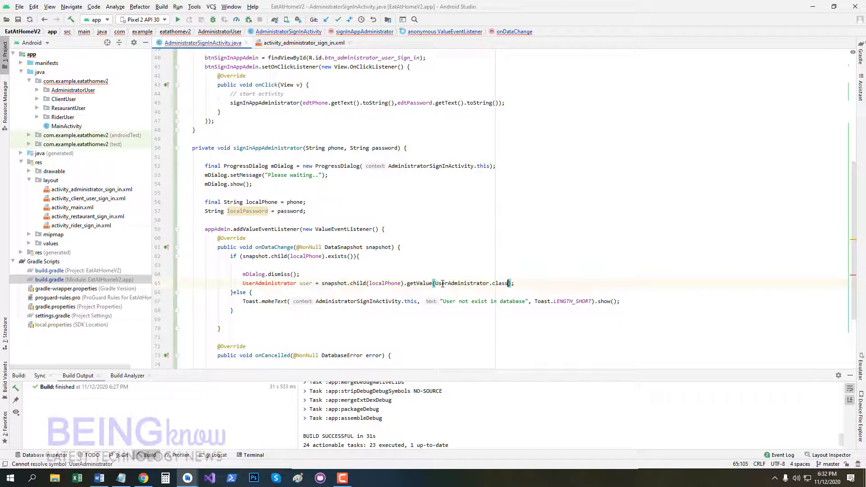
- Create a Model package under AdministratorUser for the new UserAdministrator class
right_click(73, 91)
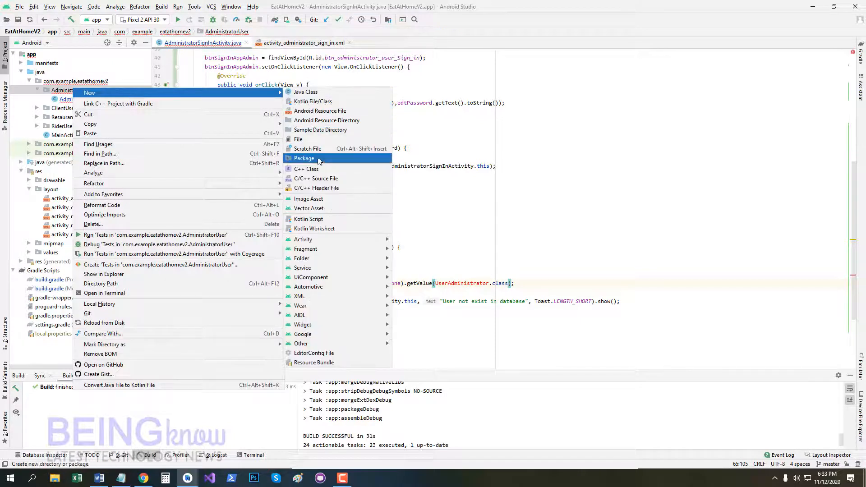
click(303, 158)
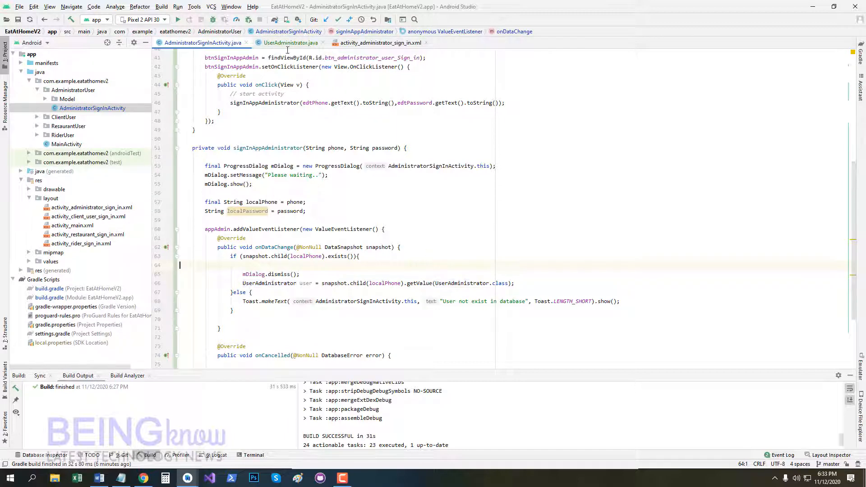
- Declare private String fields name, password, phone, isstaff and isadmin in UserAdministrator
click(290, 42)
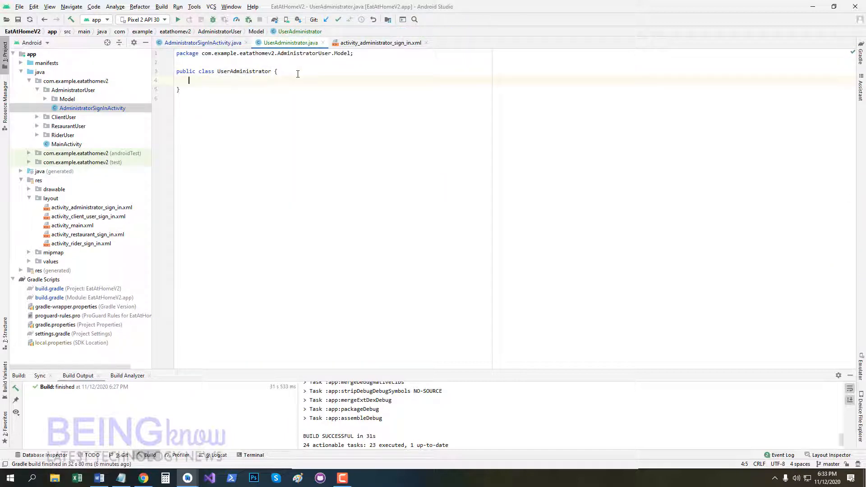
text(private Str)
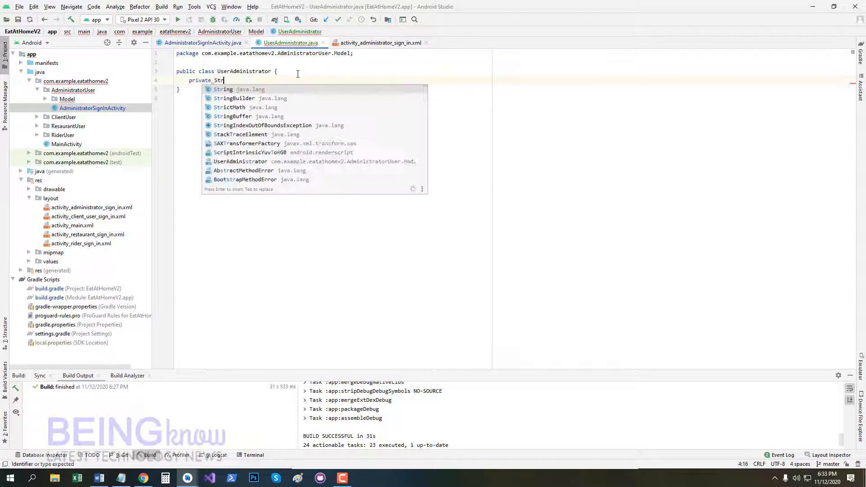
text(ing_name;)
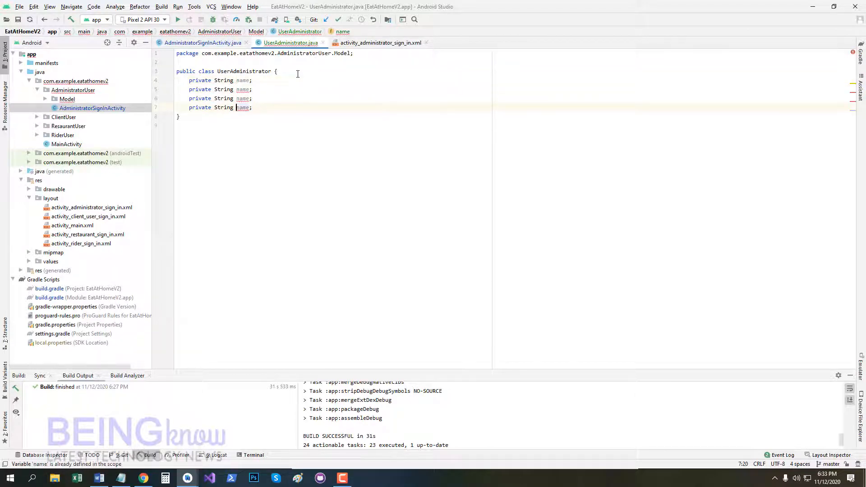
text(pas)
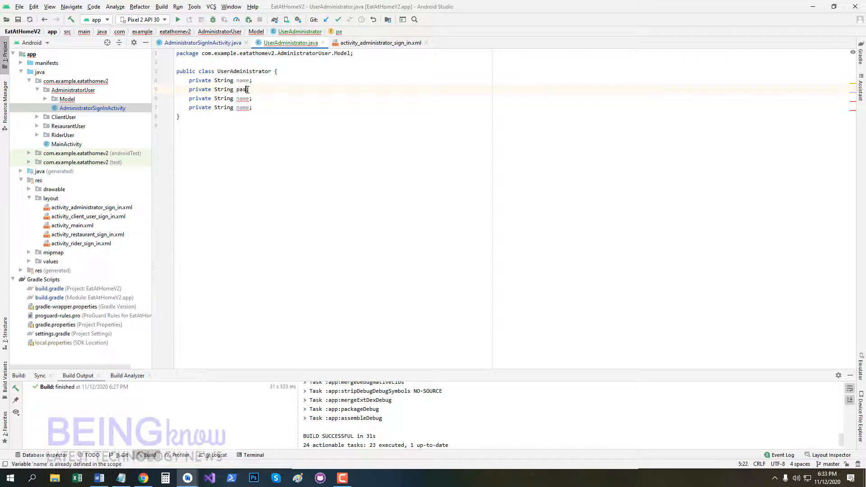
text(sword)
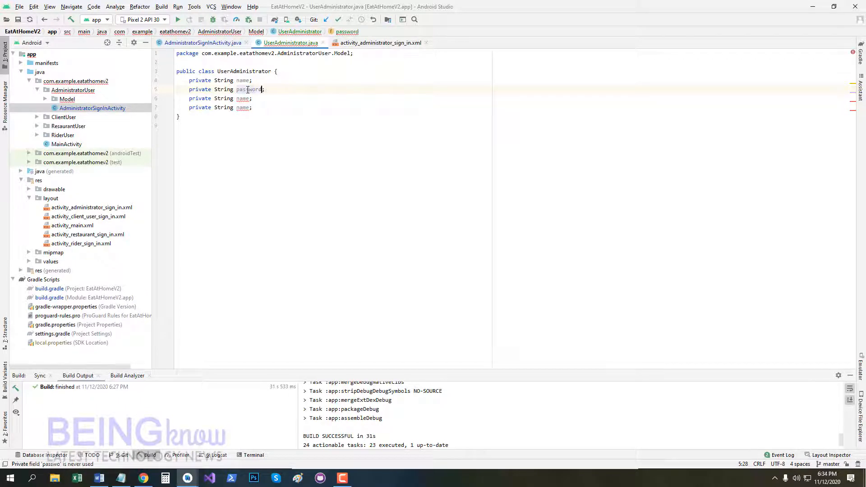
text(_phone)
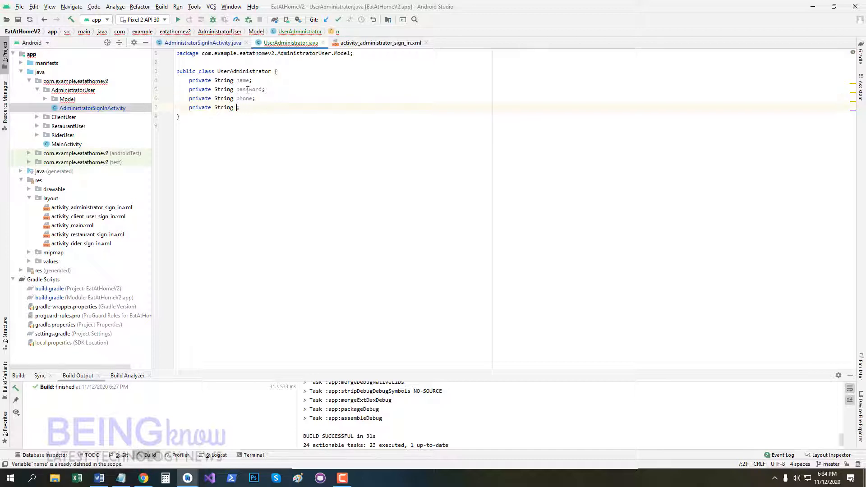
text(isstaff)
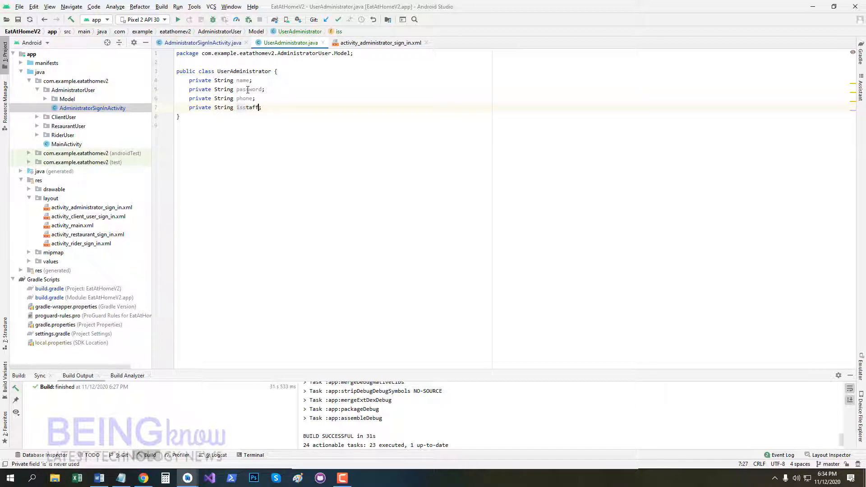
text(private String isstaff;)
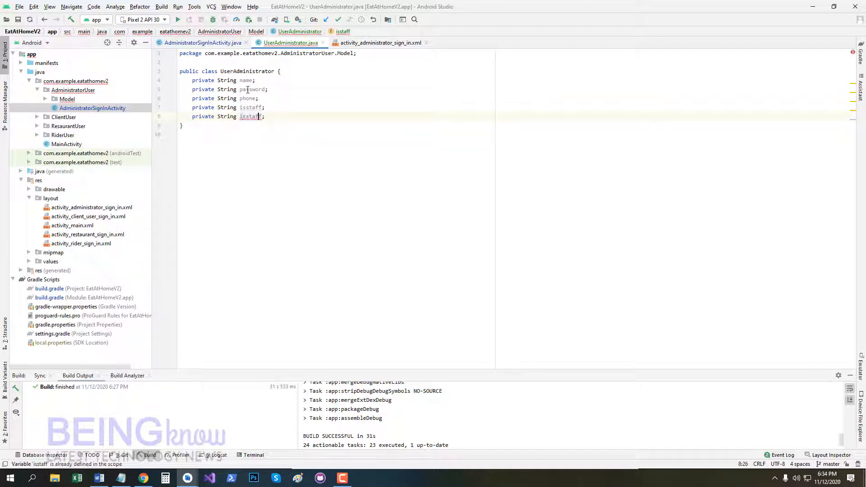
key(BackSpace)
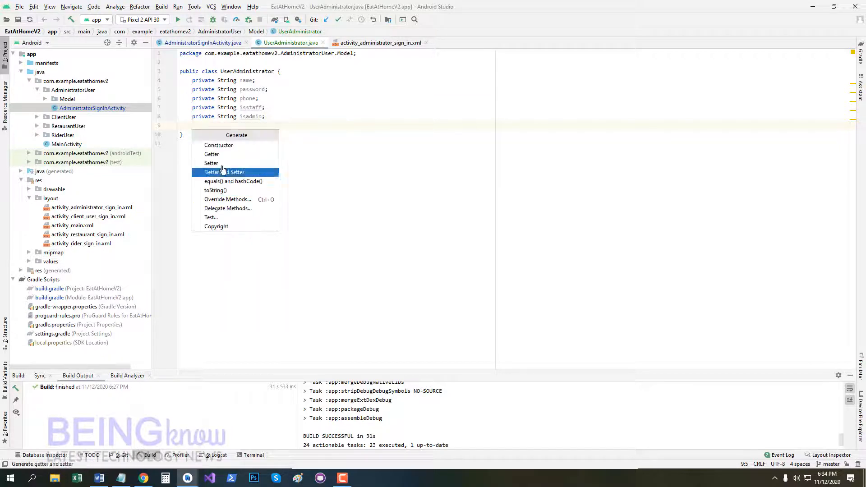
- Generate an empty constructor and a fields constructor defaulting isstaff and isadmin to "false"
click(218, 145)
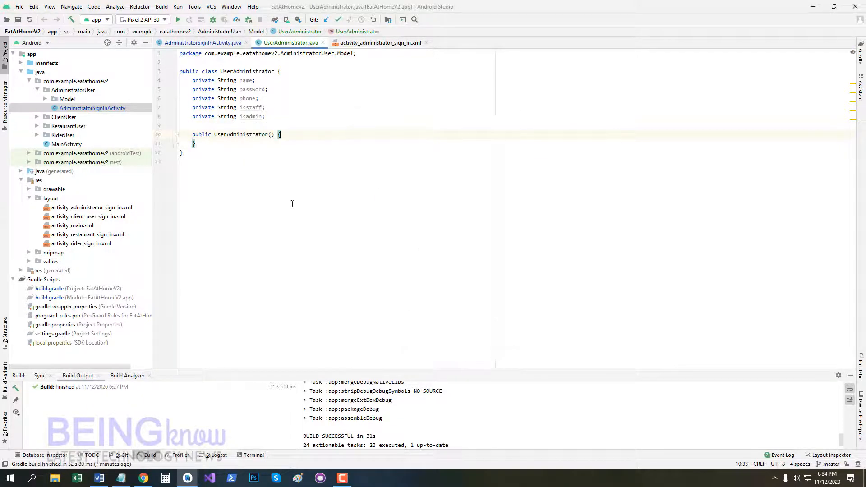
right_click(293, 157)
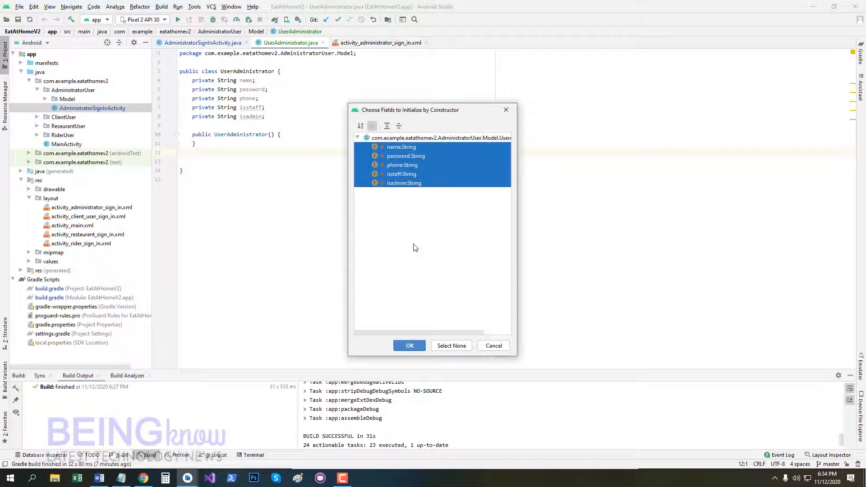
click(409, 345)
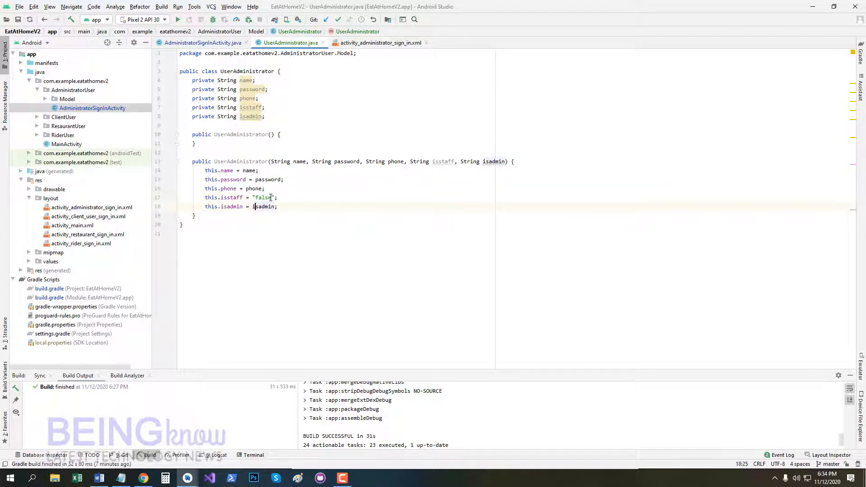
text("false")
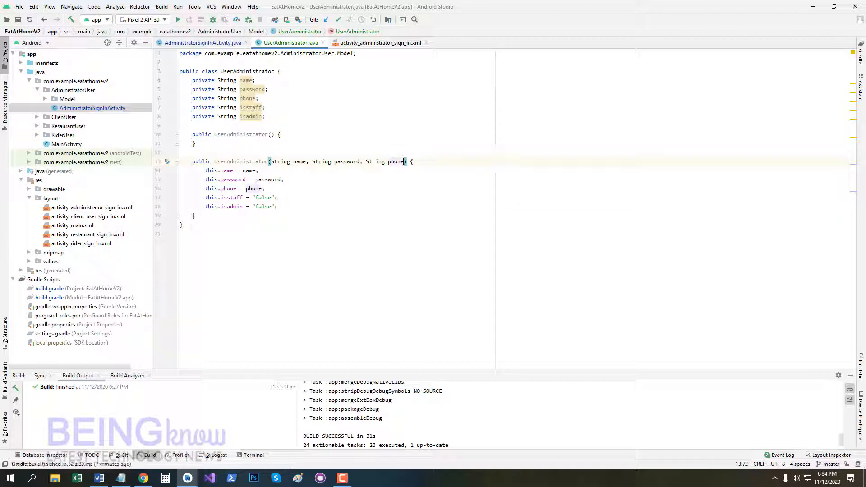
- Generate getters and setters for all UserAdministrator fields
right_click(197, 216)
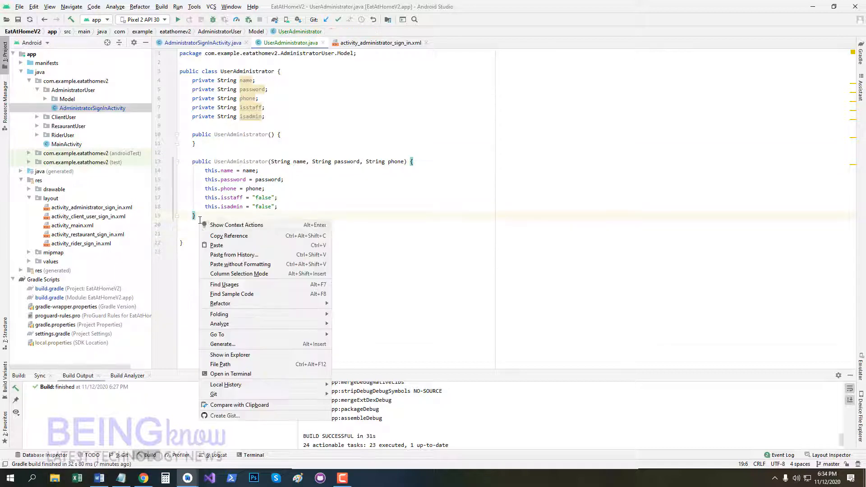
click(223, 344)
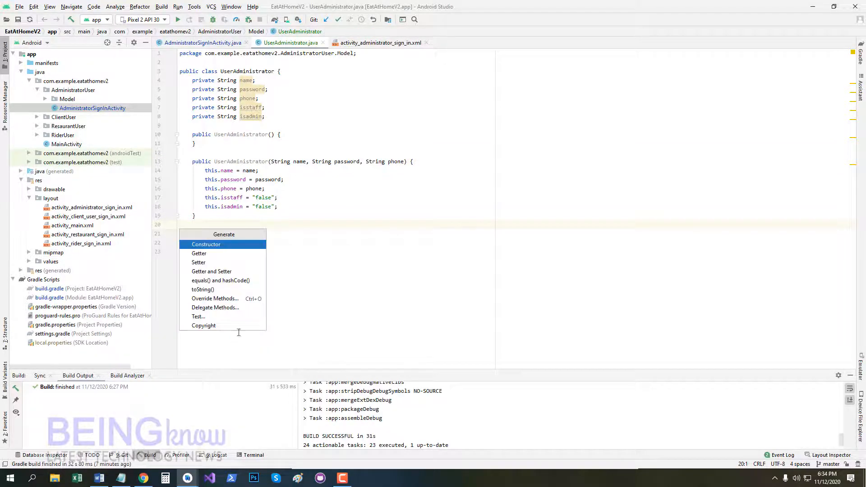
click(212, 271)
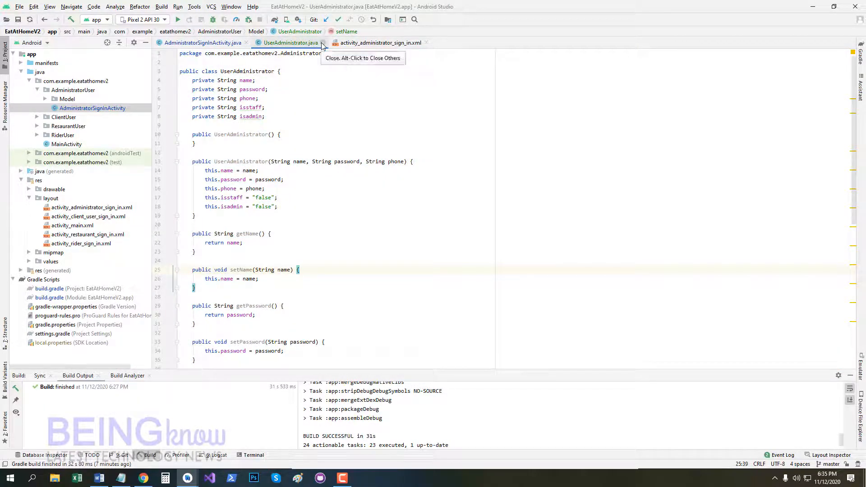
- Add an if checking user.getPassword() equals localPassword in onDataChange
click(203, 43)
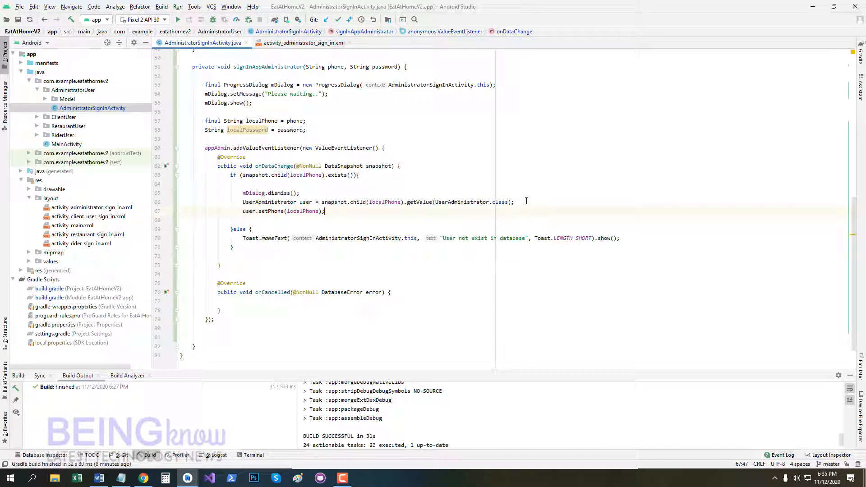
text(if ()
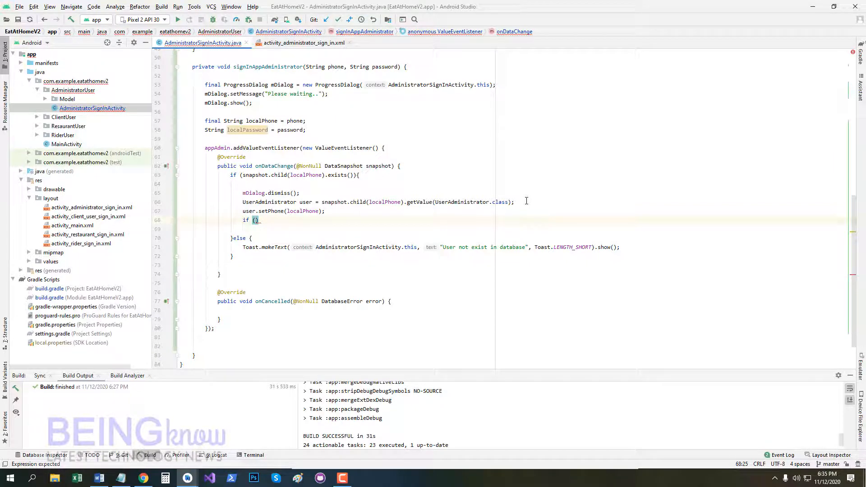
text(user.getPassword()
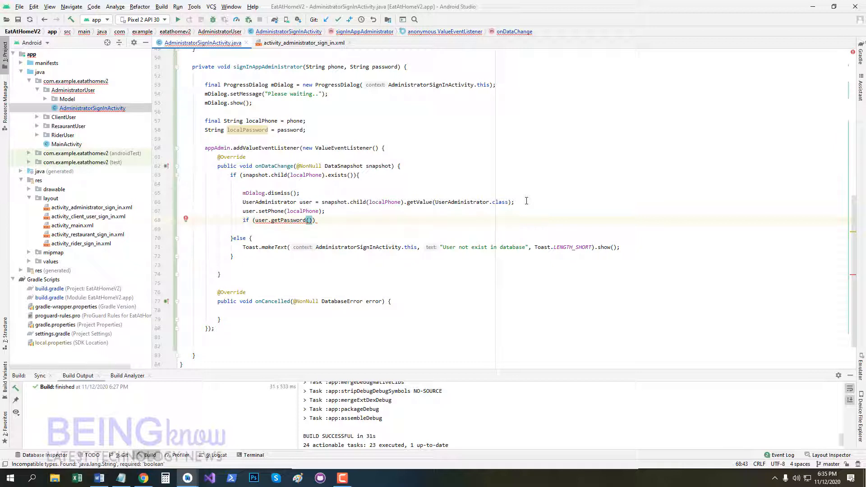
text(.equals(localPassword)
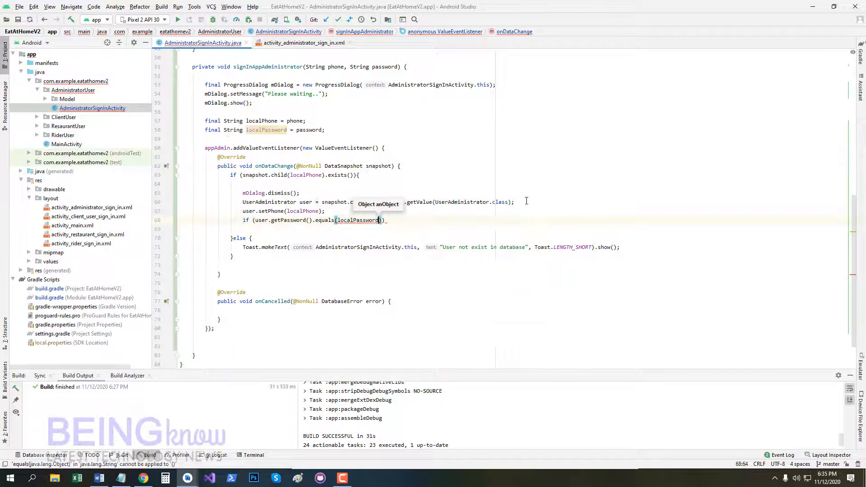
text(){)
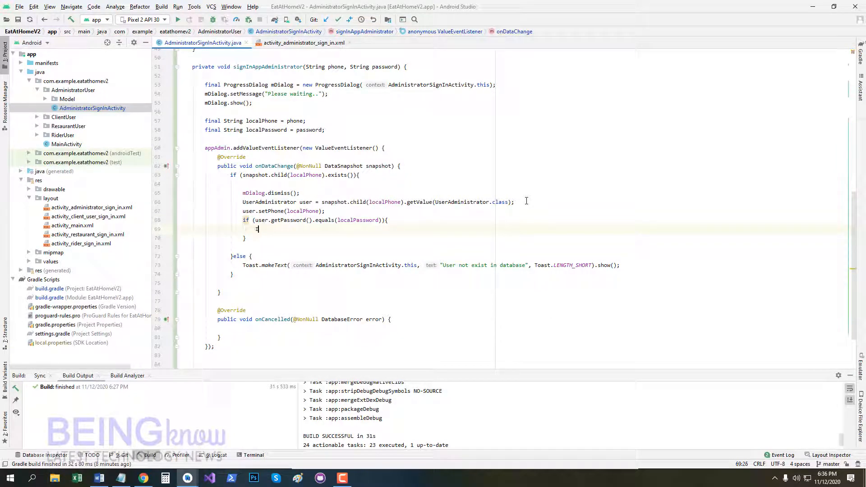
- Create Intent login from AdministratorSignInActivity.this to AddRestaurantsActivity.class
text(Intent)
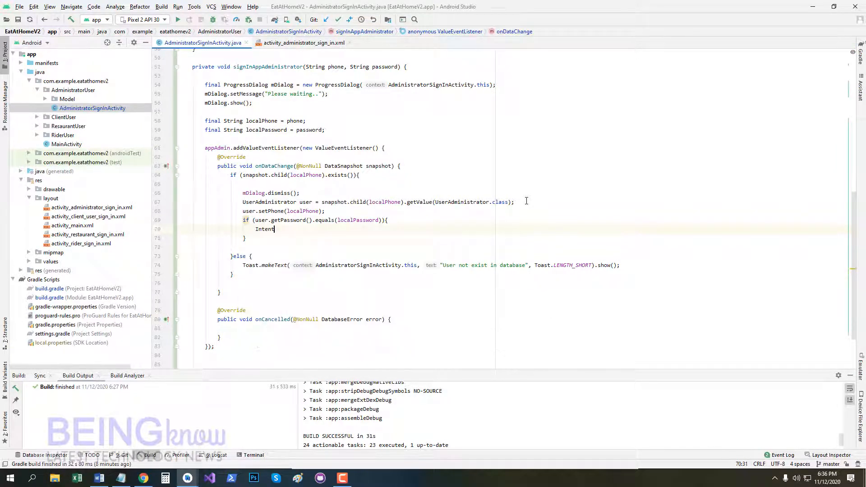
text(login = new)
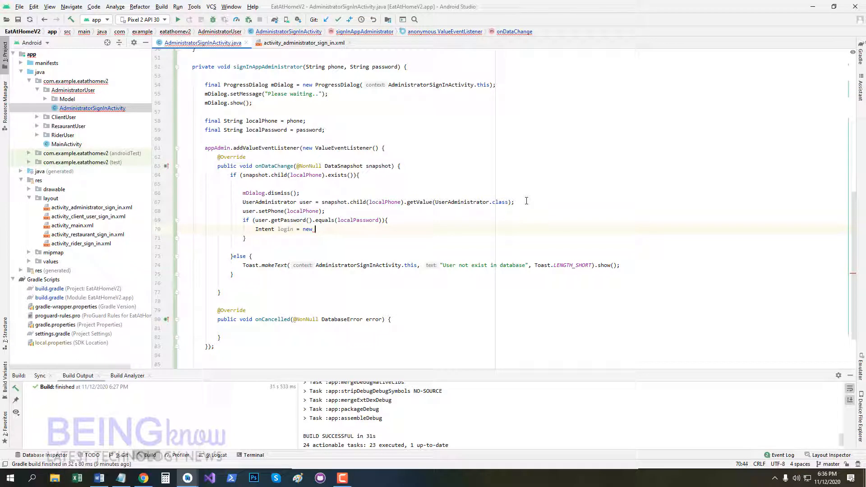
text(Intent())
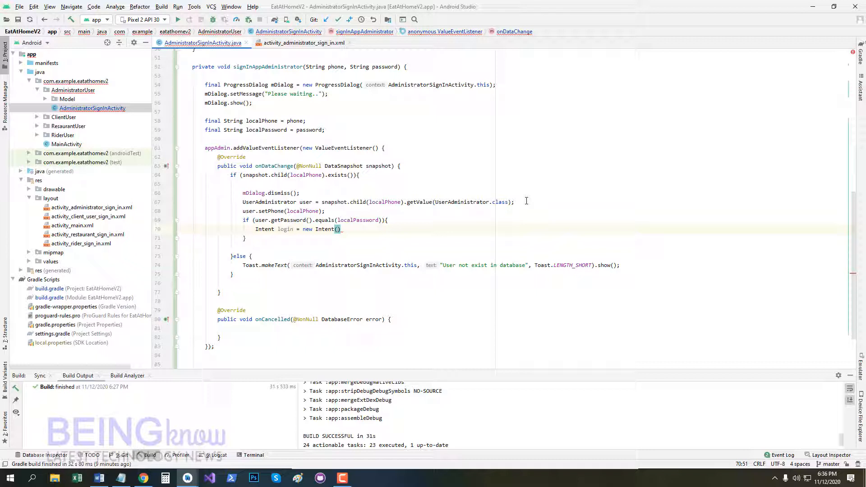
text(AdministratorSignInActivity)
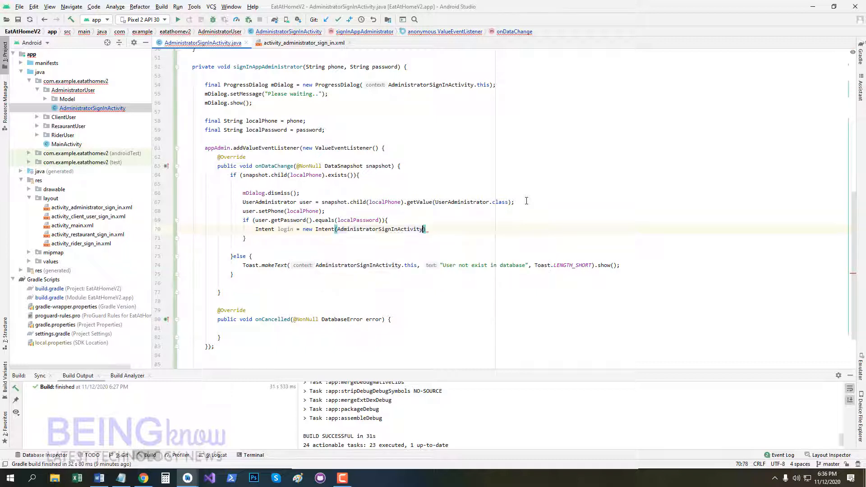
text(.this,)
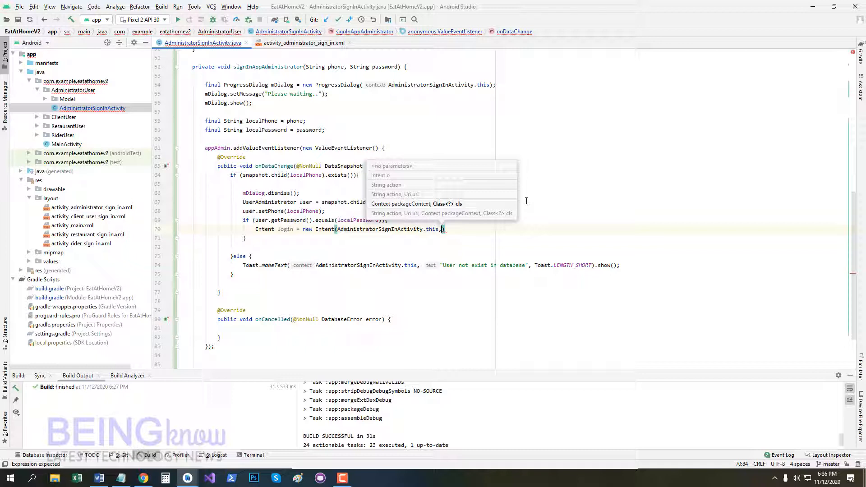
text(A)
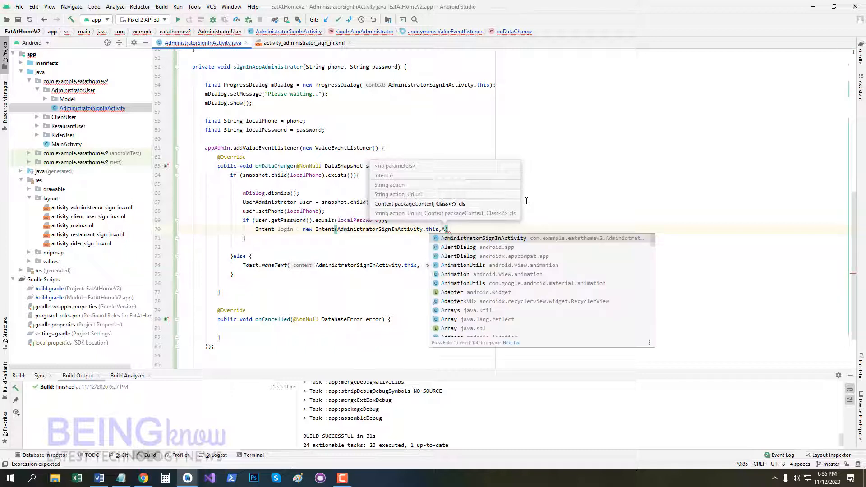
text(ddRestaur)
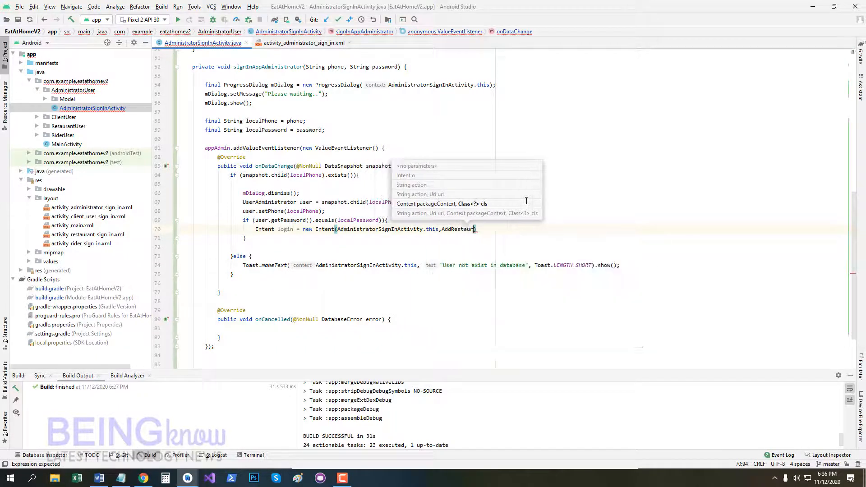
text(tn)
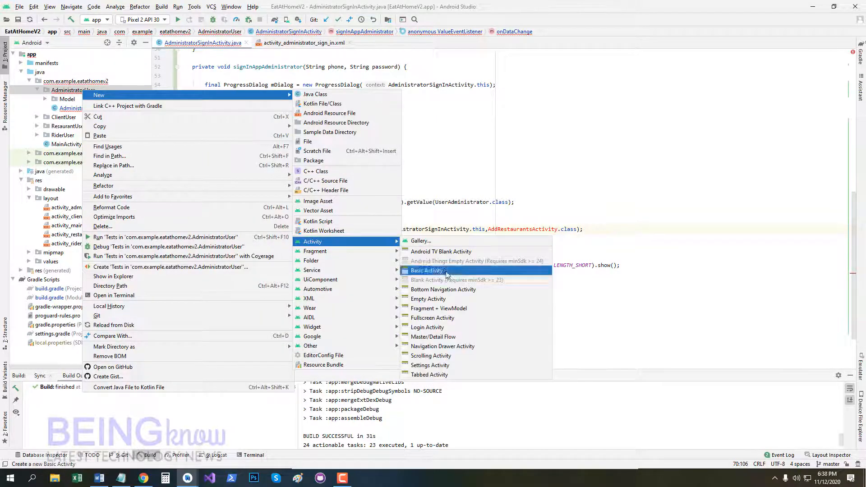
- Create the Empty Activity AddRestaurantsActivity in the AdministratorUser package
click(428, 299)
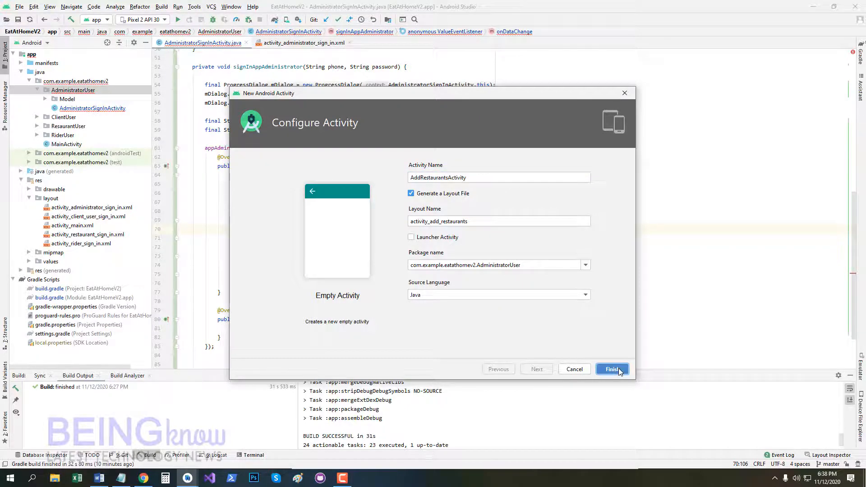
click(611, 369)
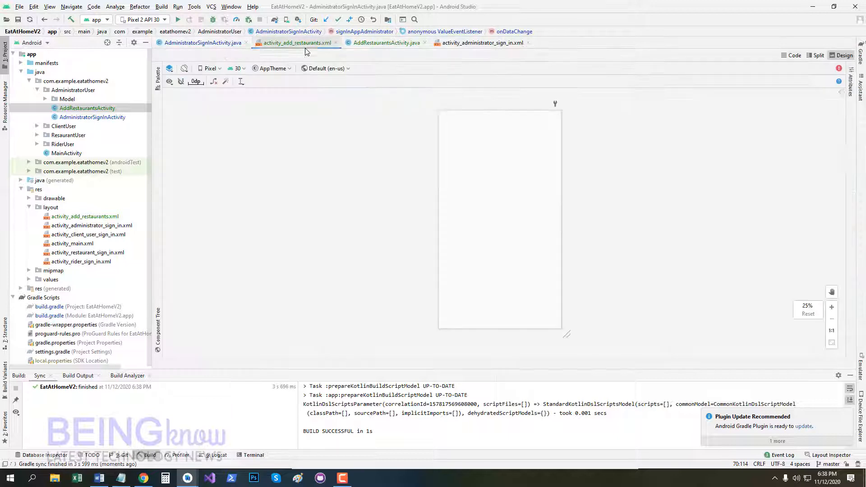
- In Split view, add a full-size TextView reading "App admin HOme Activity"
click(818, 55)
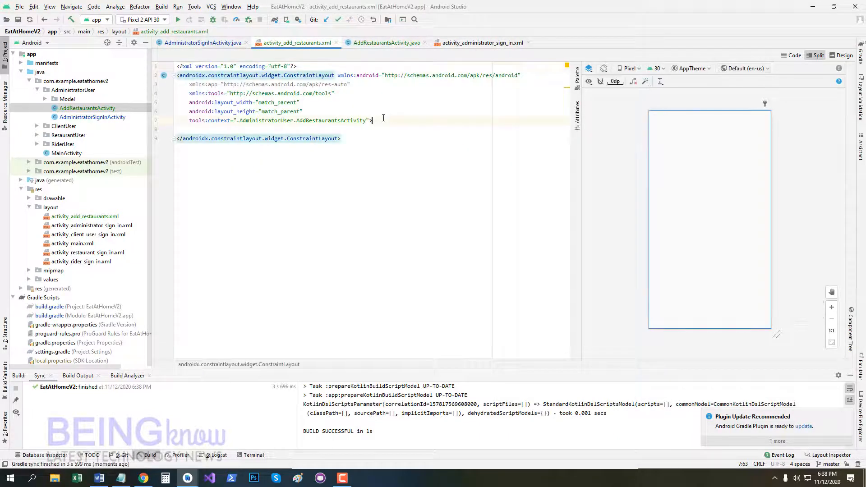
text(<TextView)
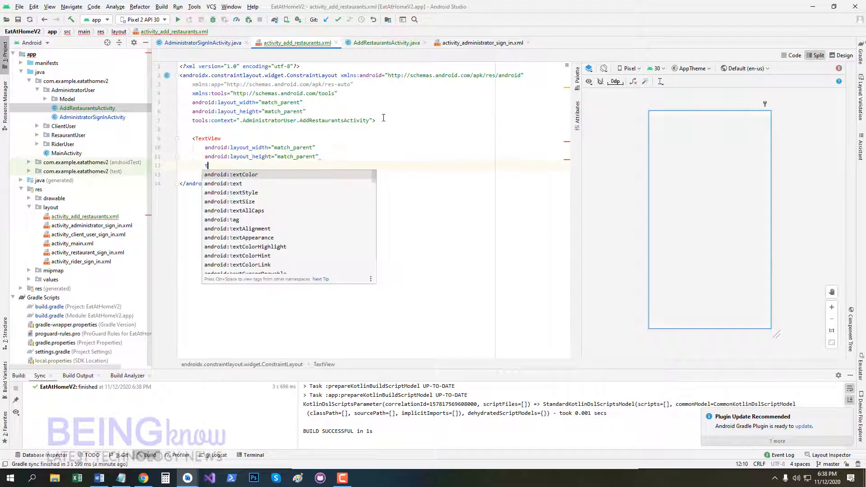
text(android:text="Ad)
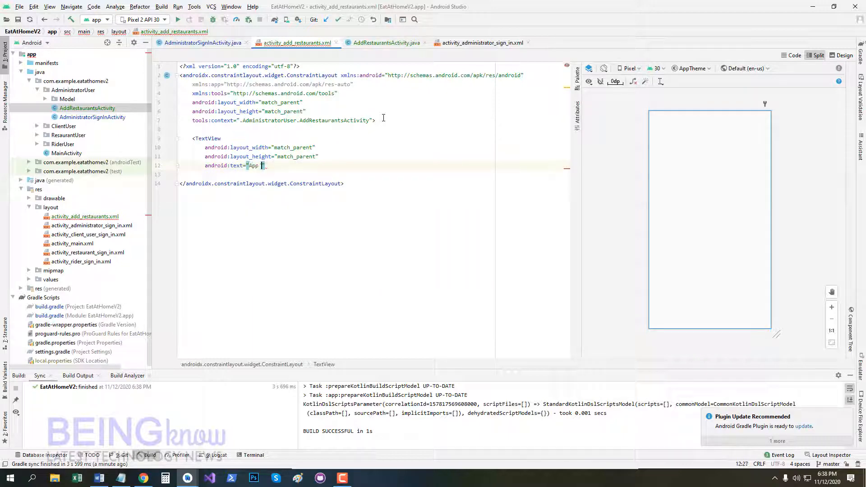
text(admin HOme)
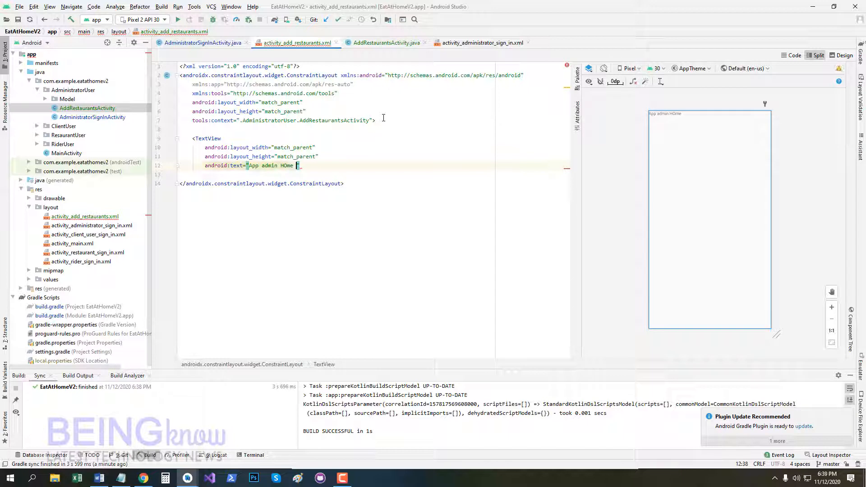
text(Activity)
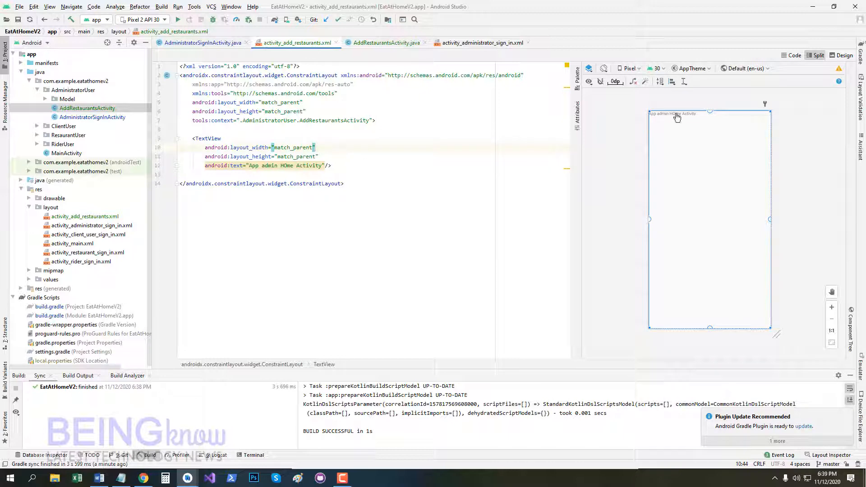
click(202, 42)
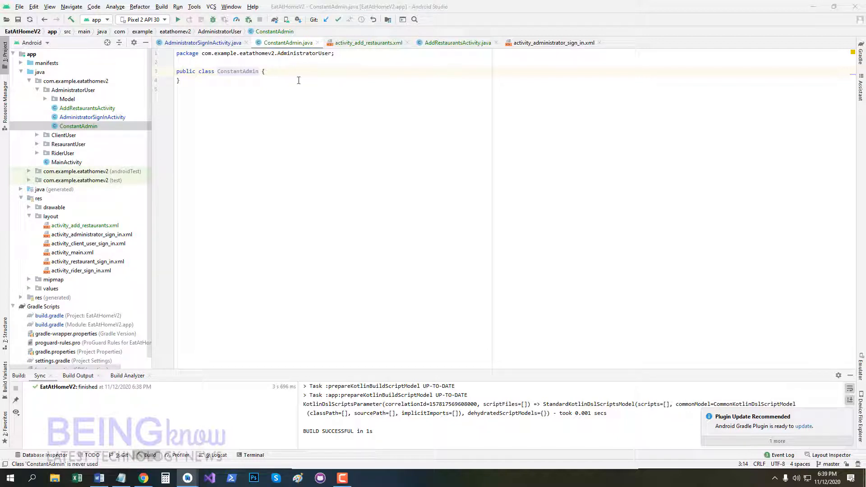
- In ConstantAdmin, begin typing a public static UserAdministrator field
text(public static)
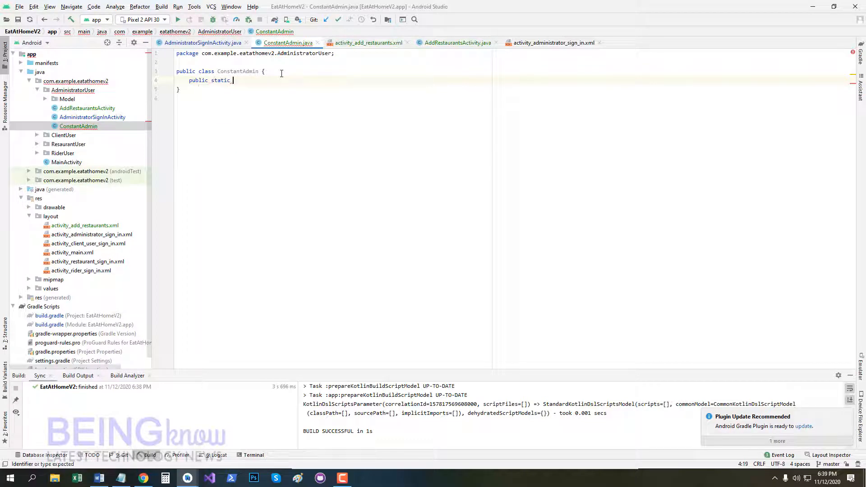
text(UserAdministrator)
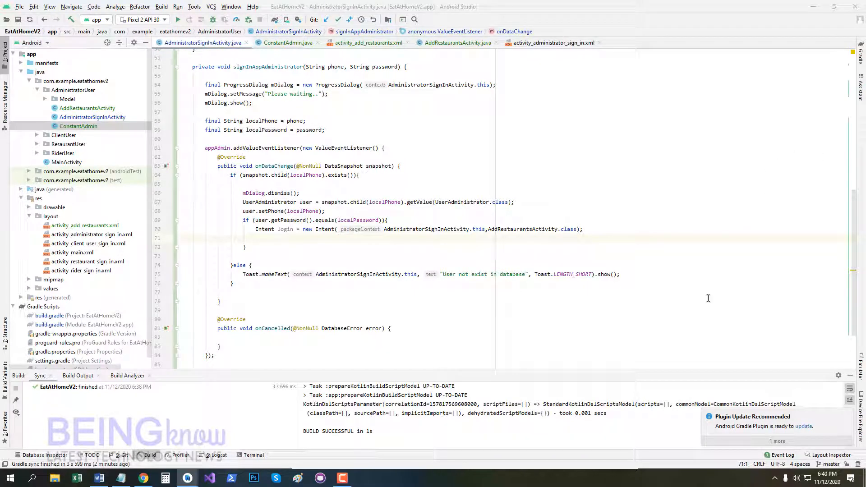
- Set ConstantAdmin's current user, start AddRestaurantsActivity with login, then call finish()
text(Co)
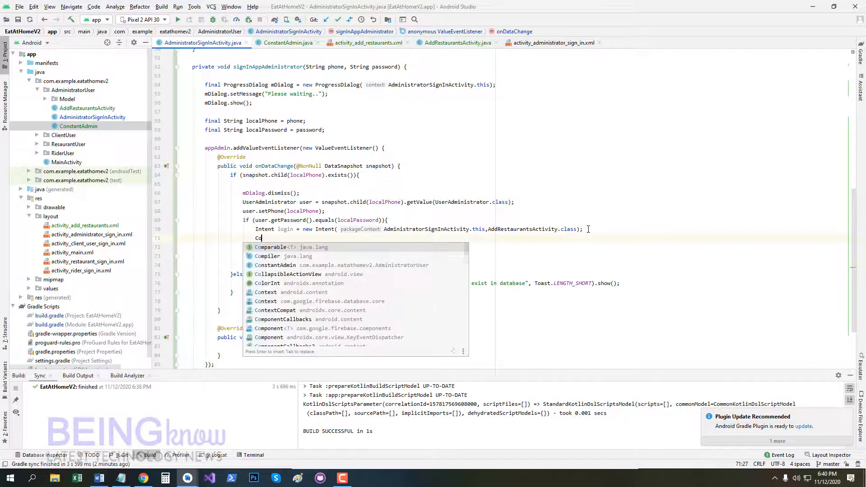
text(nstantAdmin.currentUser)
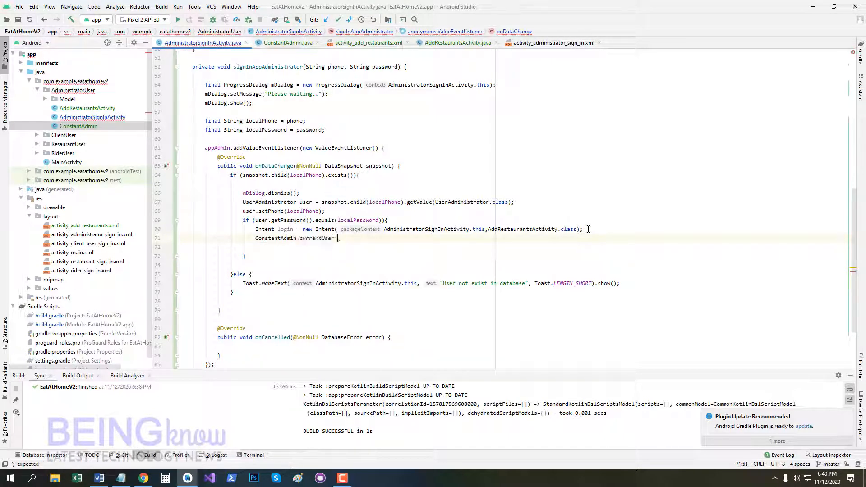
text(= user;)
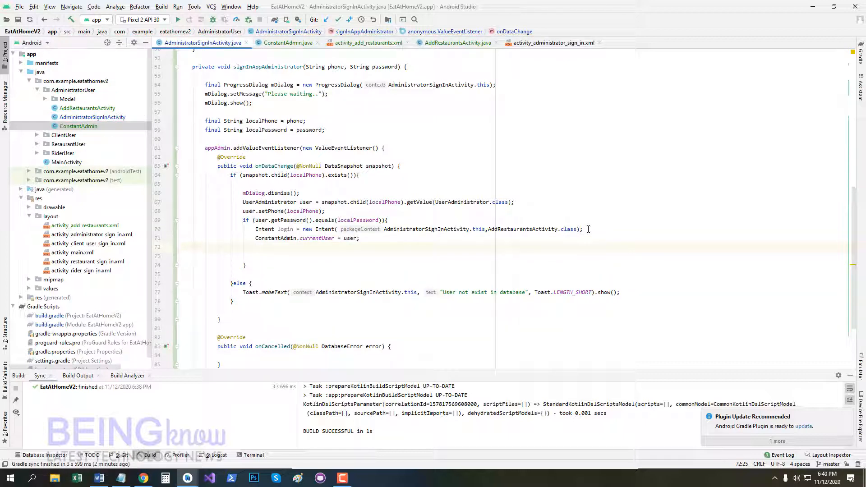
text(startActivity();)
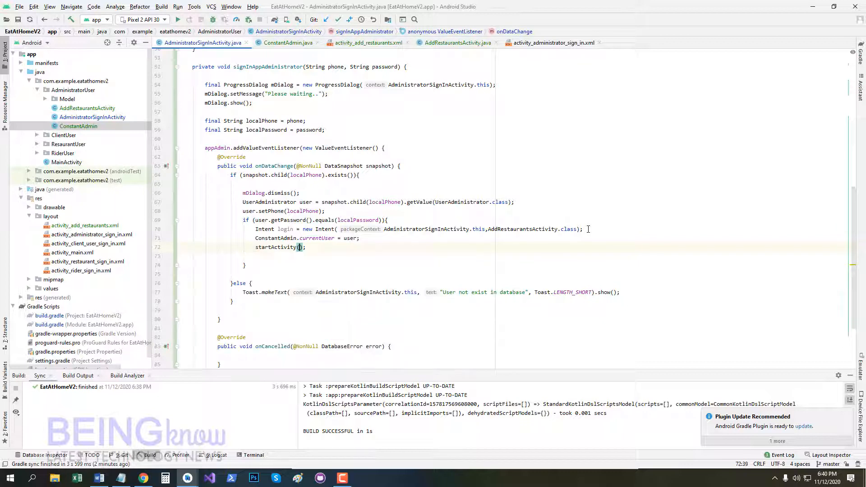
text(login)
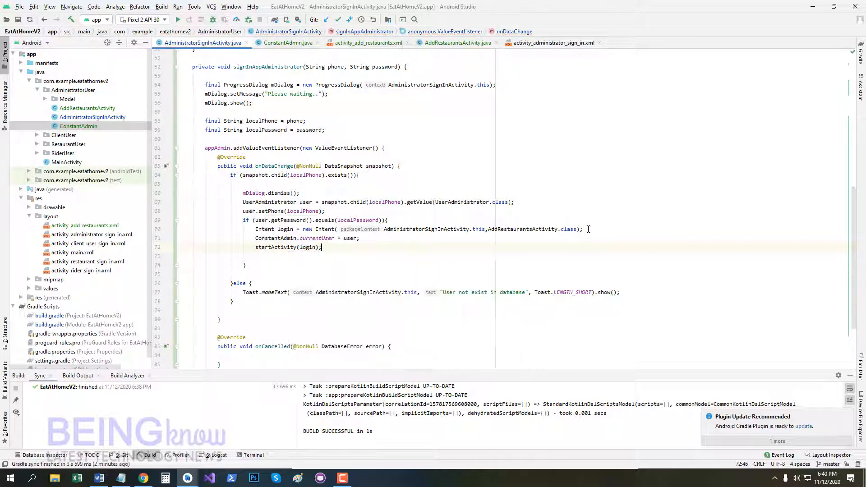
text(fin)
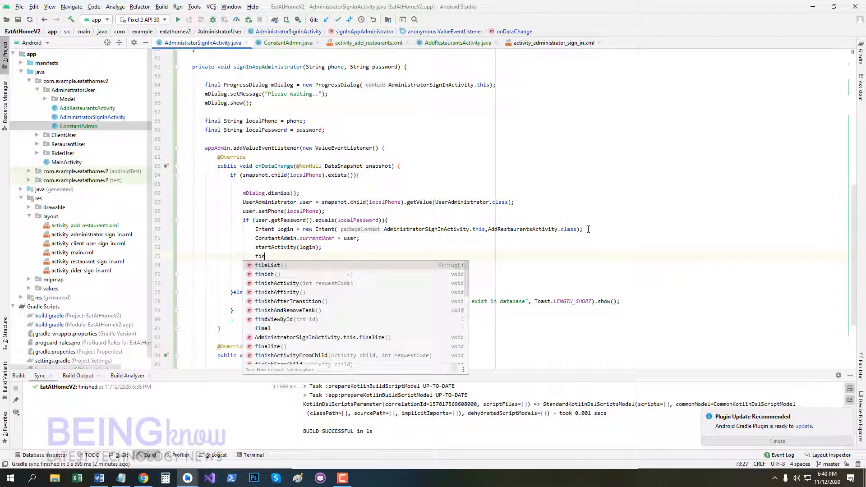
key(Enter)
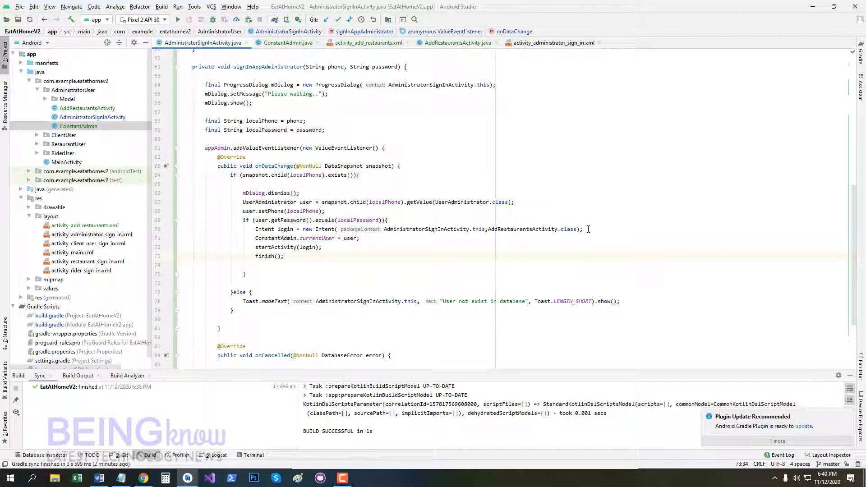
- Add an else branch showing a "wrong Password" toast
text(}else {)
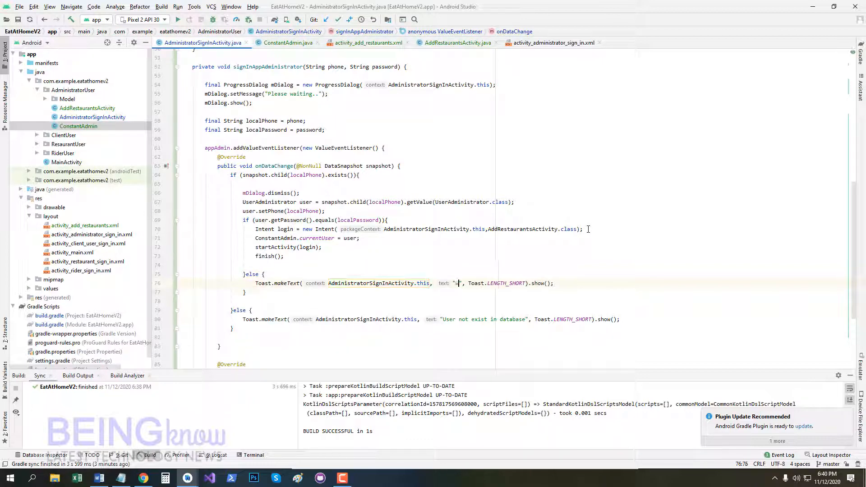
text(wrong)
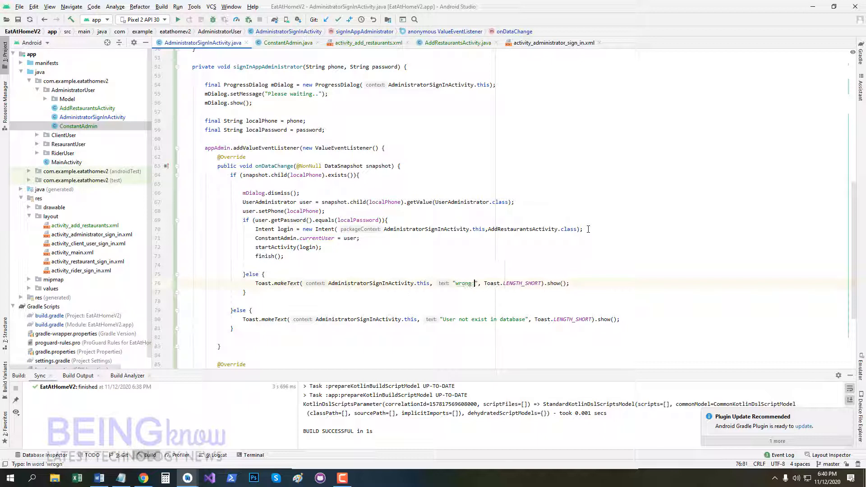
text(Pass)
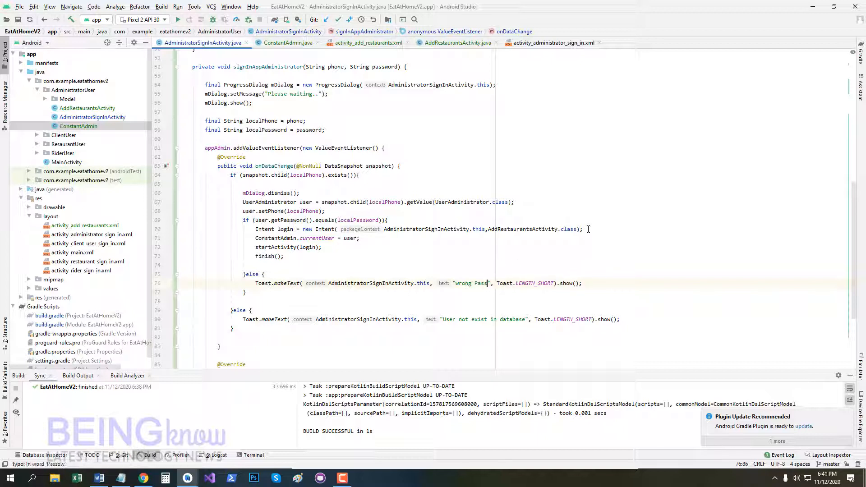
text(word)
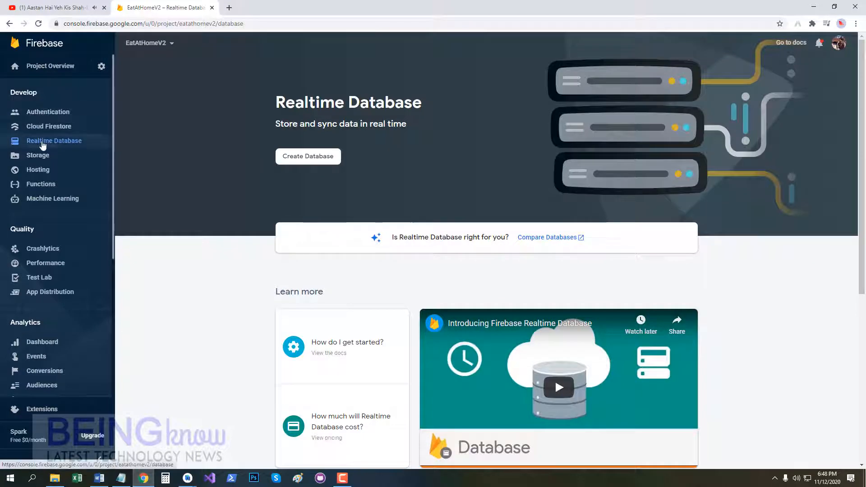
- Create the EatAtHomeV2 Realtime Database in test mode
click(48, 126)
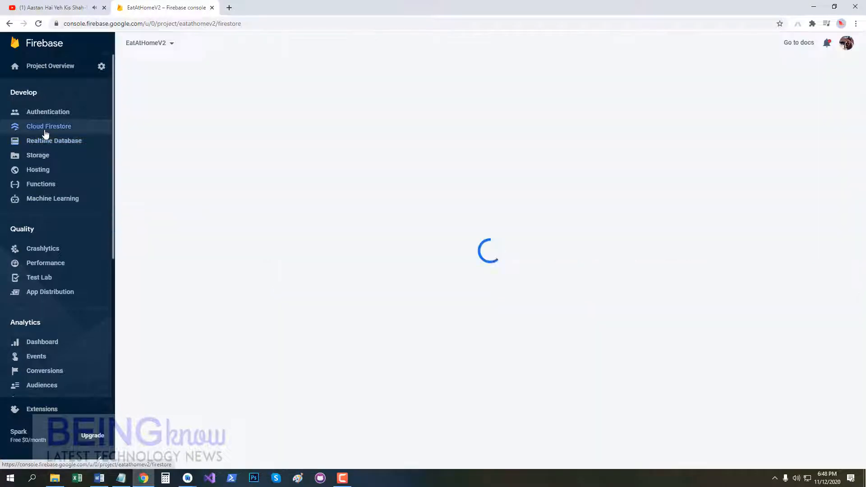
click(54, 141)
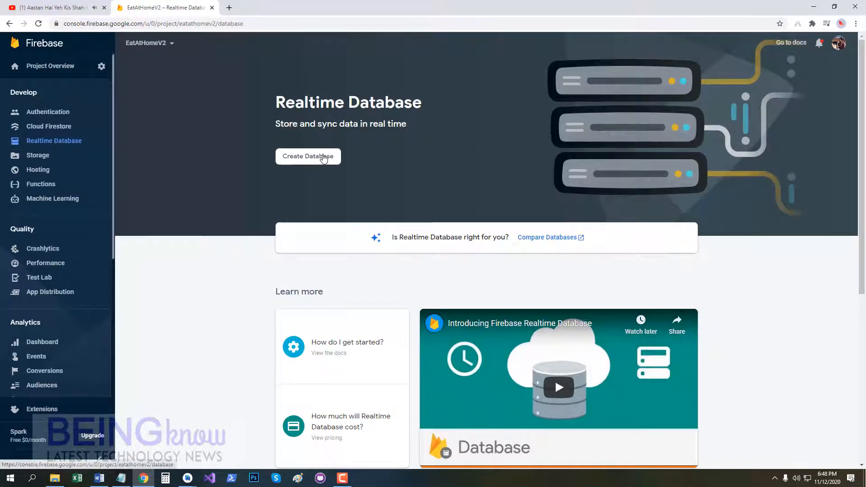
click(308, 156)
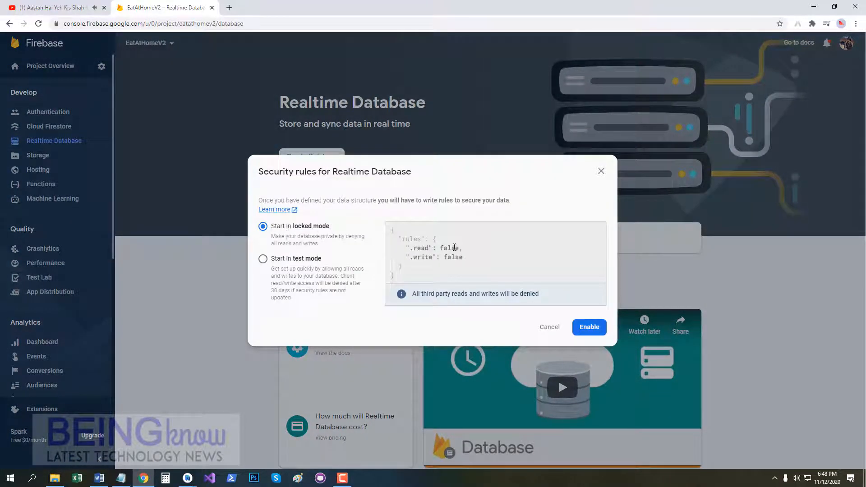
click(263, 258)
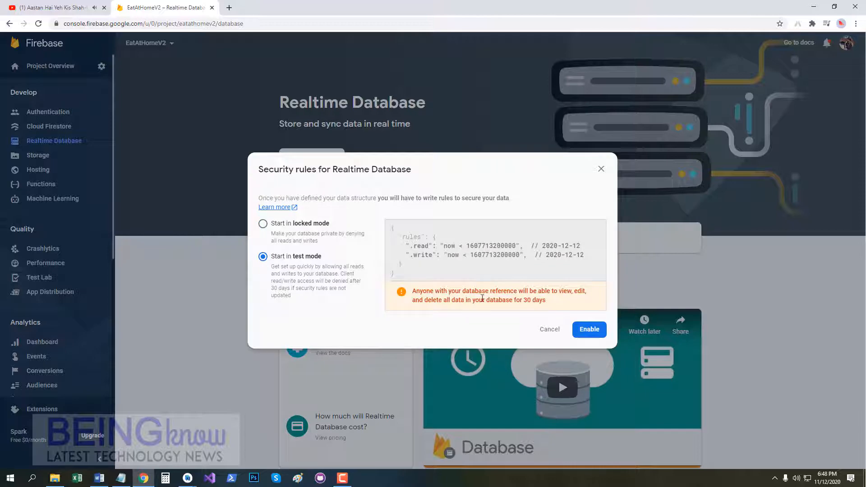
click(589, 329)
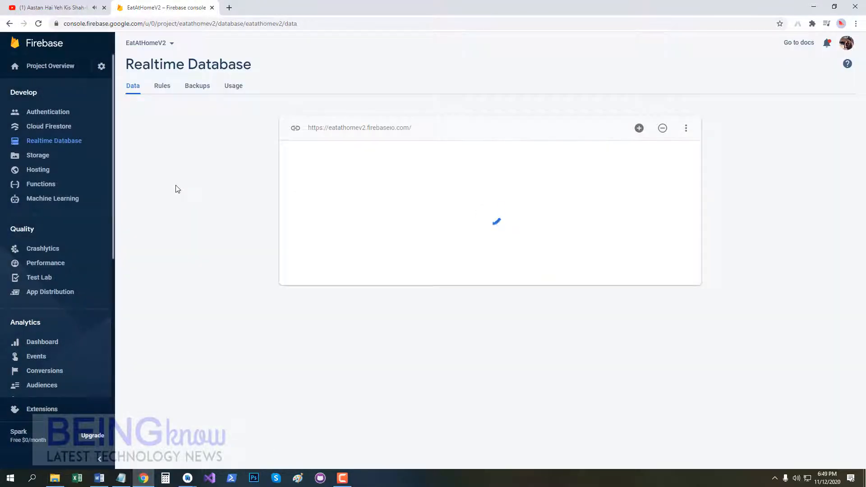
click(162, 86)
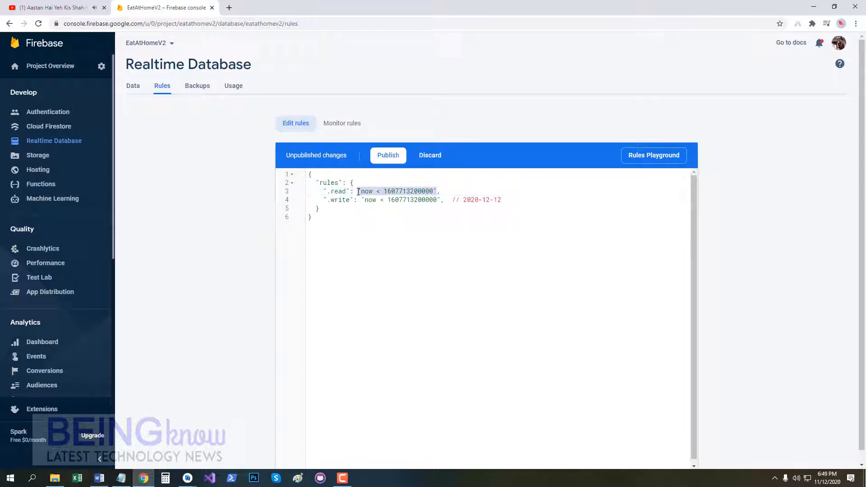
- Set .read and .write rules to true and publish them
text(true,)
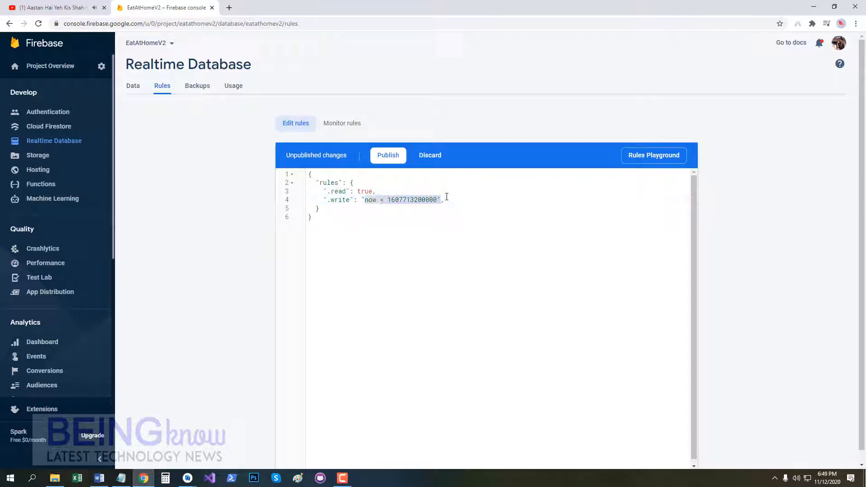
text(true,)
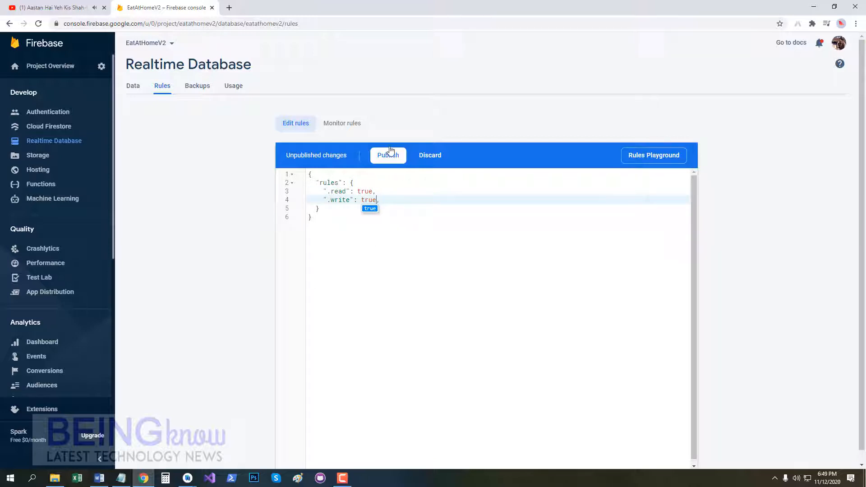
click(387, 155)
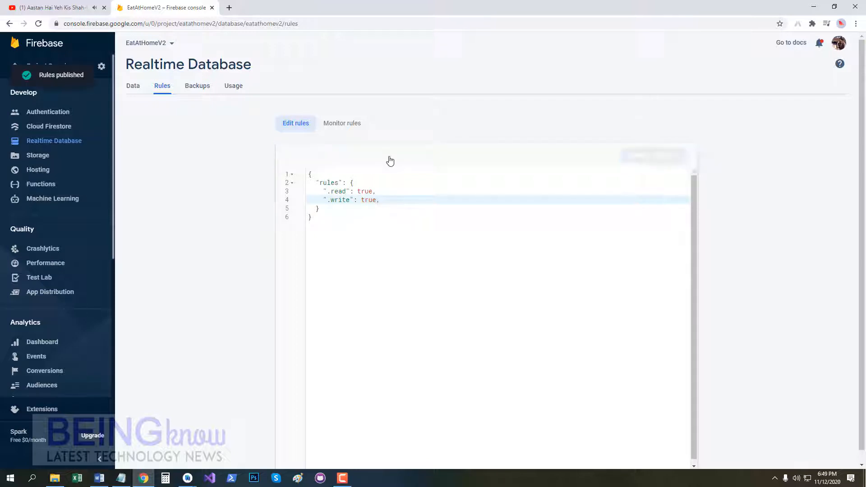
click(133, 86)
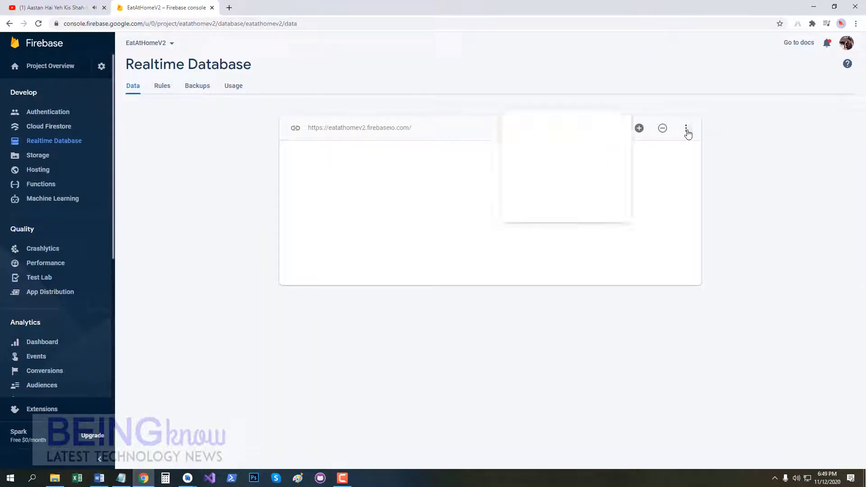
click(687, 128)
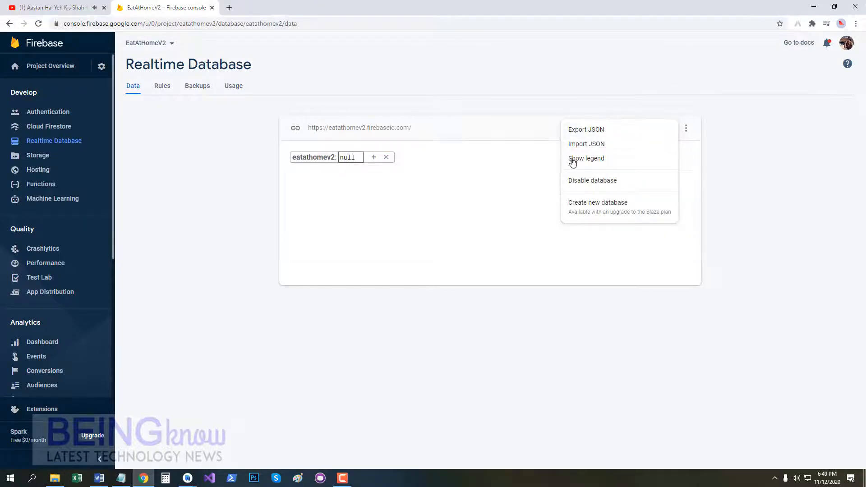
click(586, 143)
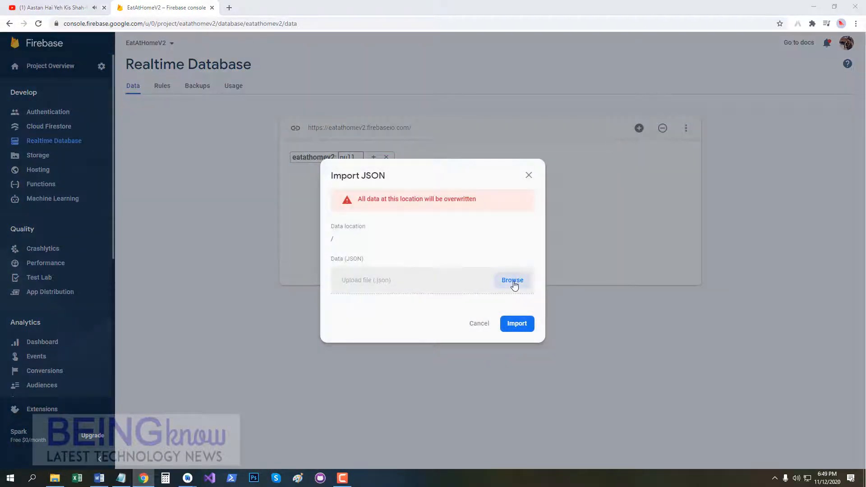
click(512, 280)
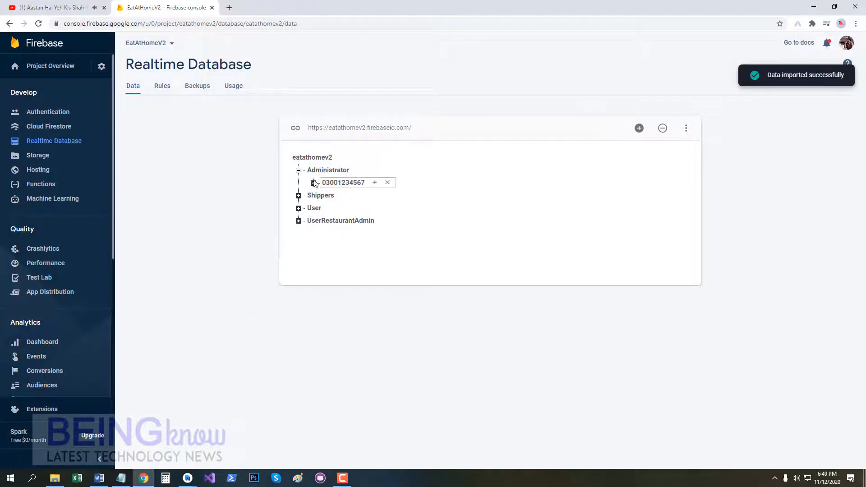
click(314, 182)
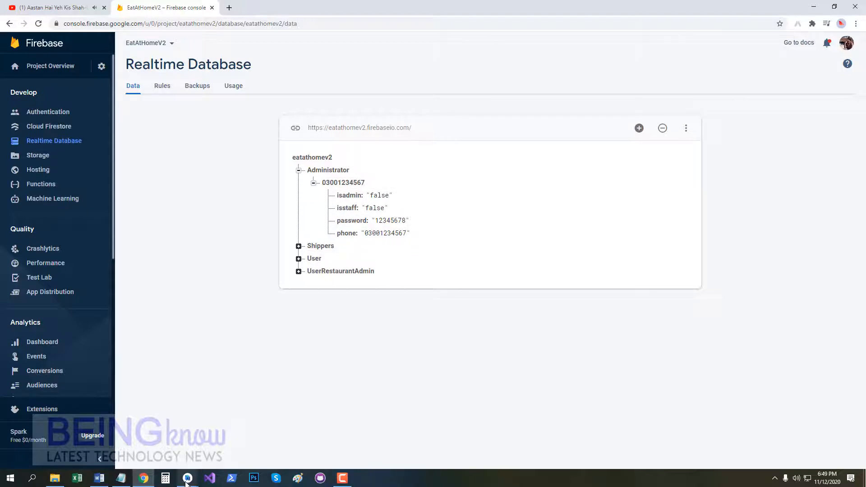
click(328, 170)
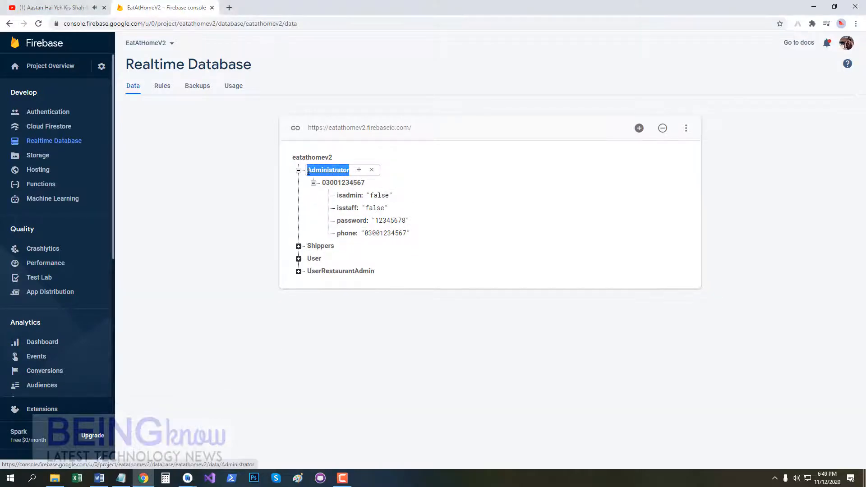
click(209, 478)
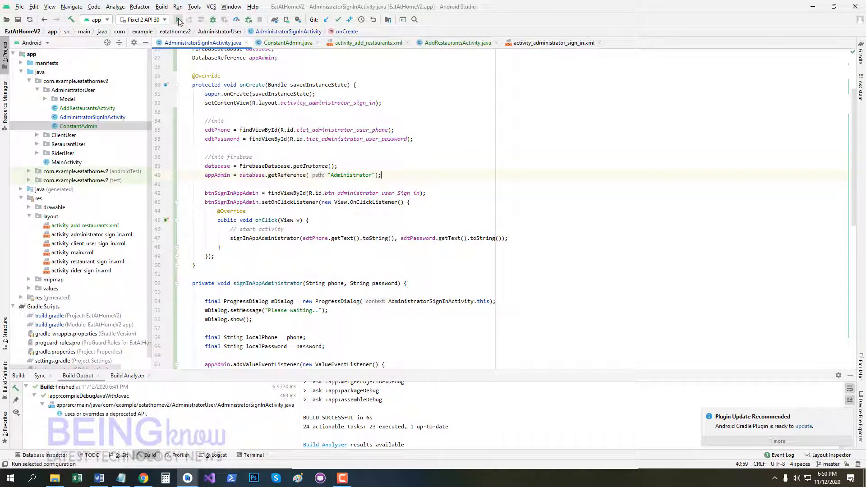
click(178, 19)
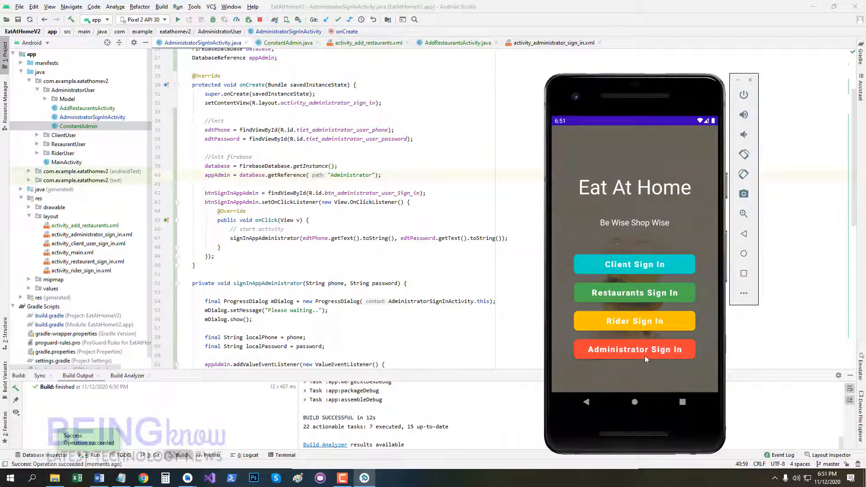
click(635, 349)
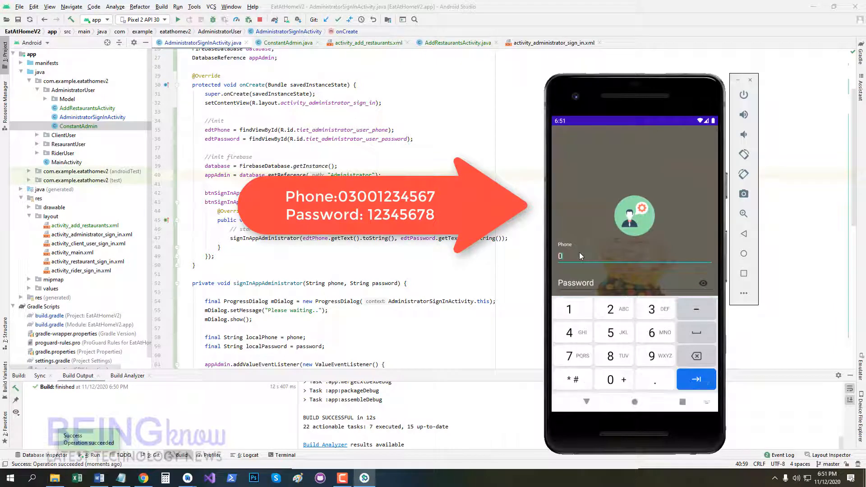
text(03001234567)
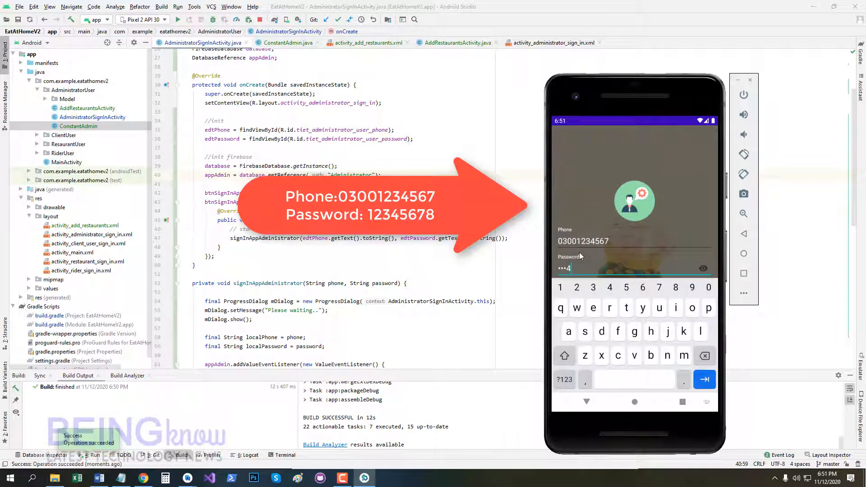
text(5)
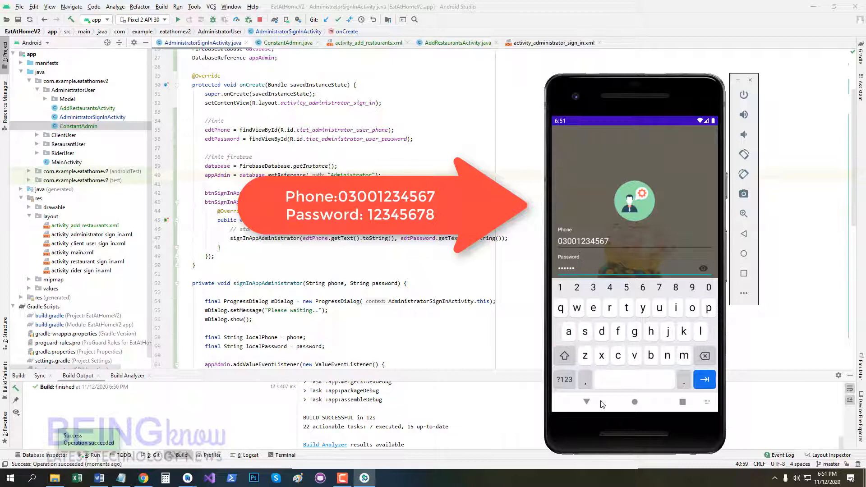